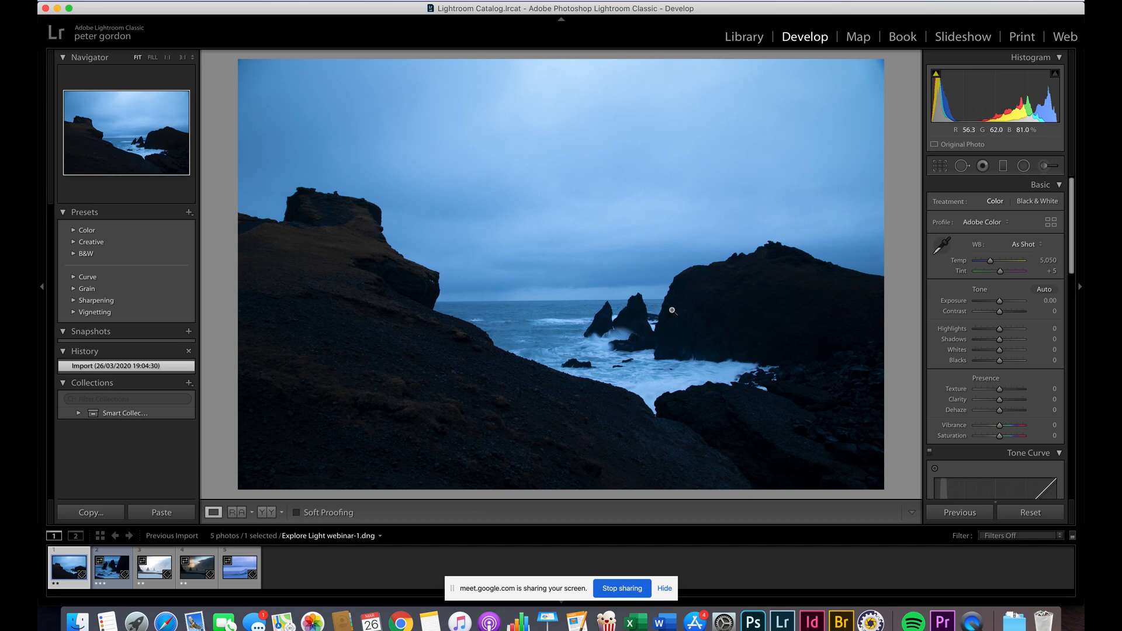
mouse_move(524, 359)
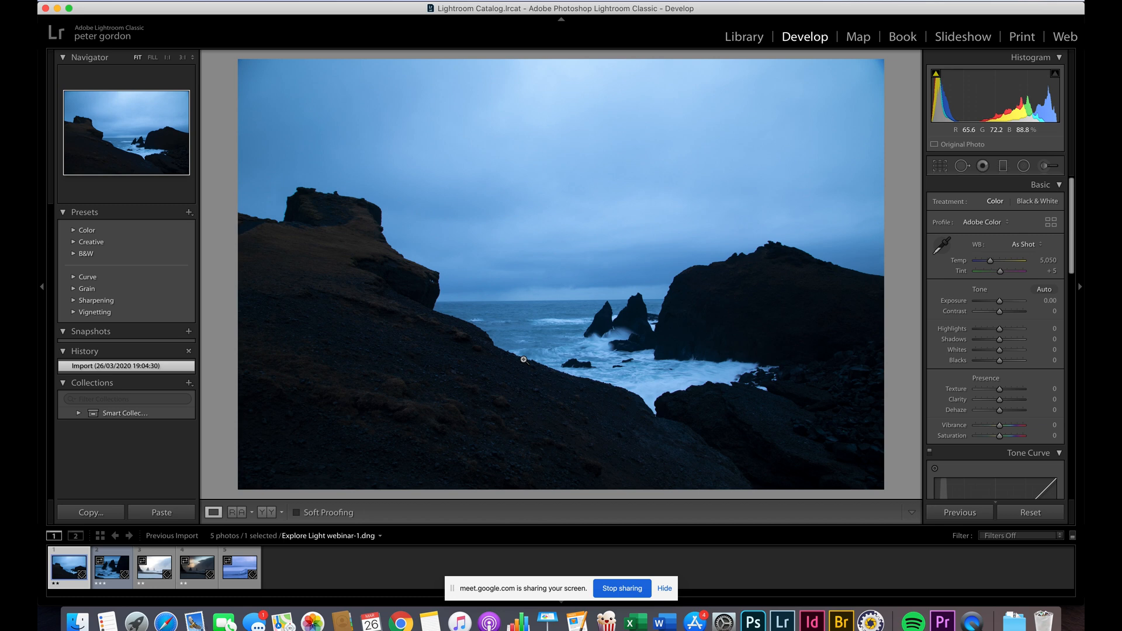
Start a new graduated filter and draw it down over the sky
click(1003, 166)
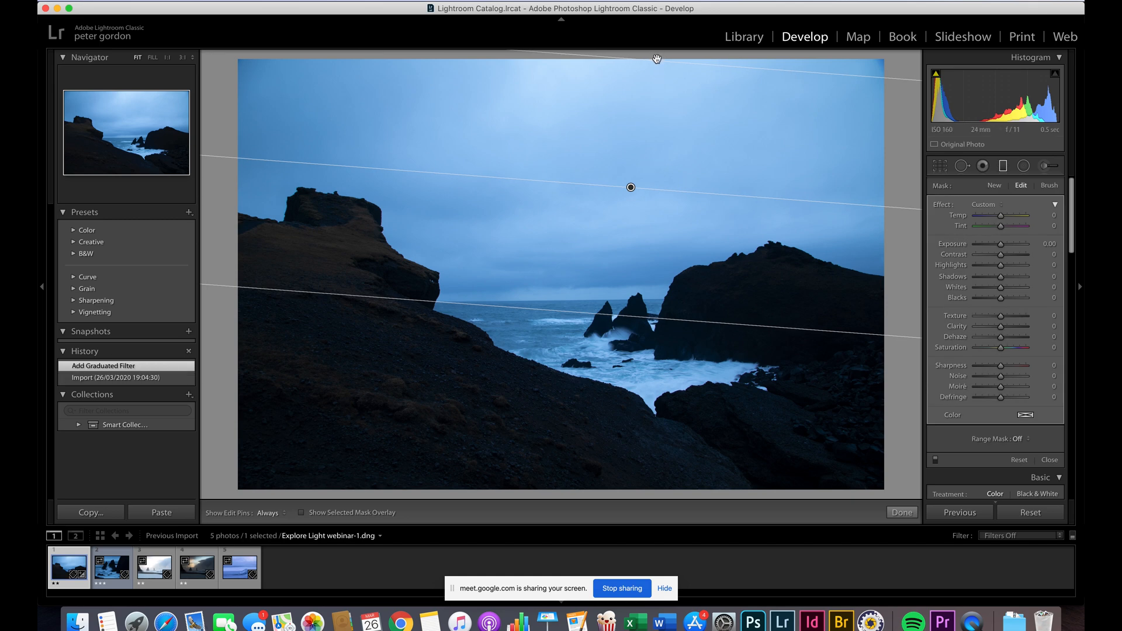
Angle the sky filter along the horizon and drop its Exposure to about -3.69
drag(630, 187, 627, 234)
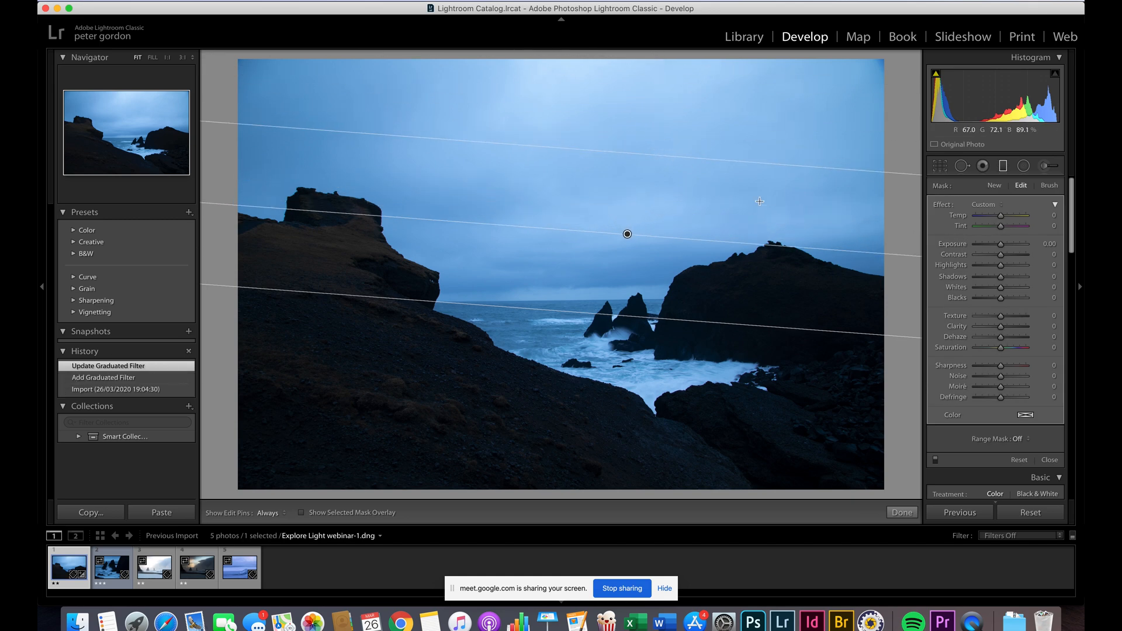
drag(1011, 249, 1000, 248)
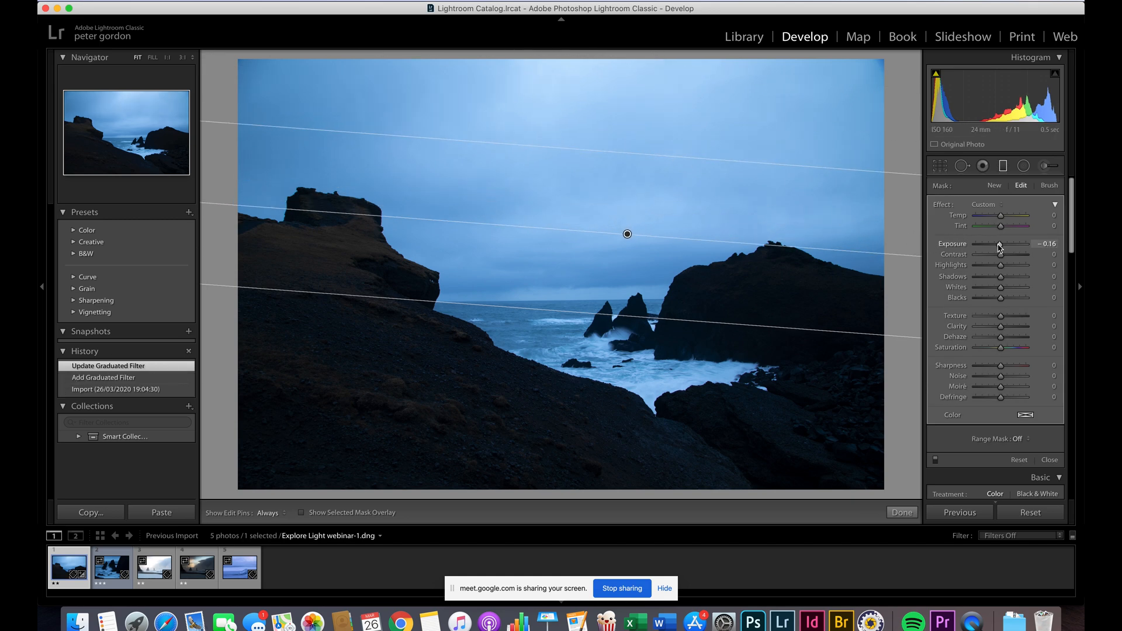
drag(1002, 244, 992, 245)
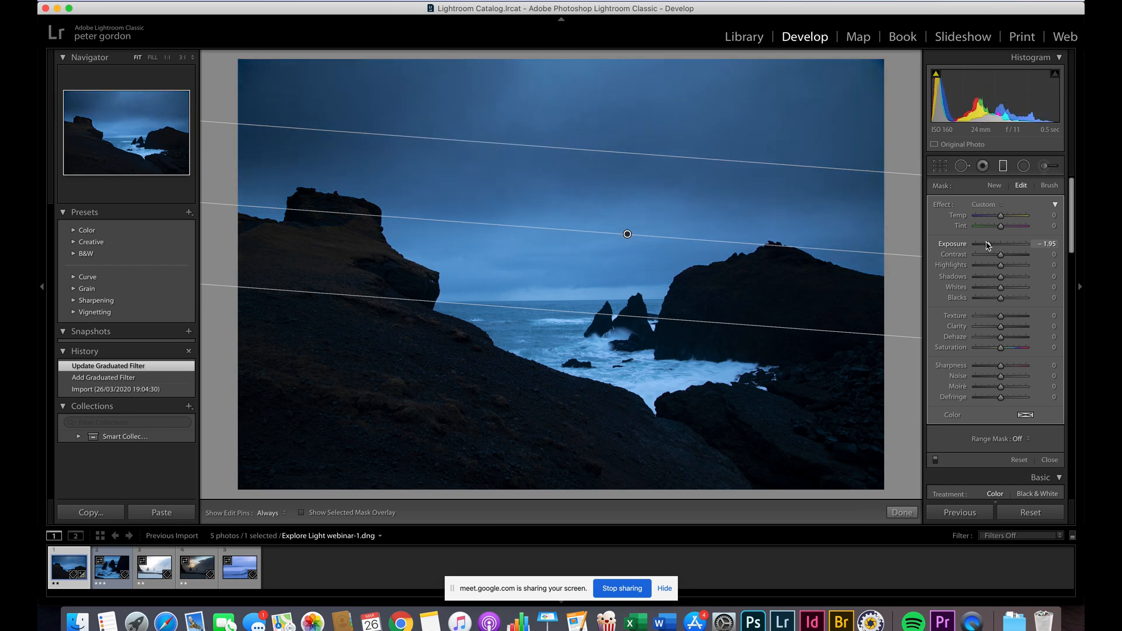
drag(1002, 243, 988, 243)
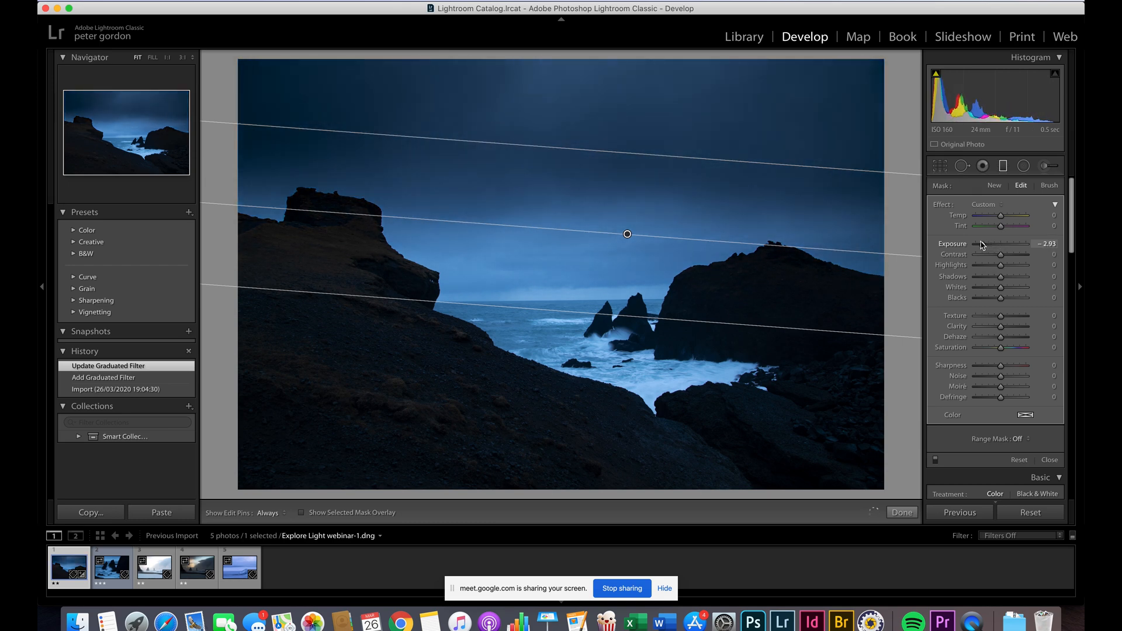
drag(1009, 244, 998, 243)
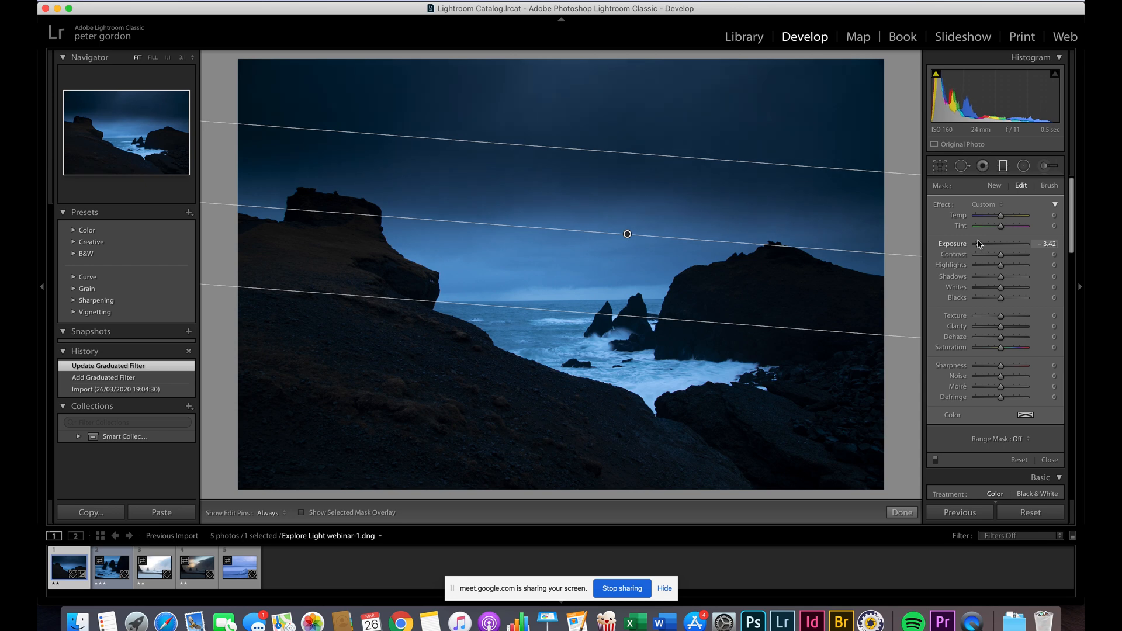
drag(1005, 243, 1001, 243)
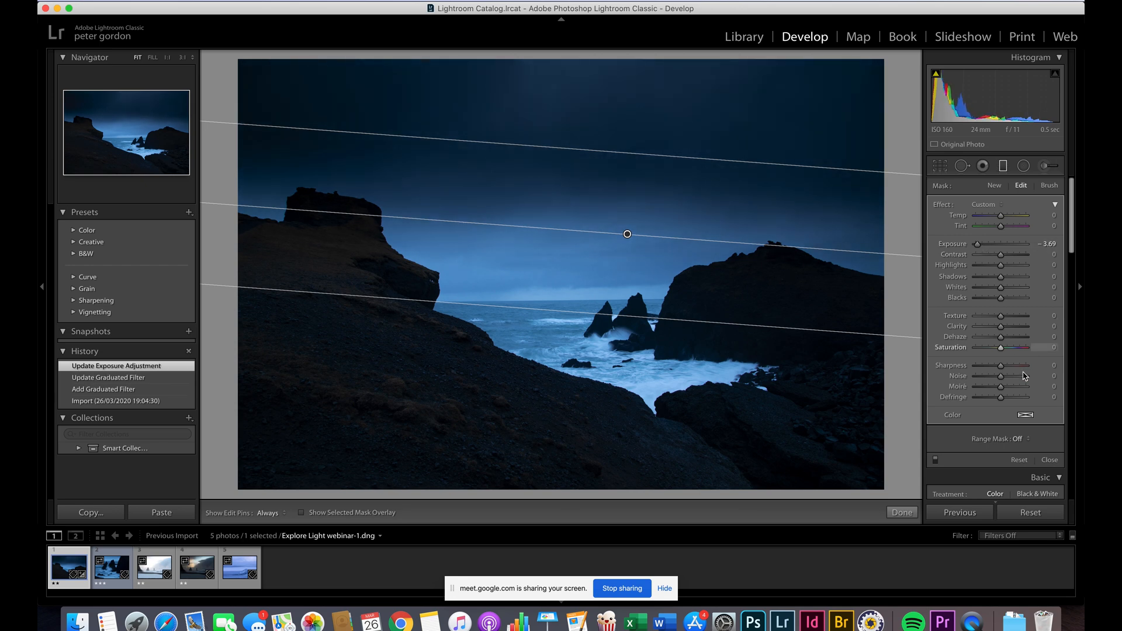
click(1024, 439)
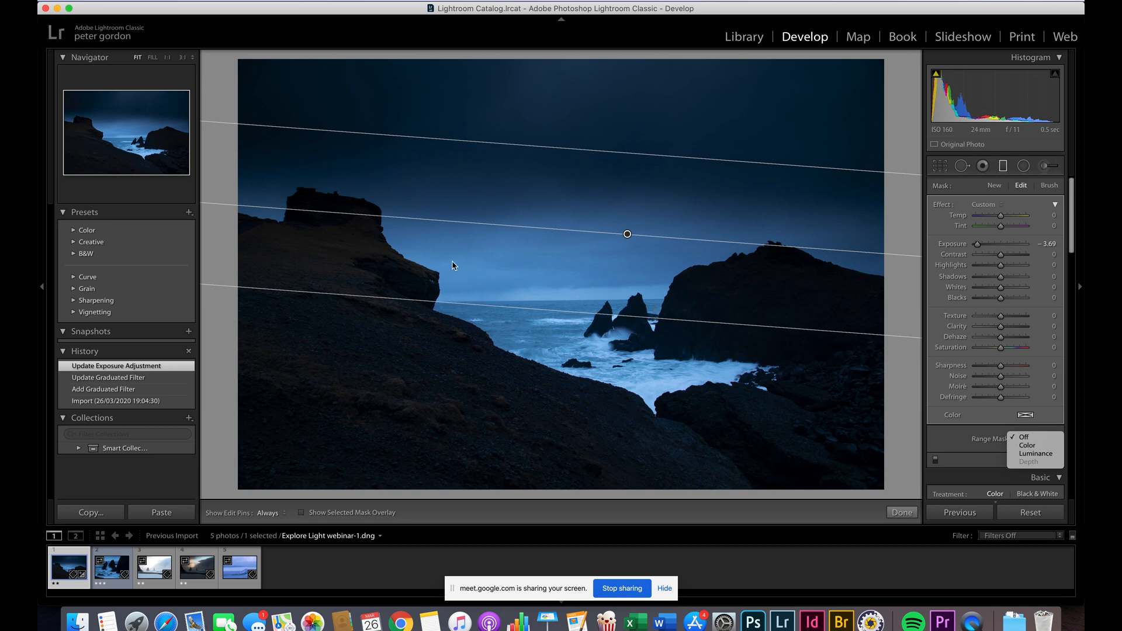
mouse_move(609, 156)
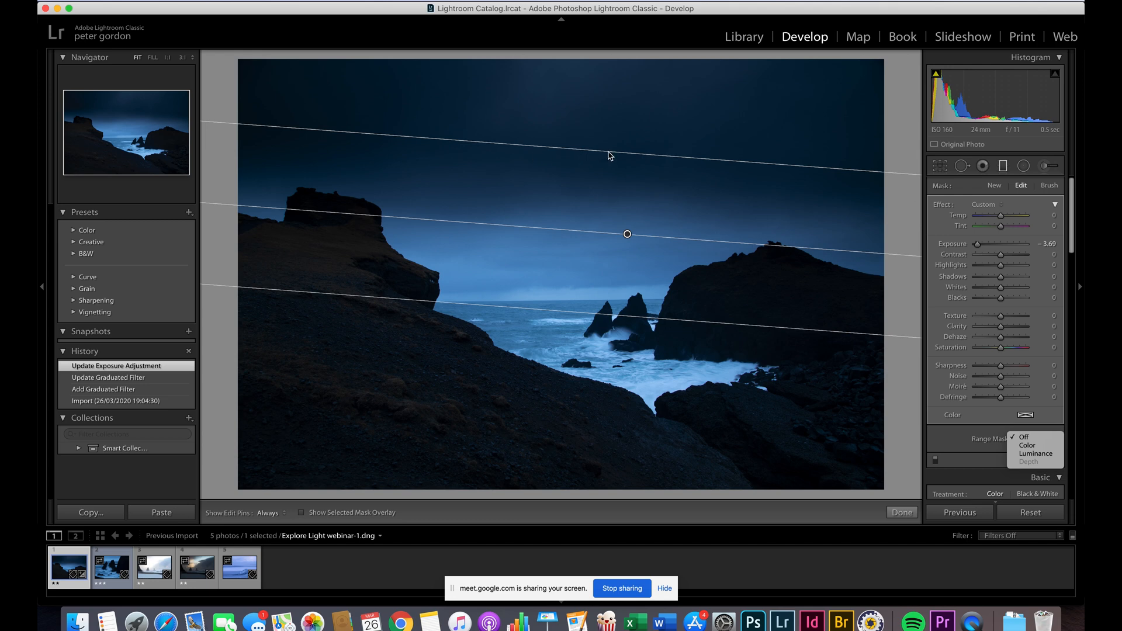
click(1023, 437)
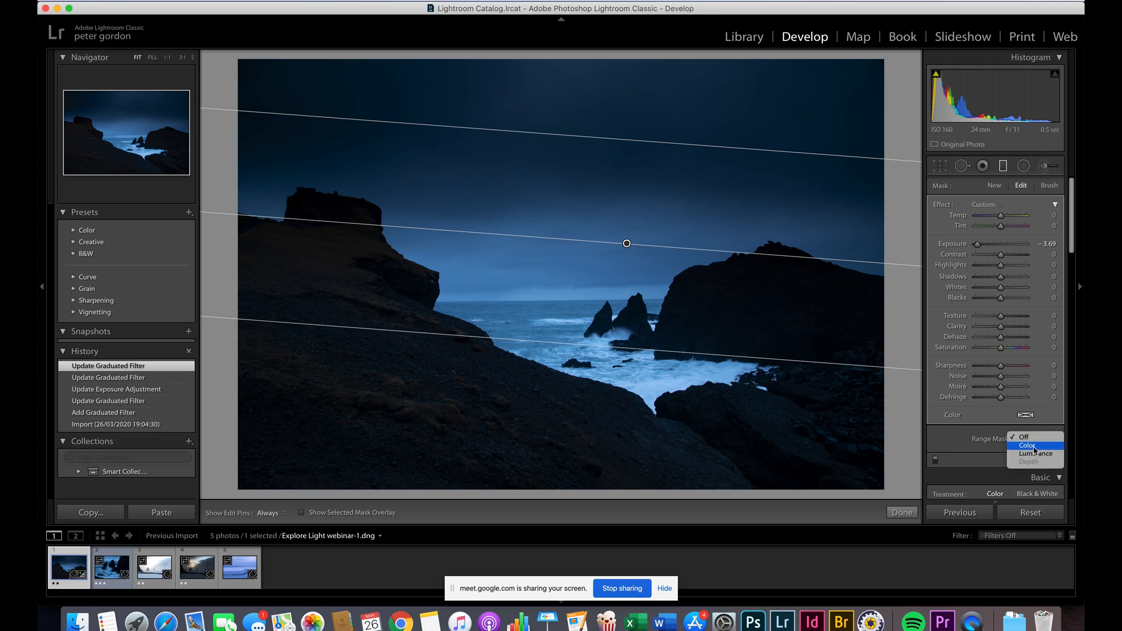
Set Range Mask to Color, sample two sky colours and raise the mask Amount to about 94
click(1028, 446)
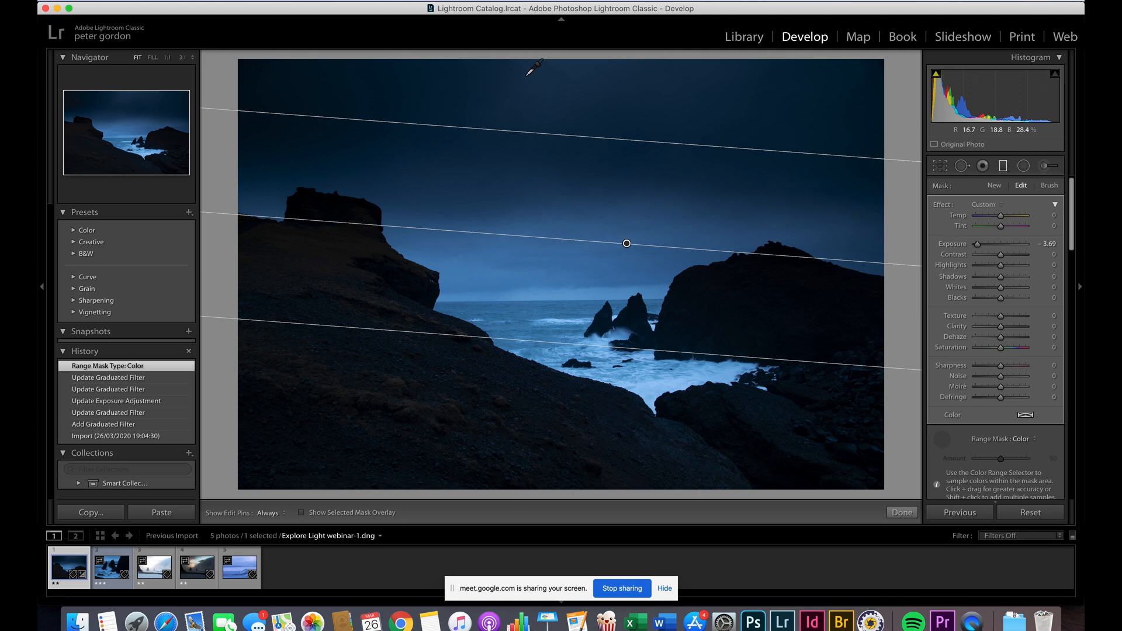
drag(536, 68, 581, 201)
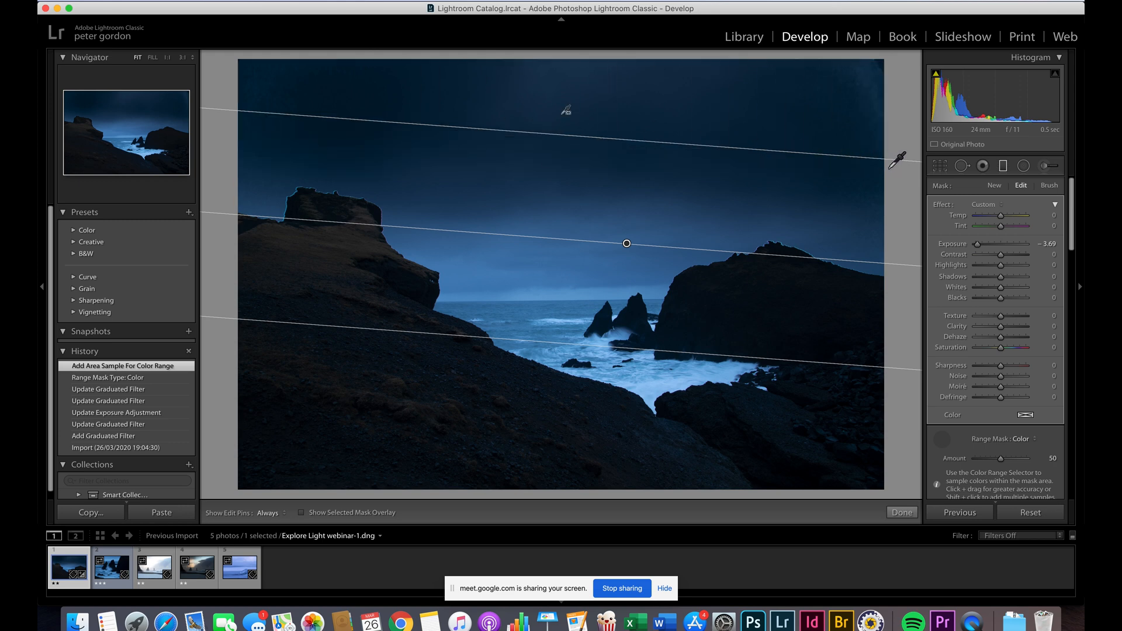
click(666, 208)
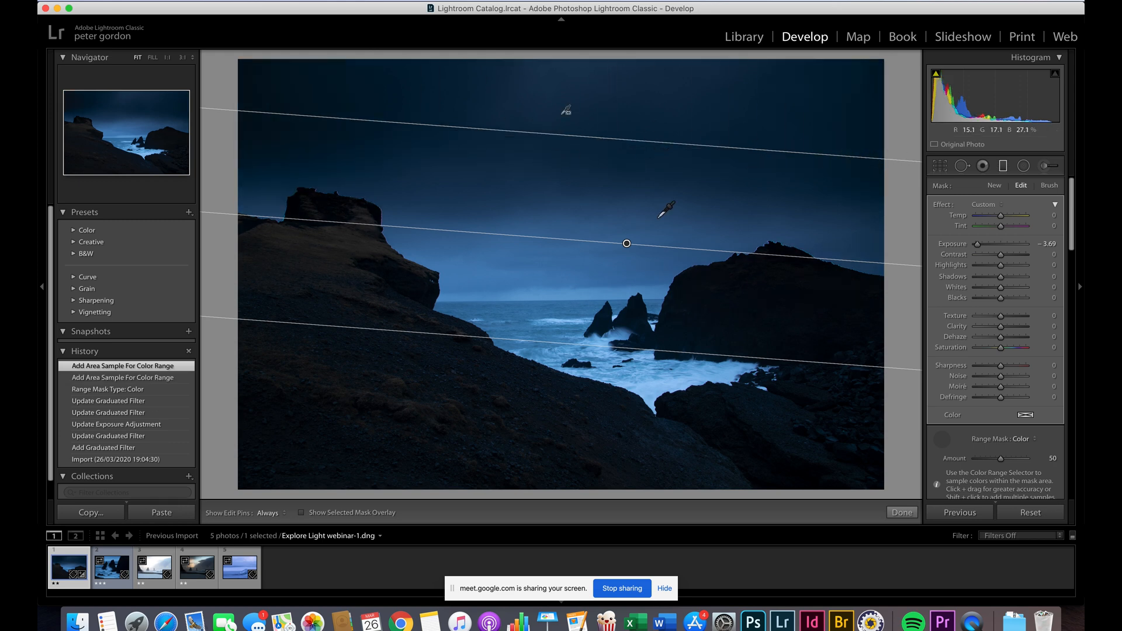
mouse_move(332, 197)
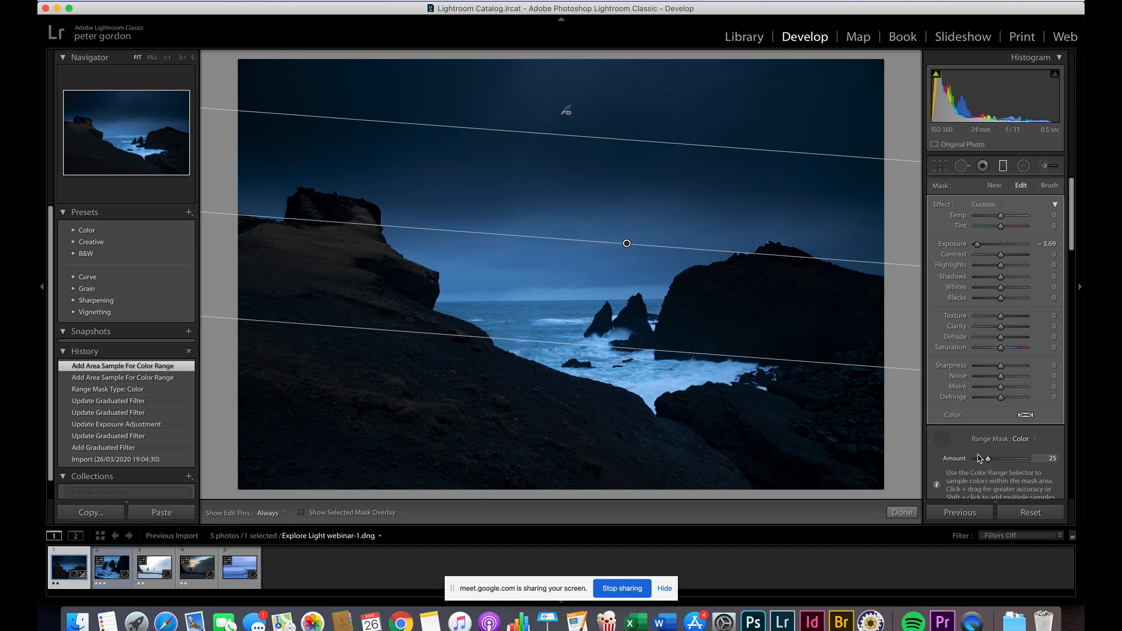
drag(986, 458, 1020, 459)
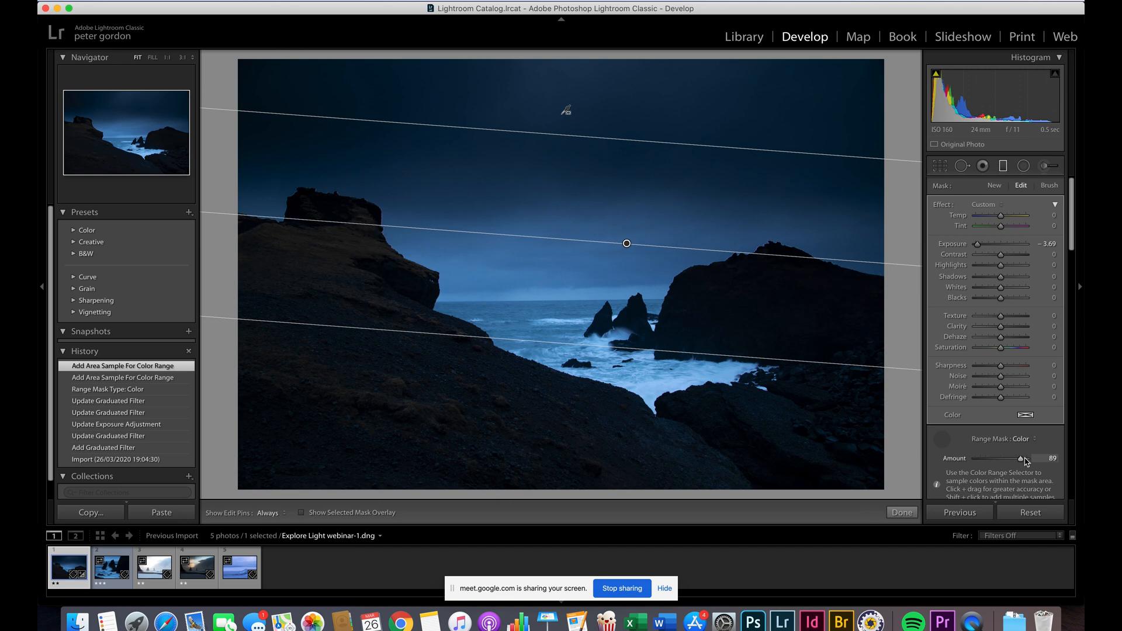
drag(1020, 459, 1028, 458)
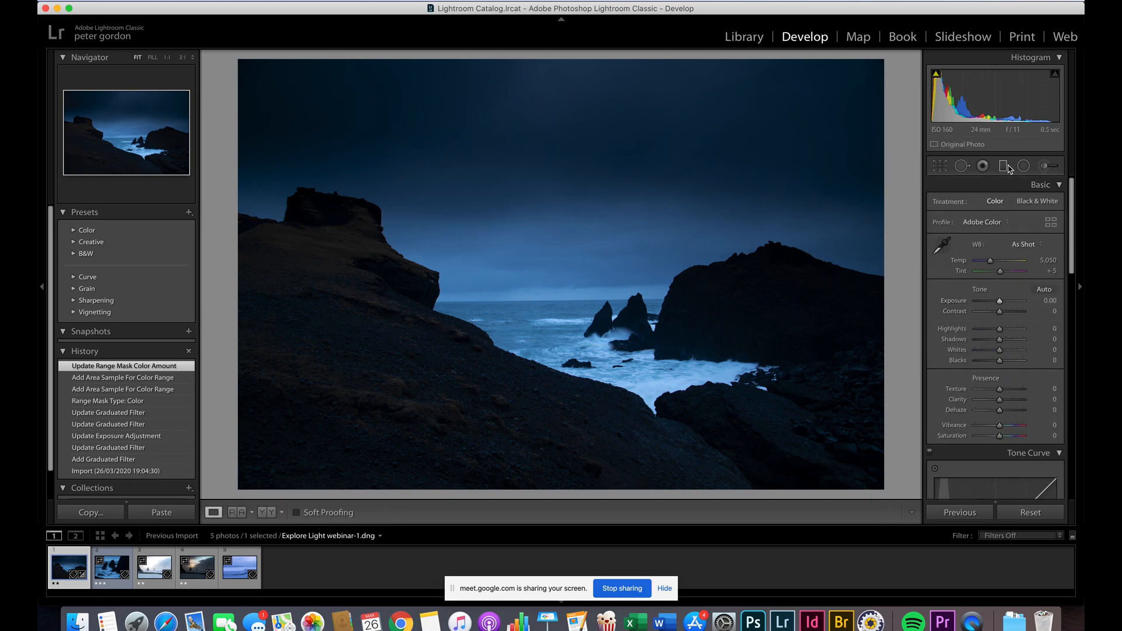
Ease the first sky filter's Exposure back to about -2.75
click(1003, 165)
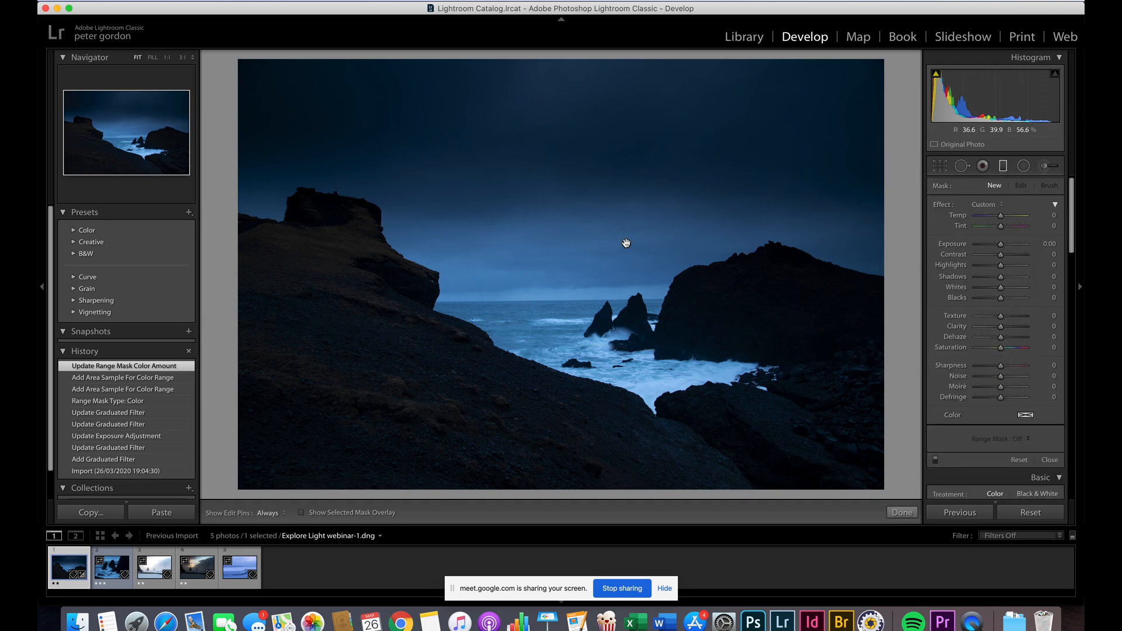
drag(1027, 243, 986, 244)
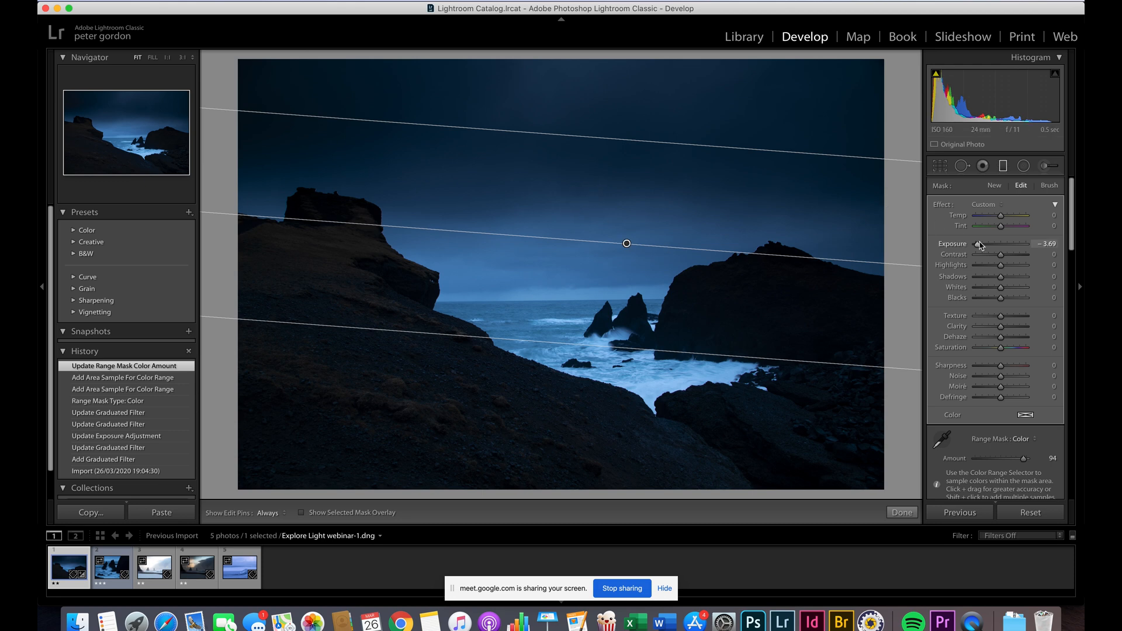
drag(1001, 243, 1007, 243)
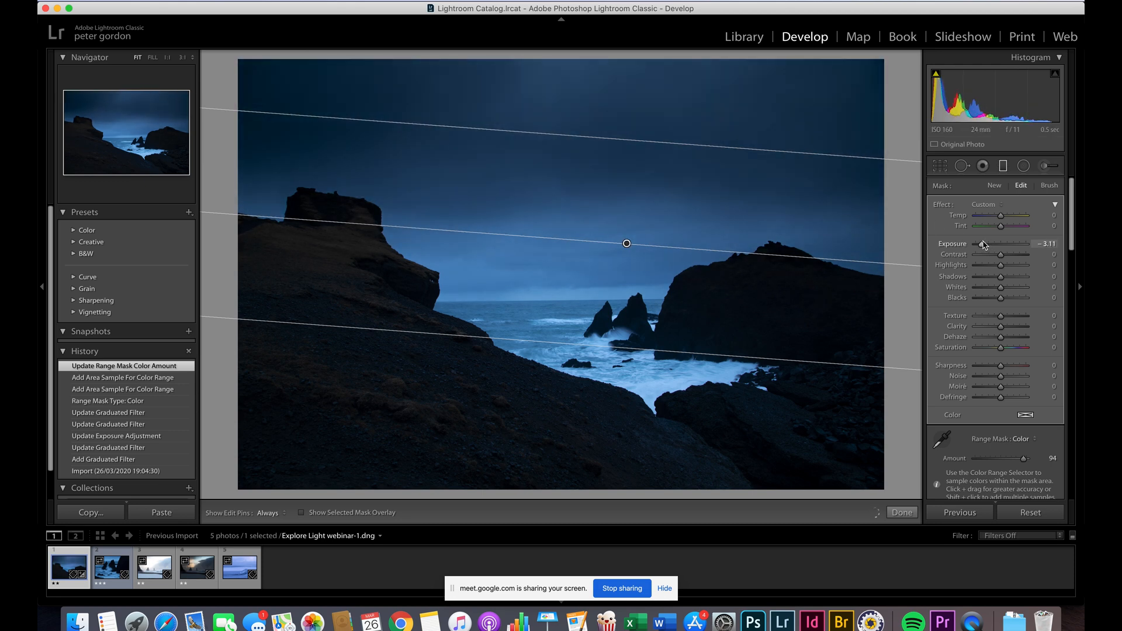
drag(1000, 243, 1009, 243)
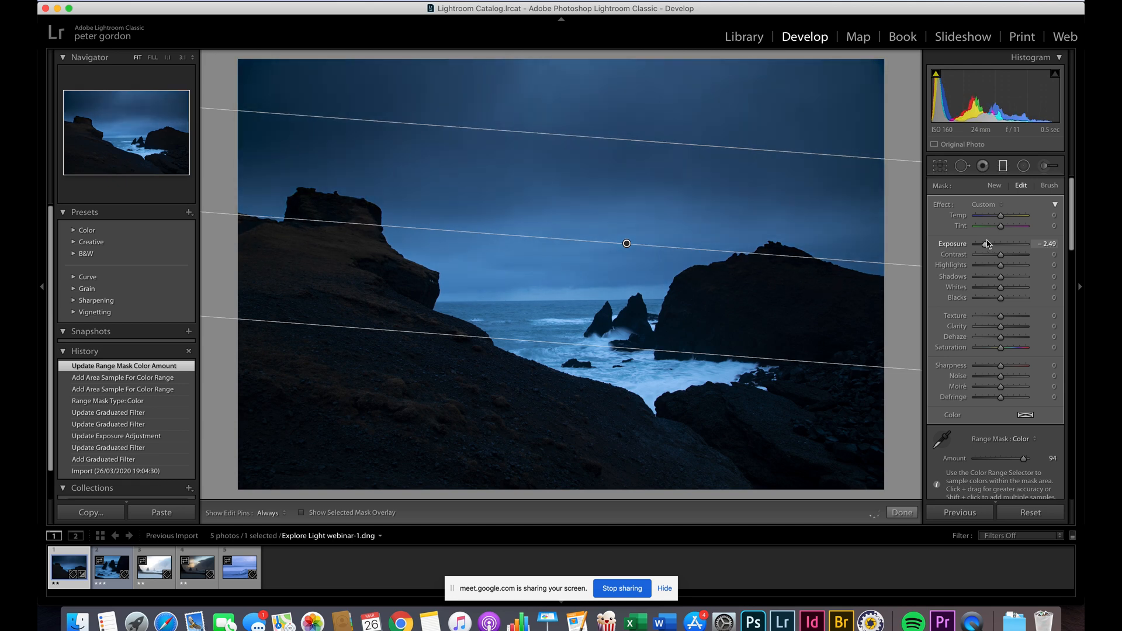
drag(1002, 244, 998, 243)
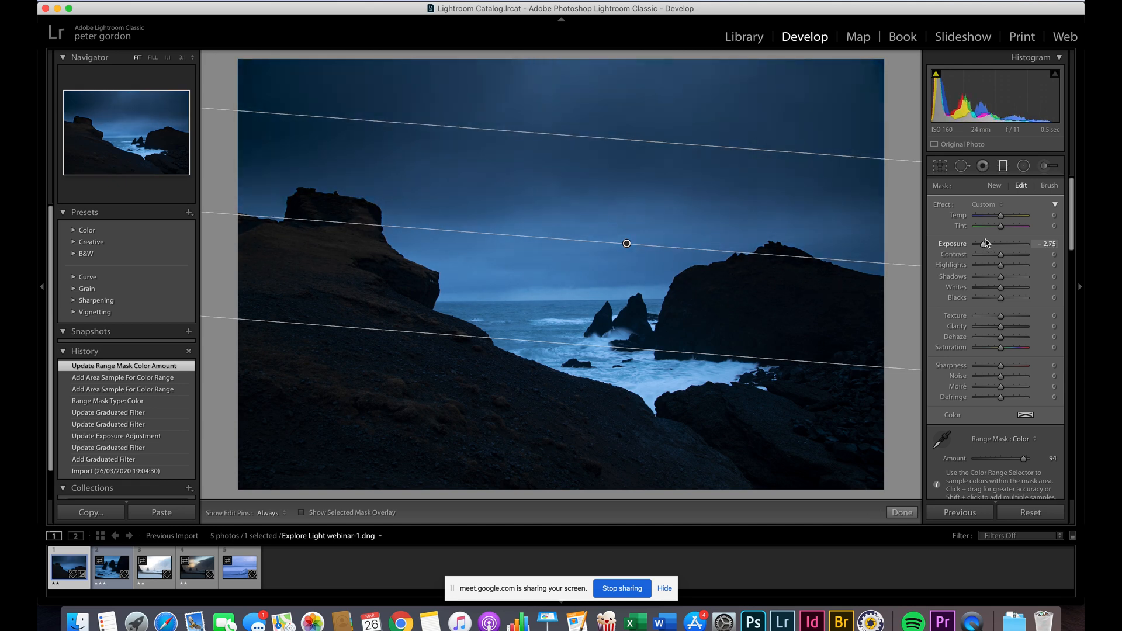
Add a second graduated filter darkening the upper sky at Exposure -1.17 and finish
drag(985, 244, 989, 243)
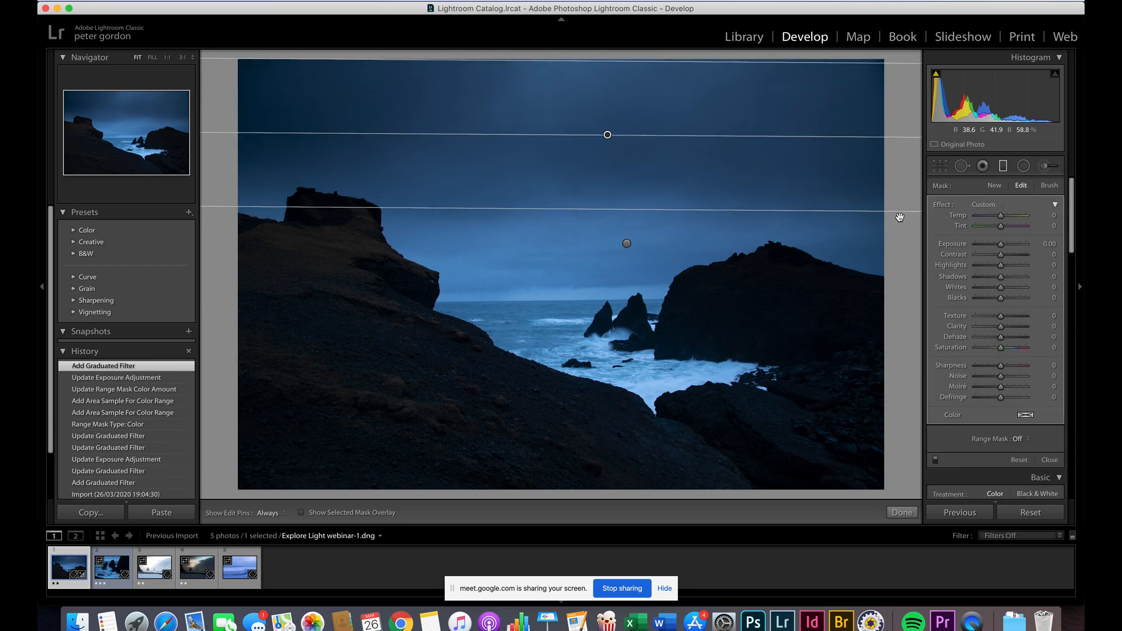
drag(1002, 243, 993, 243)
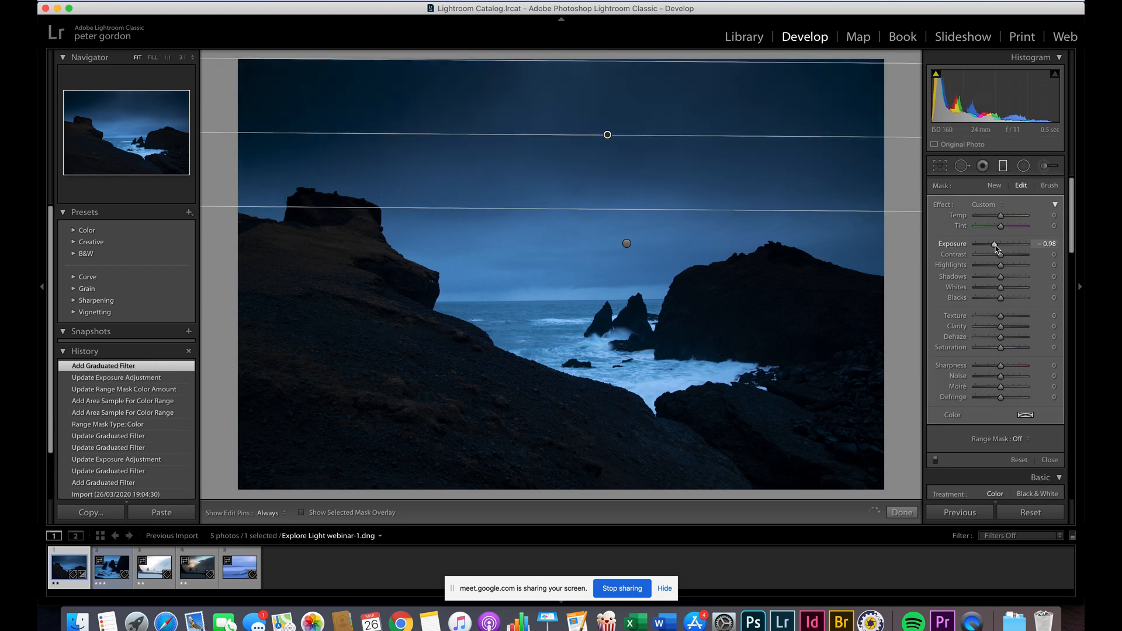
drag(1002, 243, 1000, 243)
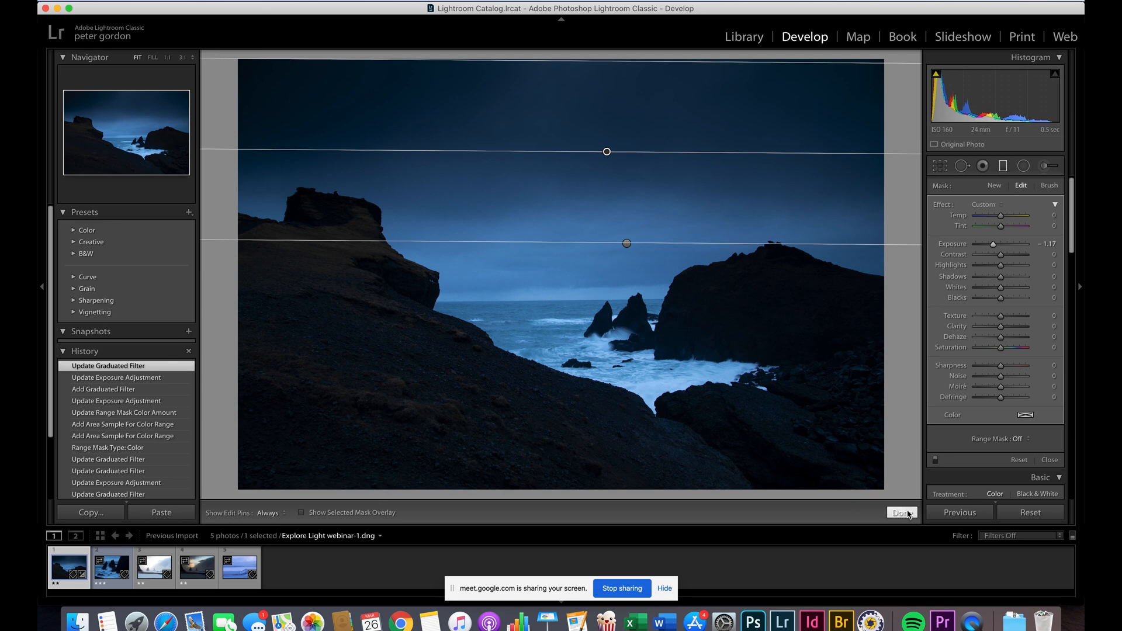
click(901, 513)
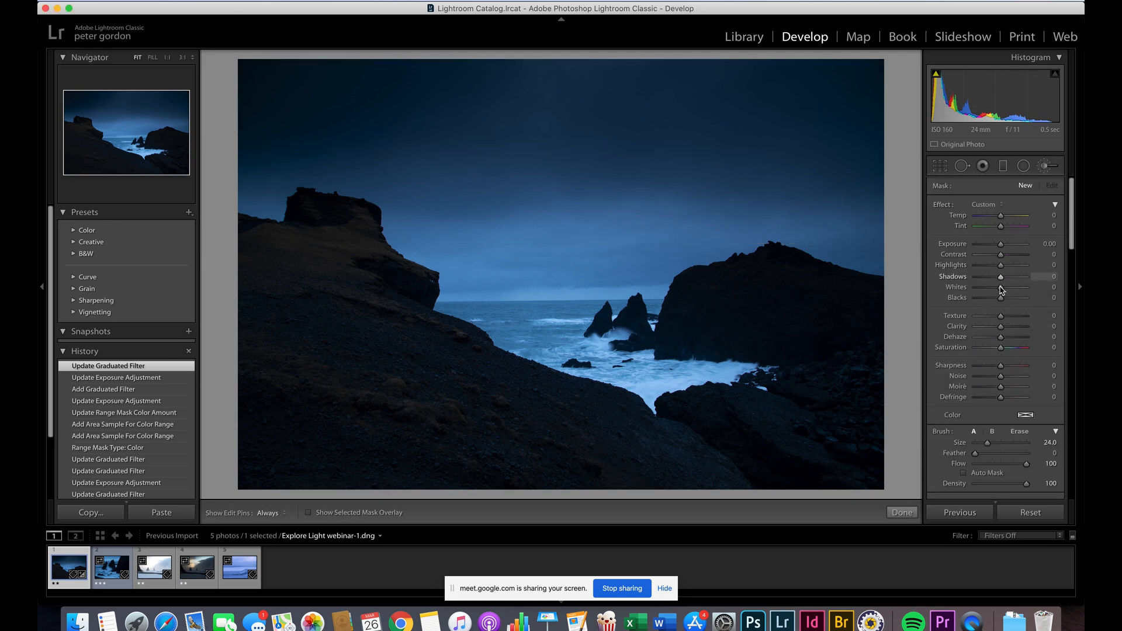
Brush over the sea stacks and settle the brush Shadows lift at about +38
drag(1001, 276, 1024, 277)
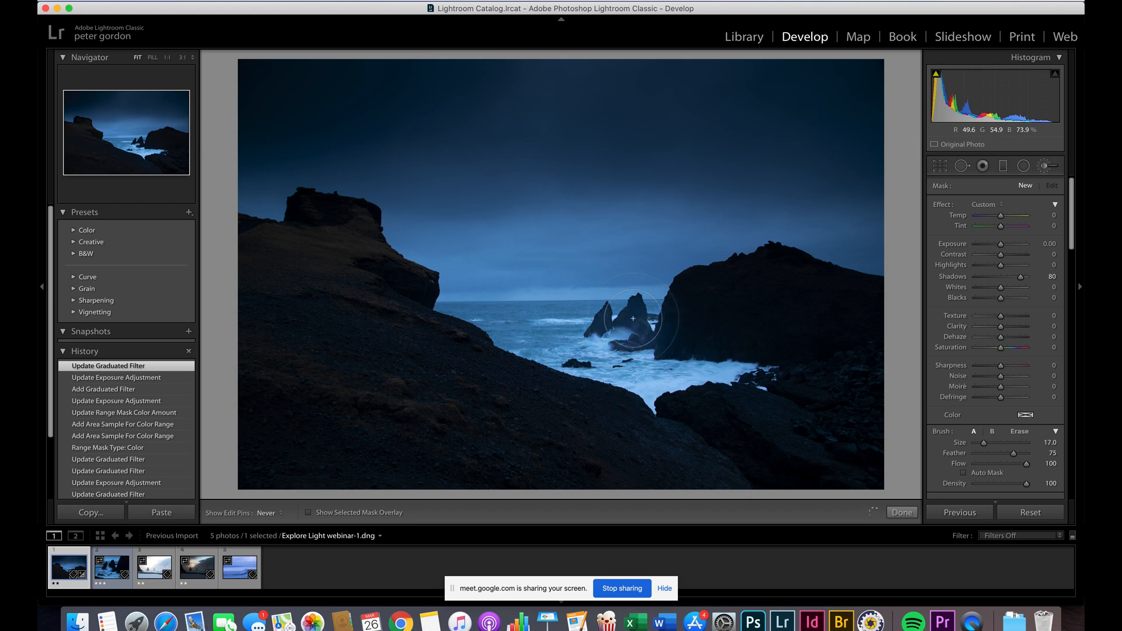
click(632, 319)
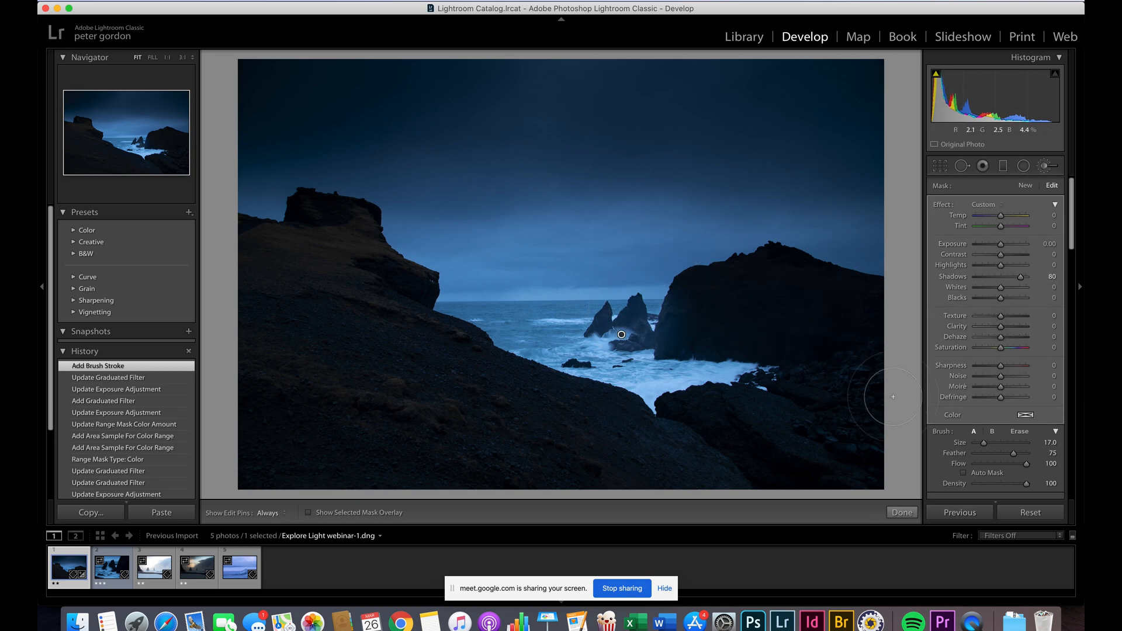
drag(1027, 276, 1015, 276)
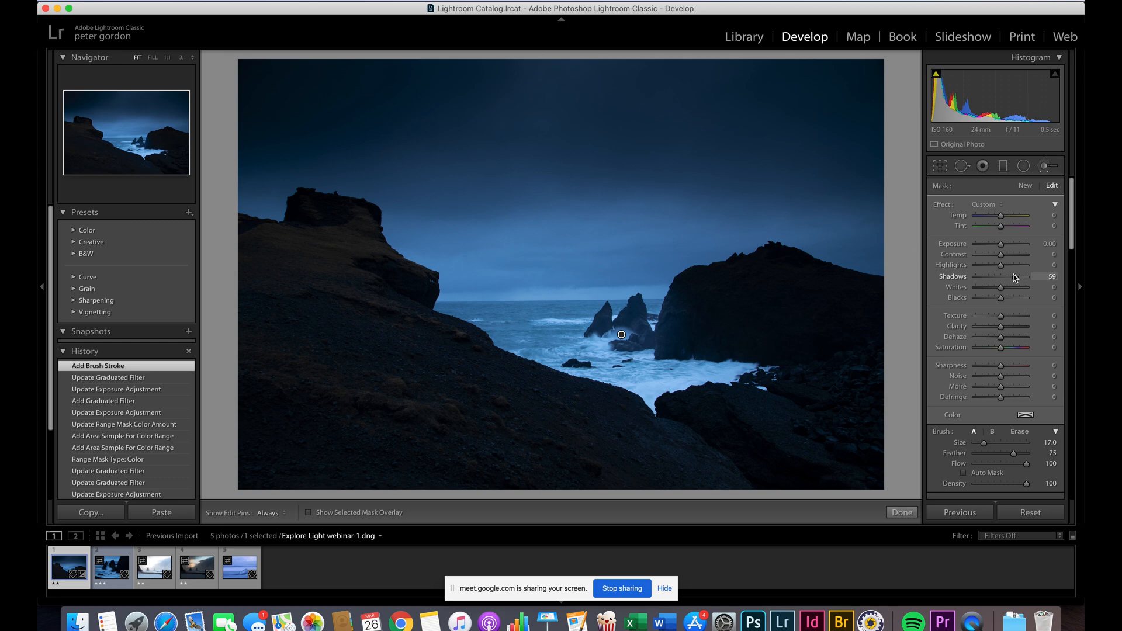
drag(1022, 278, 1005, 277)
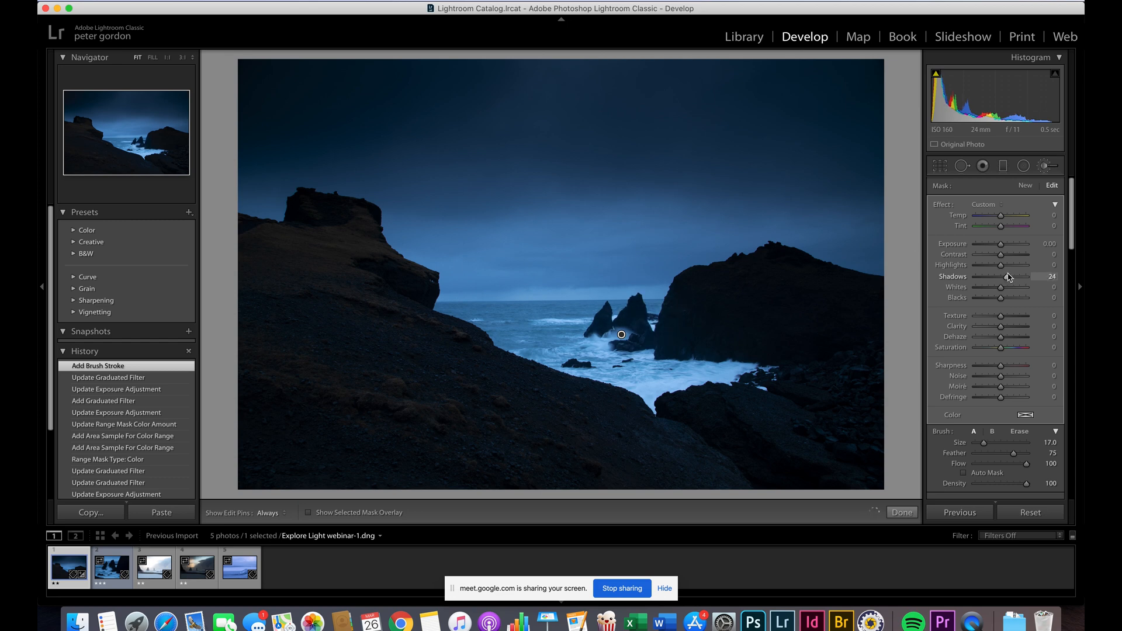
drag(1009, 277, 995, 277)
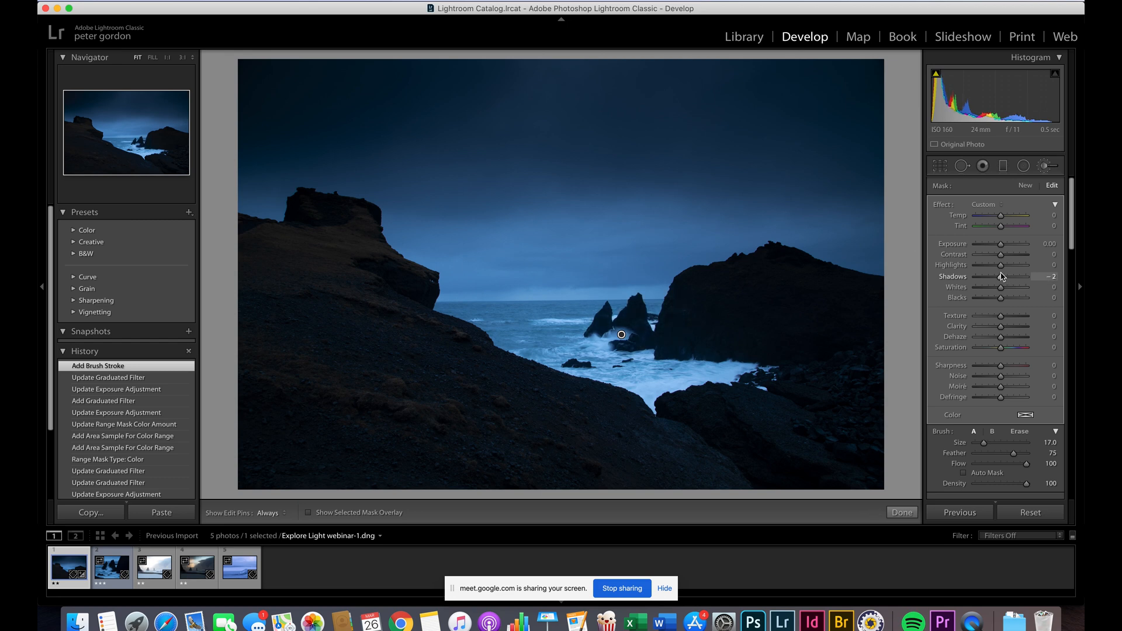
drag(1001, 276, 1024, 276)
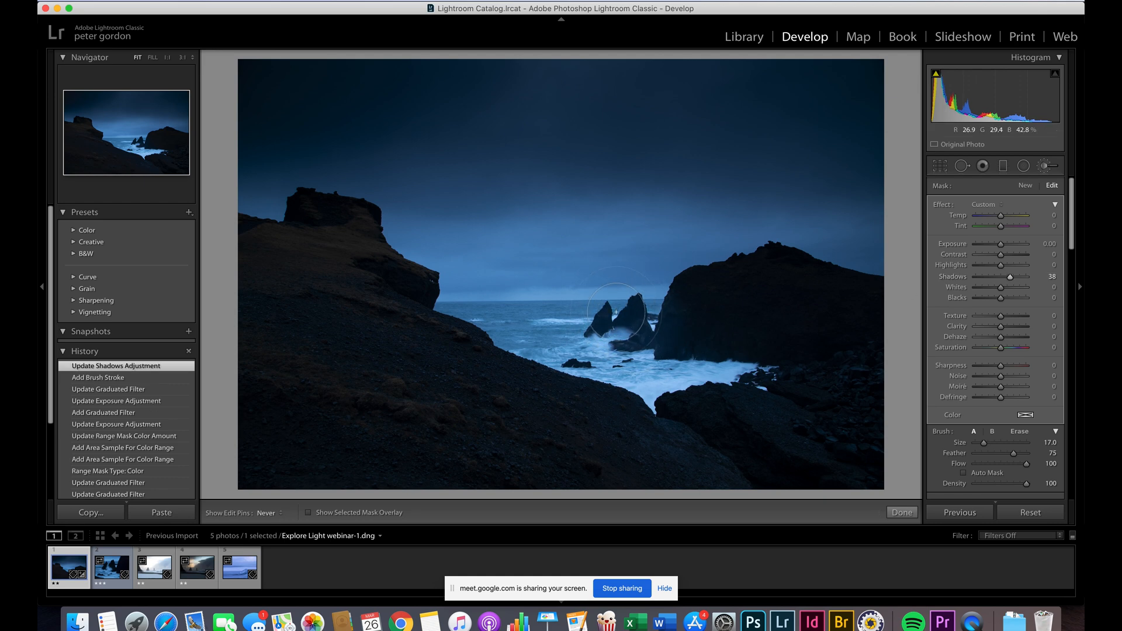
Trim stray brushing around the sea stacks and raise their Shadows lift to about 53
drag(623, 308, 587, 328)
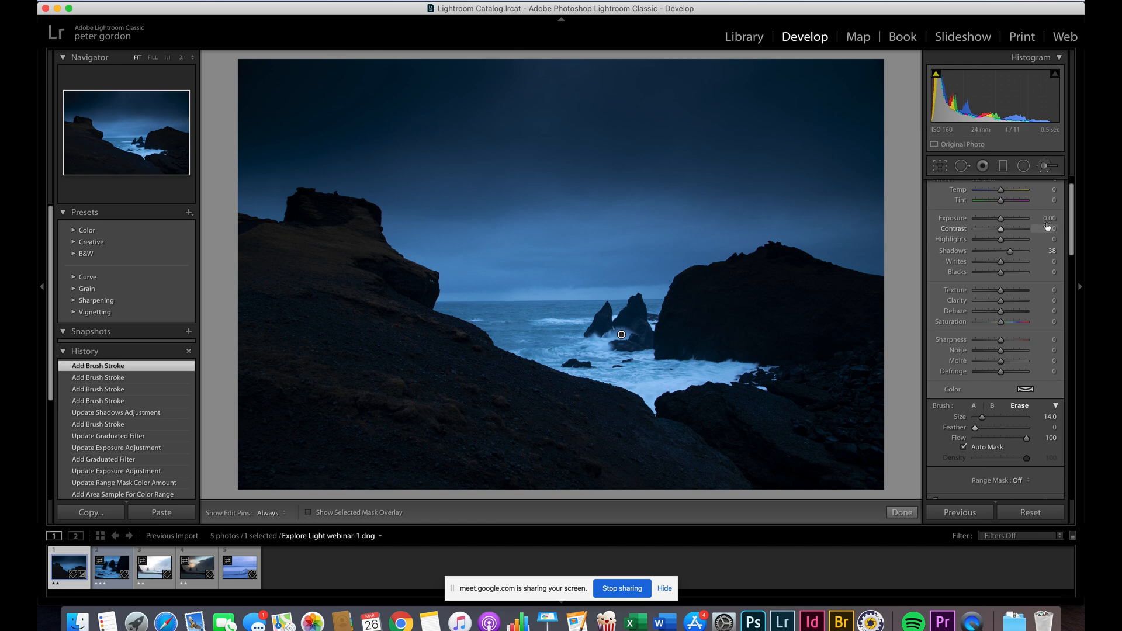
drag(1009, 250, 1014, 249)
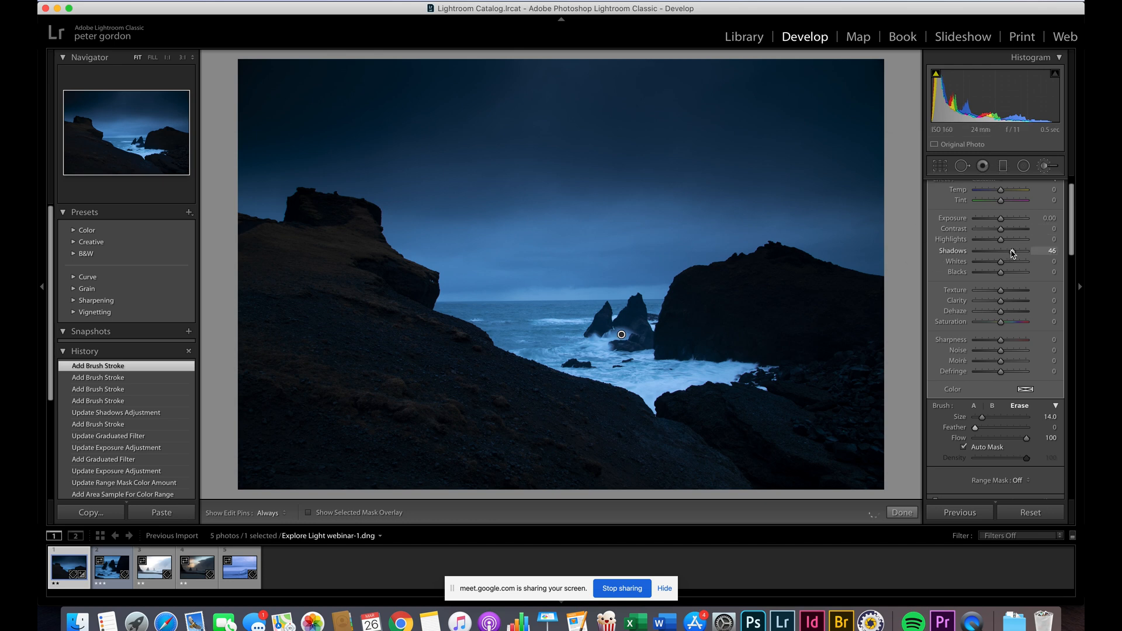
drag(1001, 251, 1008, 251)
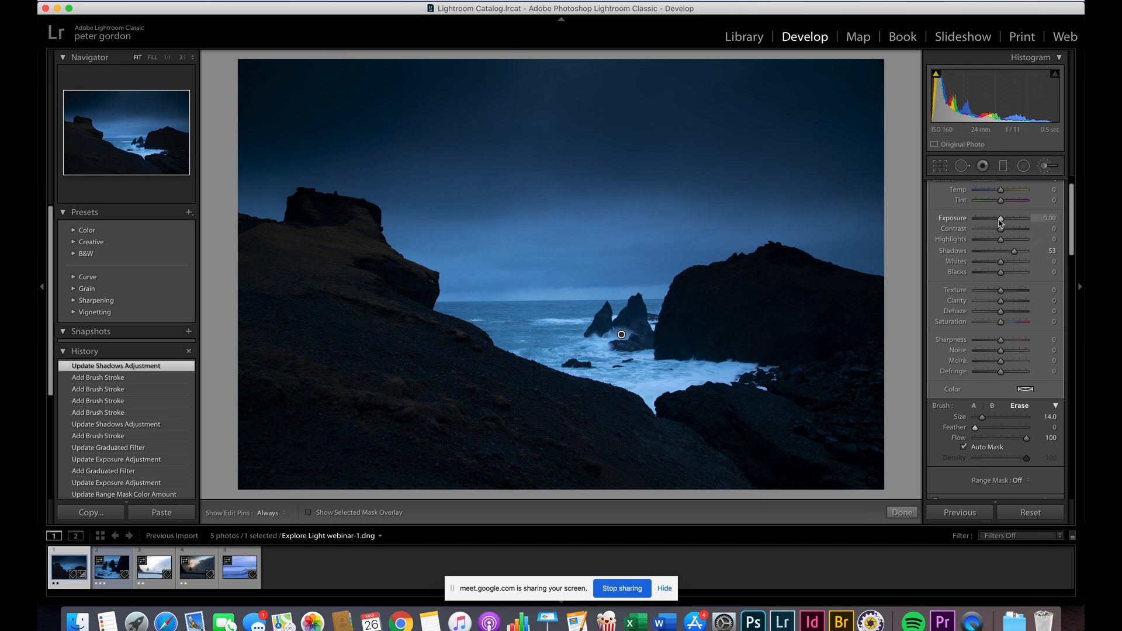
drag(1000, 218, 1002, 217)
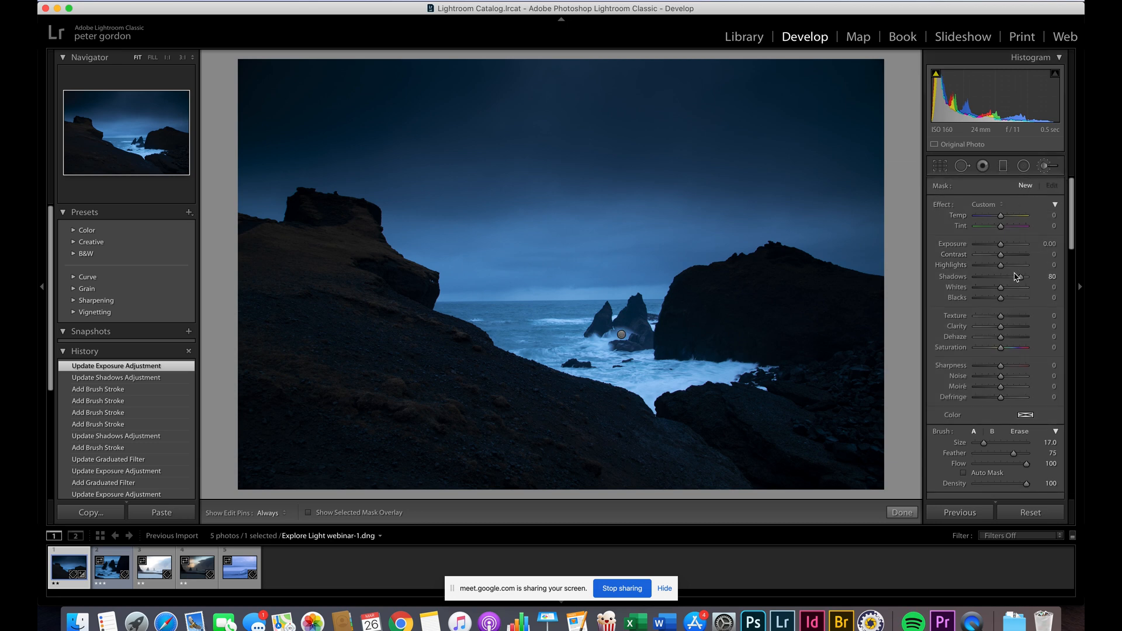
Brush the foreground rocks, right shore, lower-left slope and left cliff with a Shadows lift around +20, then finish
drag(1023, 278, 1000, 277)
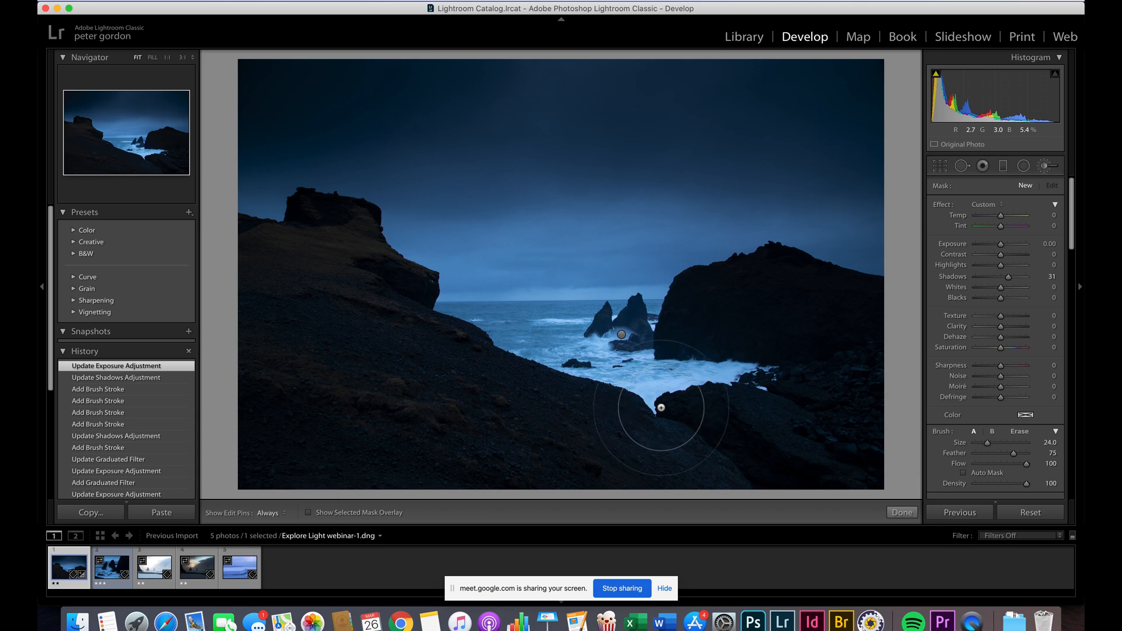
drag(662, 408, 773, 380)
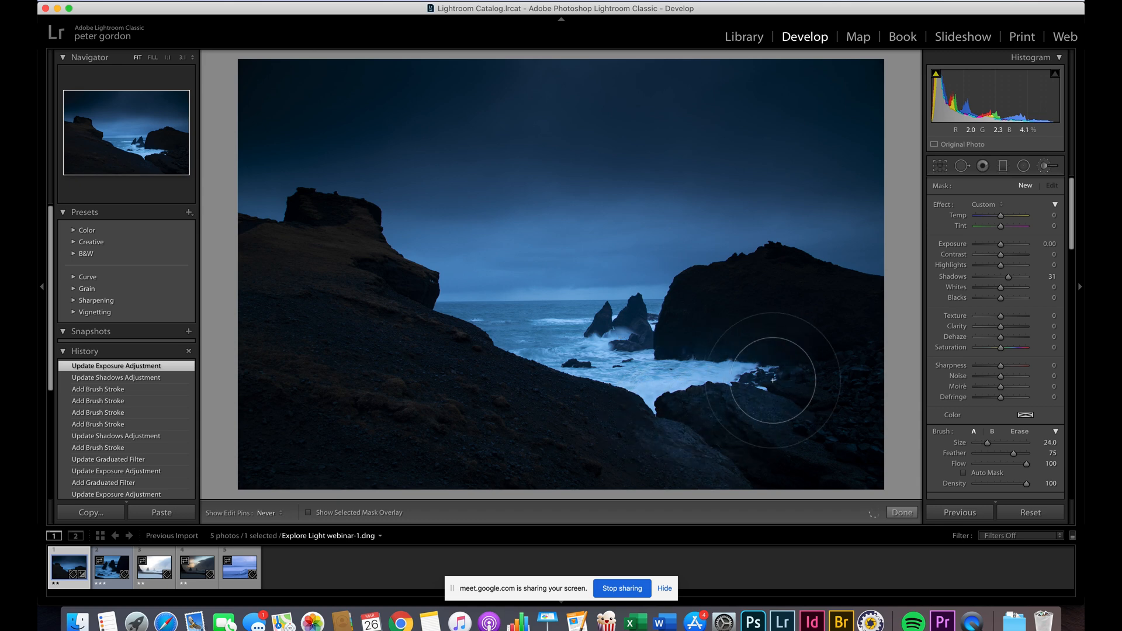
drag(777, 380, 516, 379)
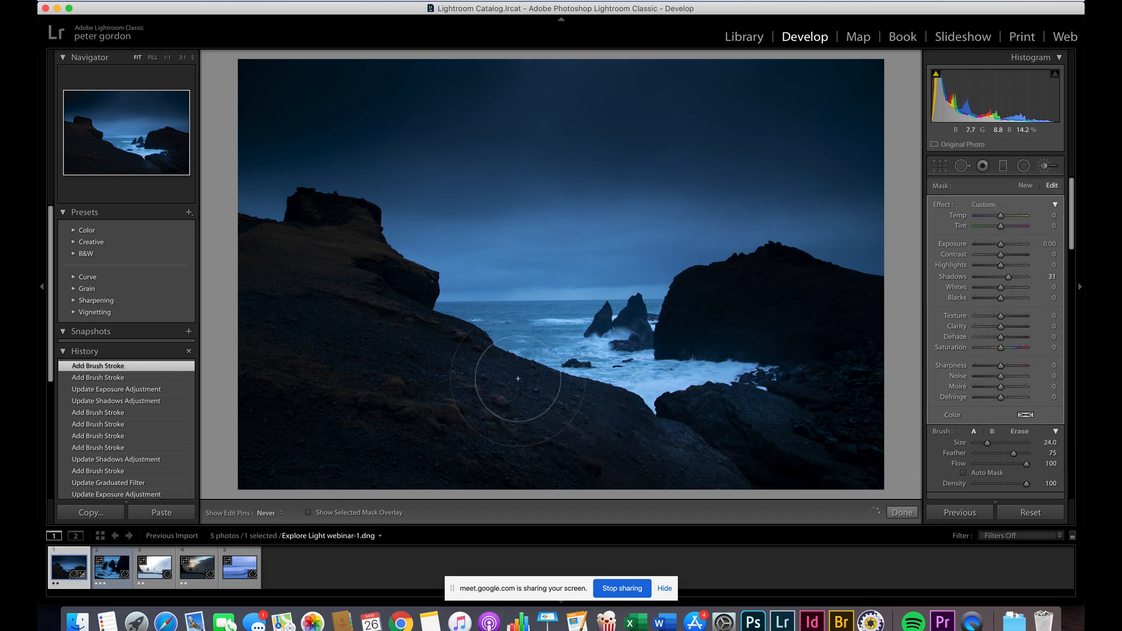
drag(519, 378, 319, 292)
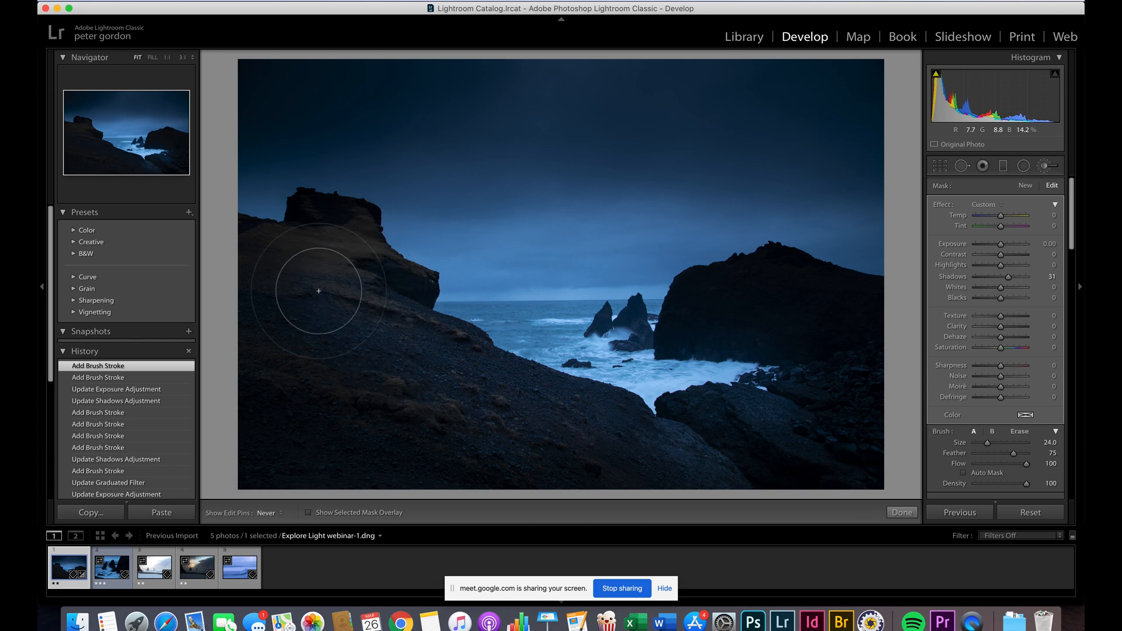
drag(319, 290, 390, 338)
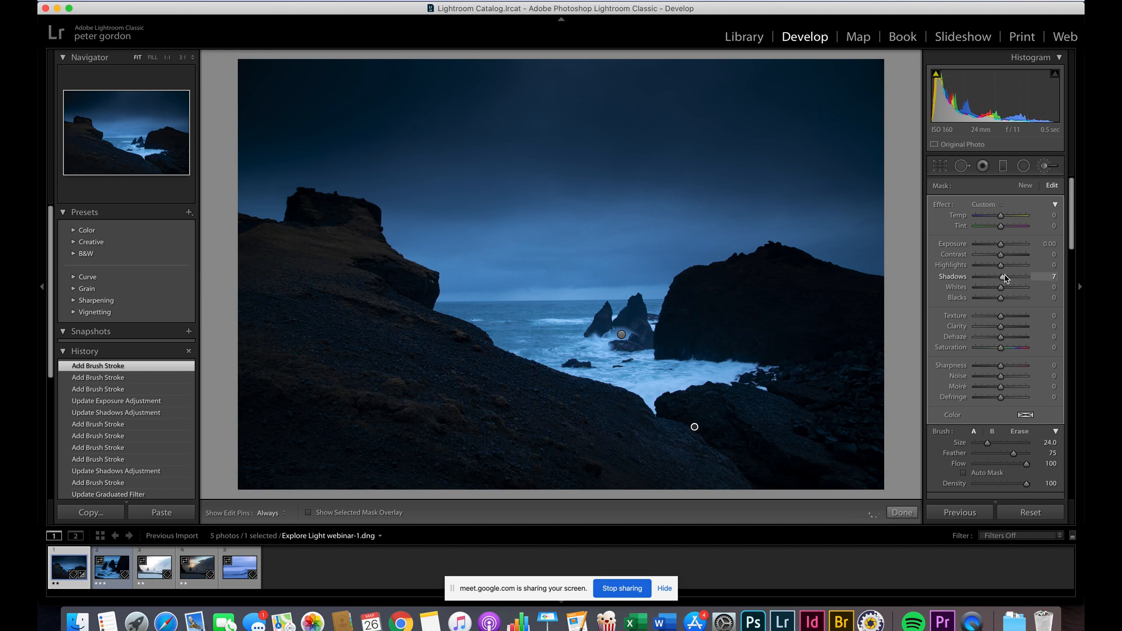
drag(1006, 277, 1016, 277)
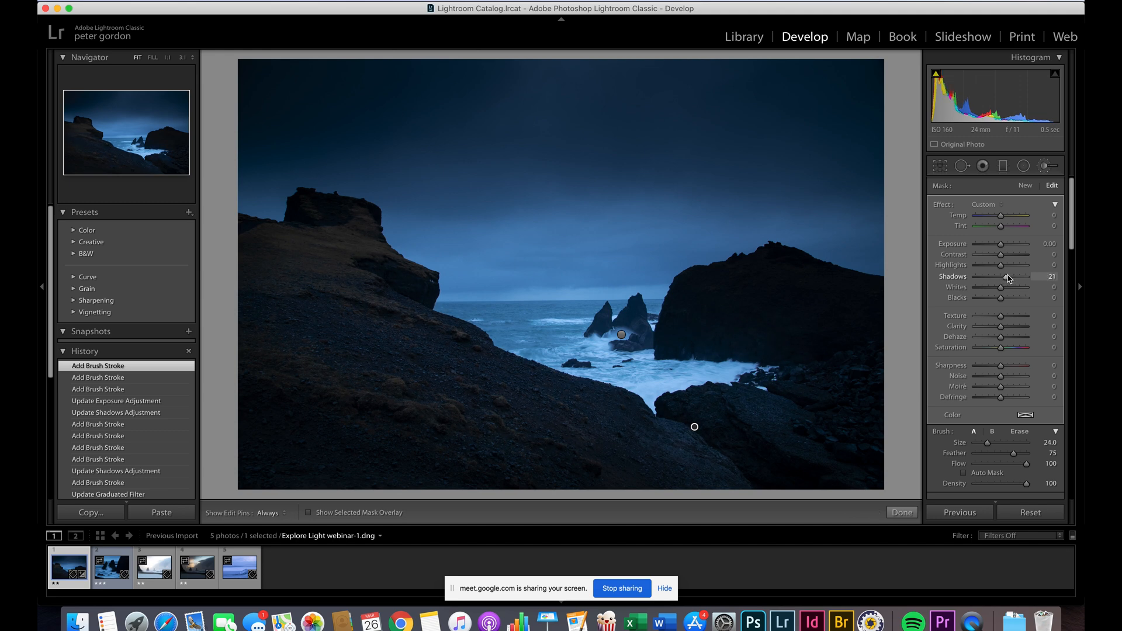
drag(1010, 278, 1005, 277)
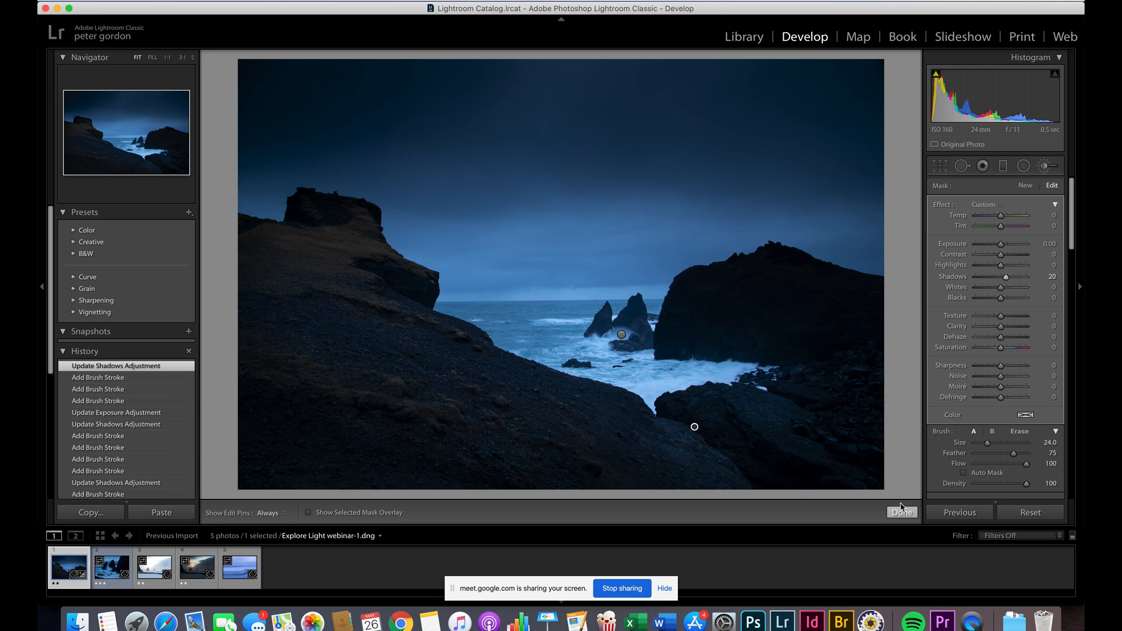
click(901, 512)
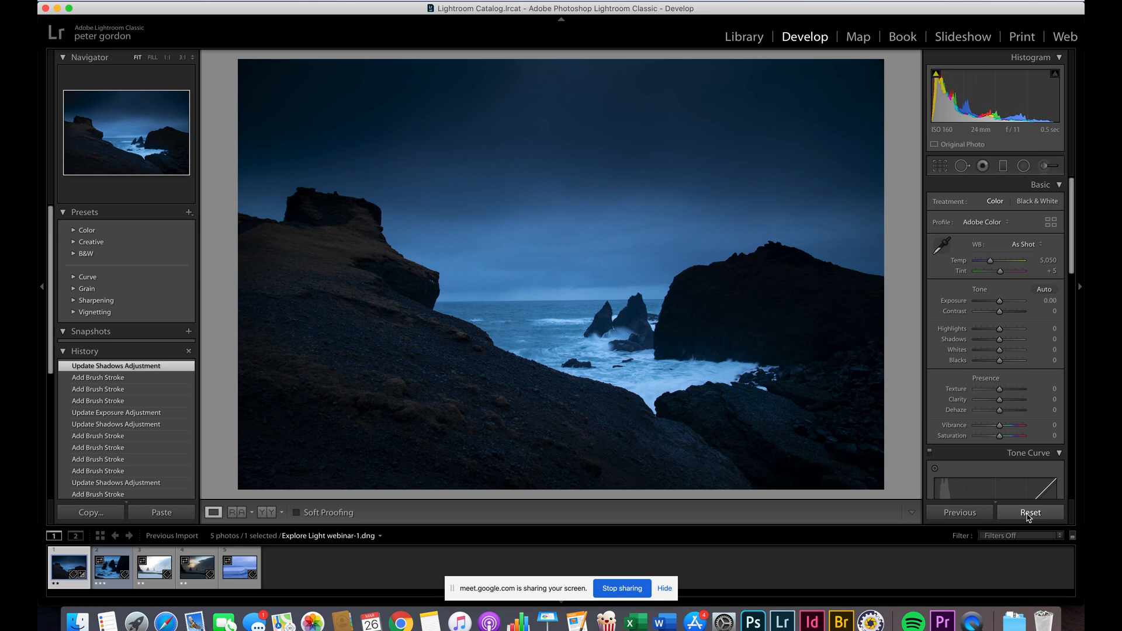
click(1030, 513)
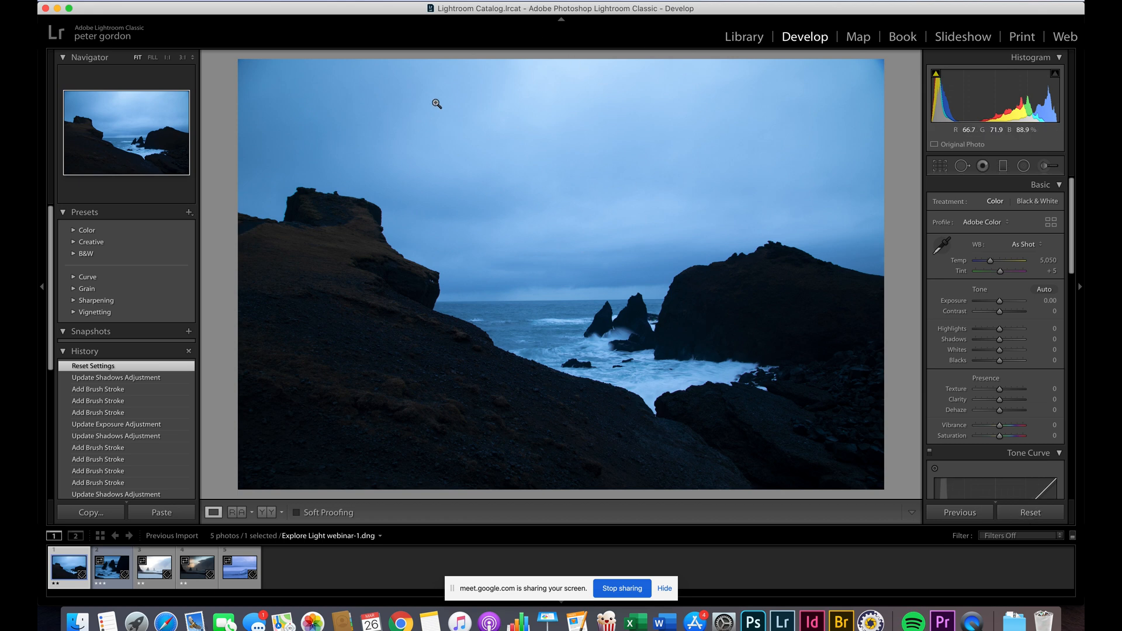
mouse_move(750, 147)
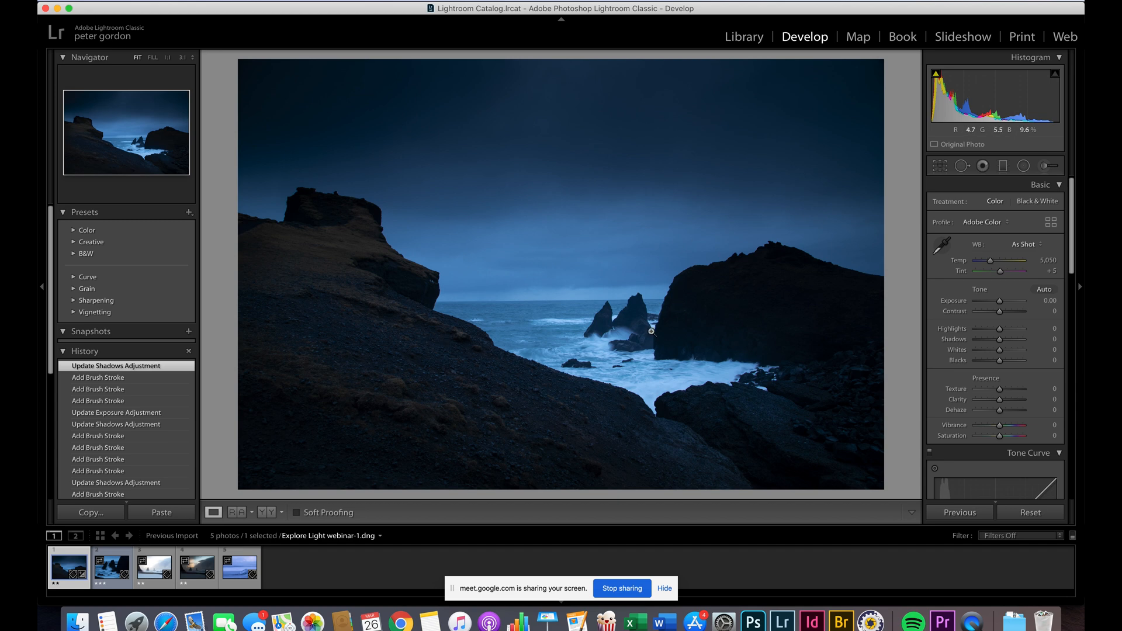
mouse_move(760, 349)
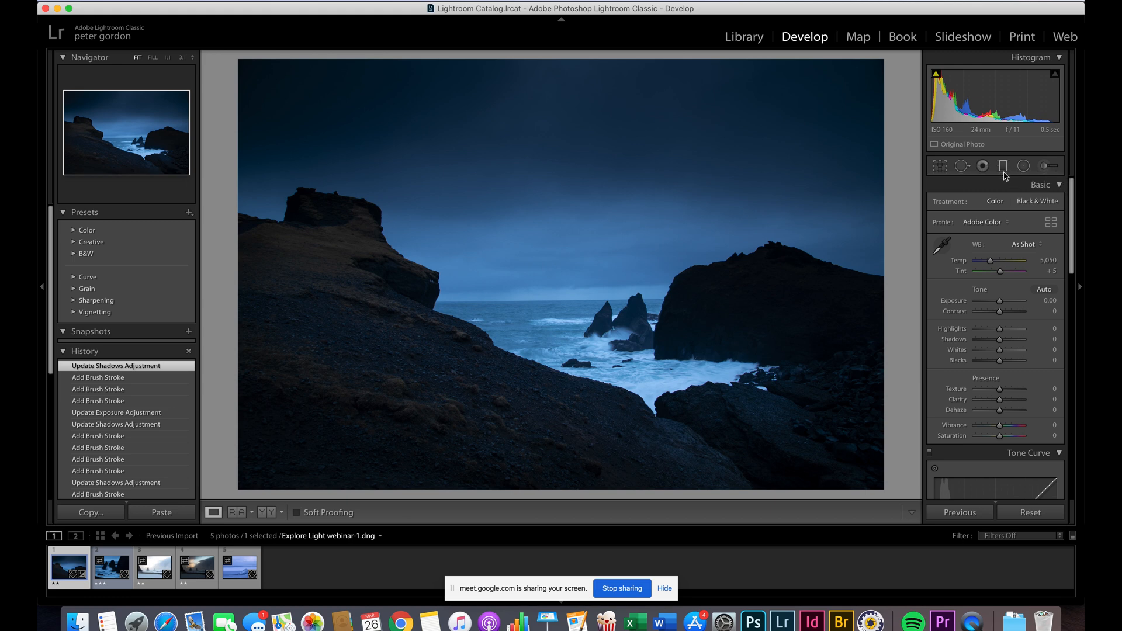
mouse_move(649, 147)
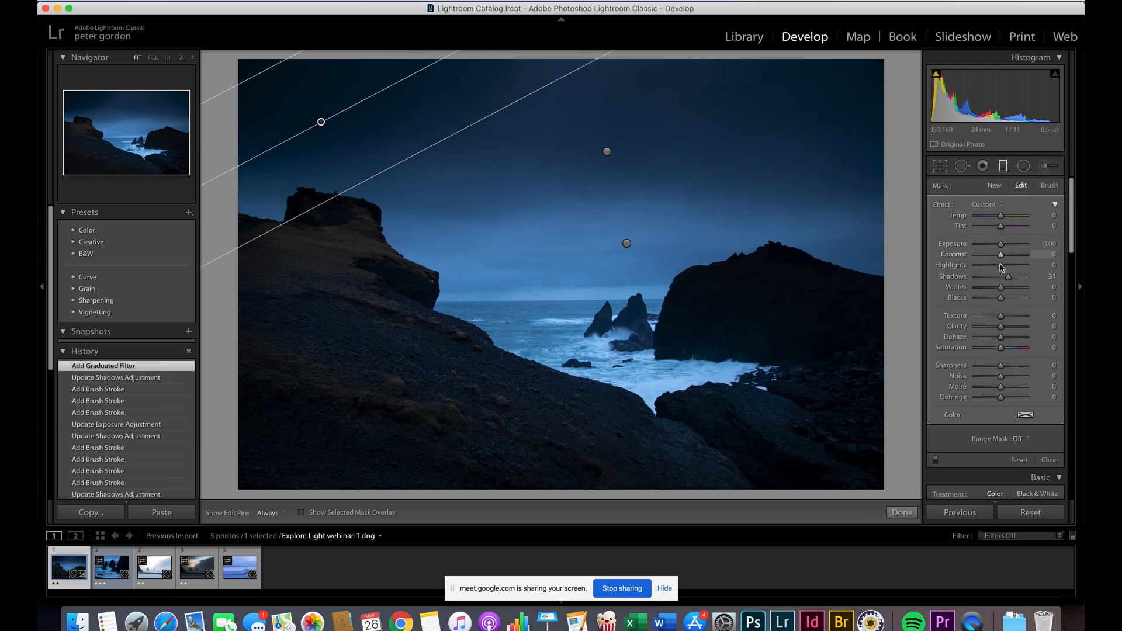
Zero the top-left gradient's Shadows, set its Contrast to -89, add a matching top-right gradient and finish
double_click(1044, 276)
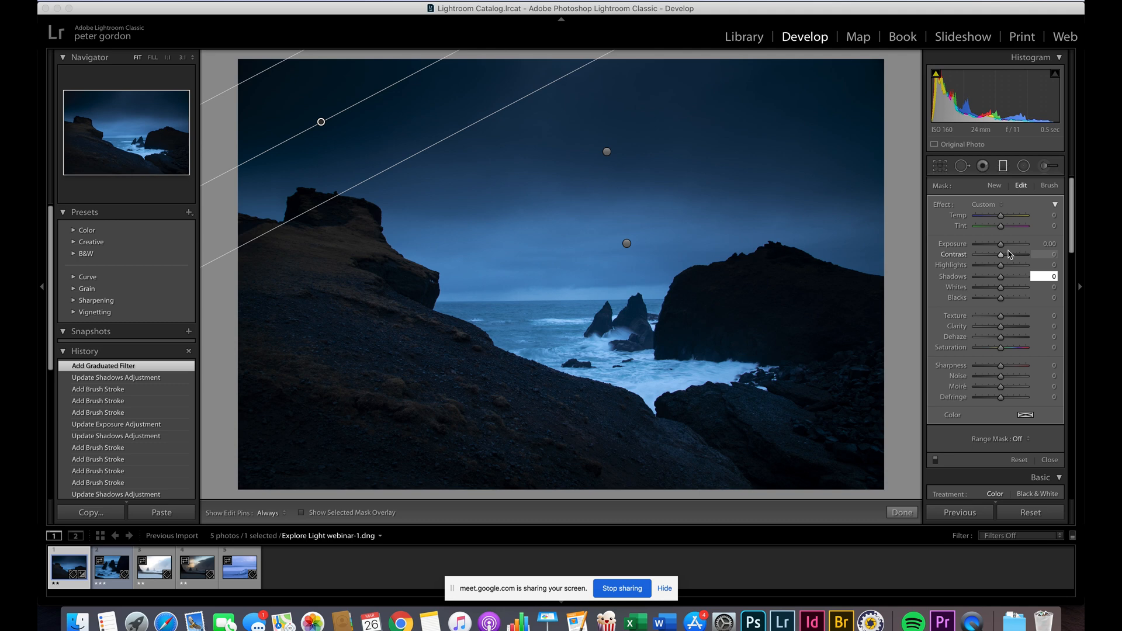
drag(1001, 255, 985, 255)
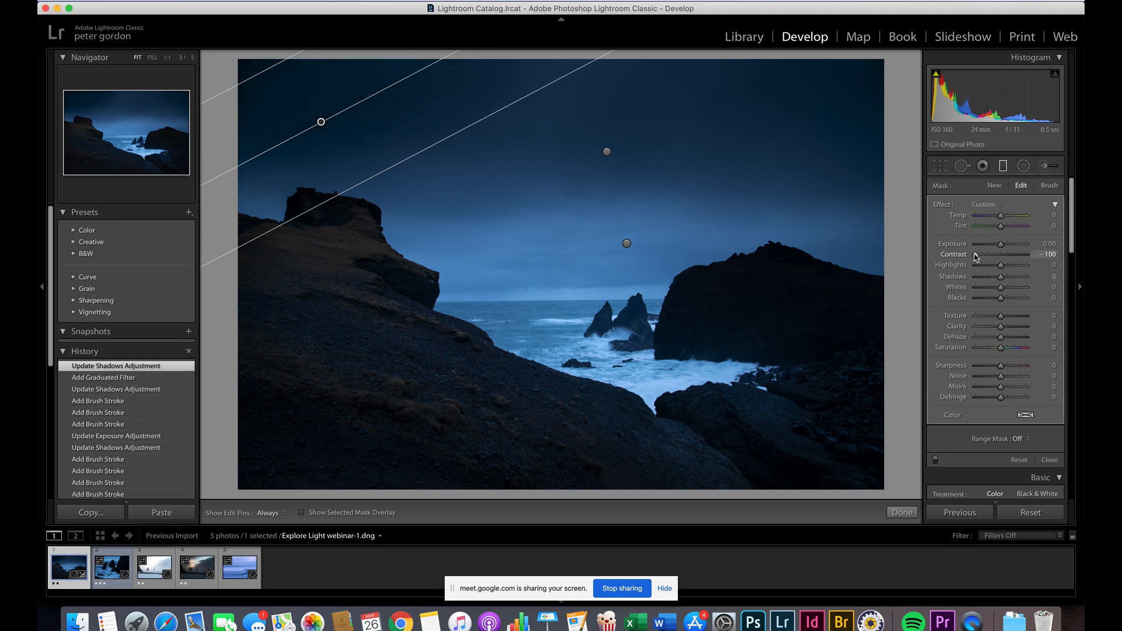
drag(983, 254, 1001, 255)
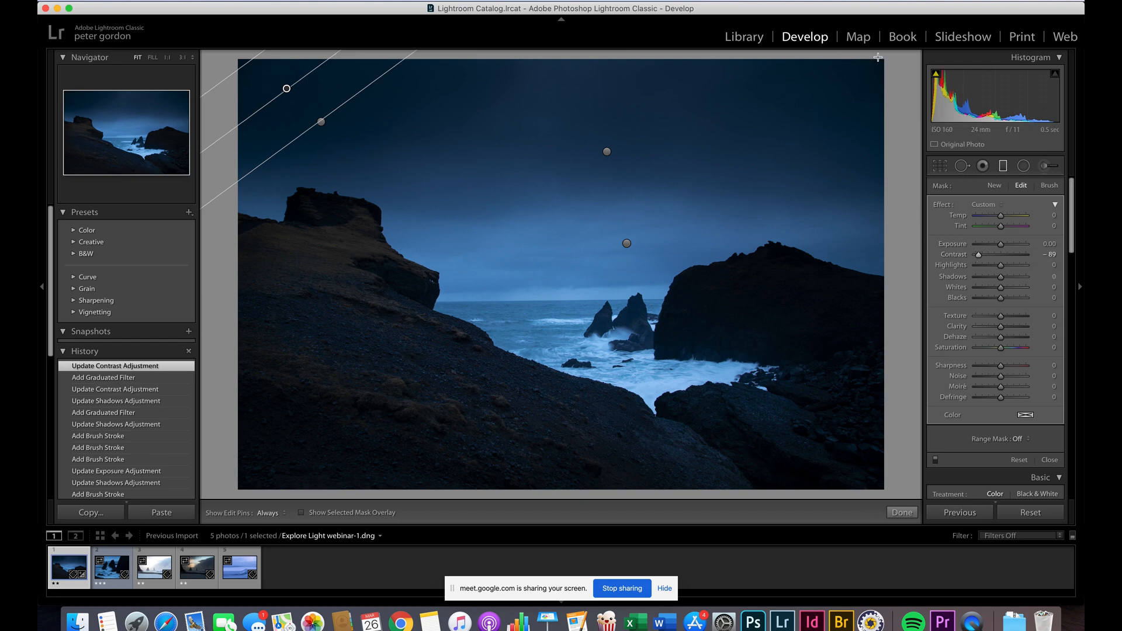
drag(286, 89, 854, 93)
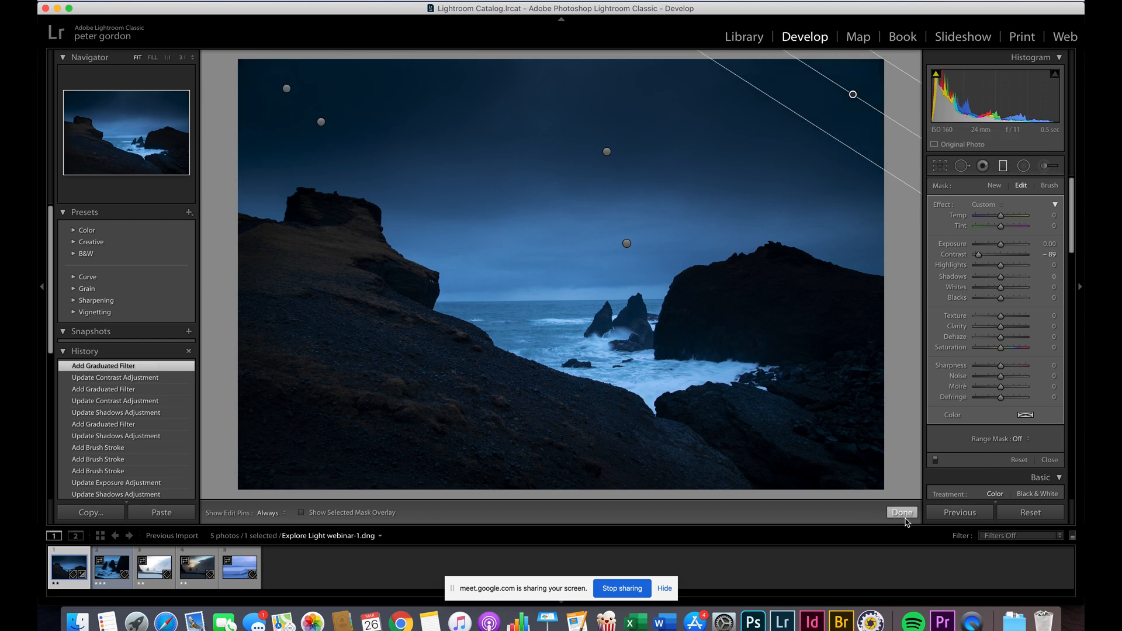
click(902, 513)
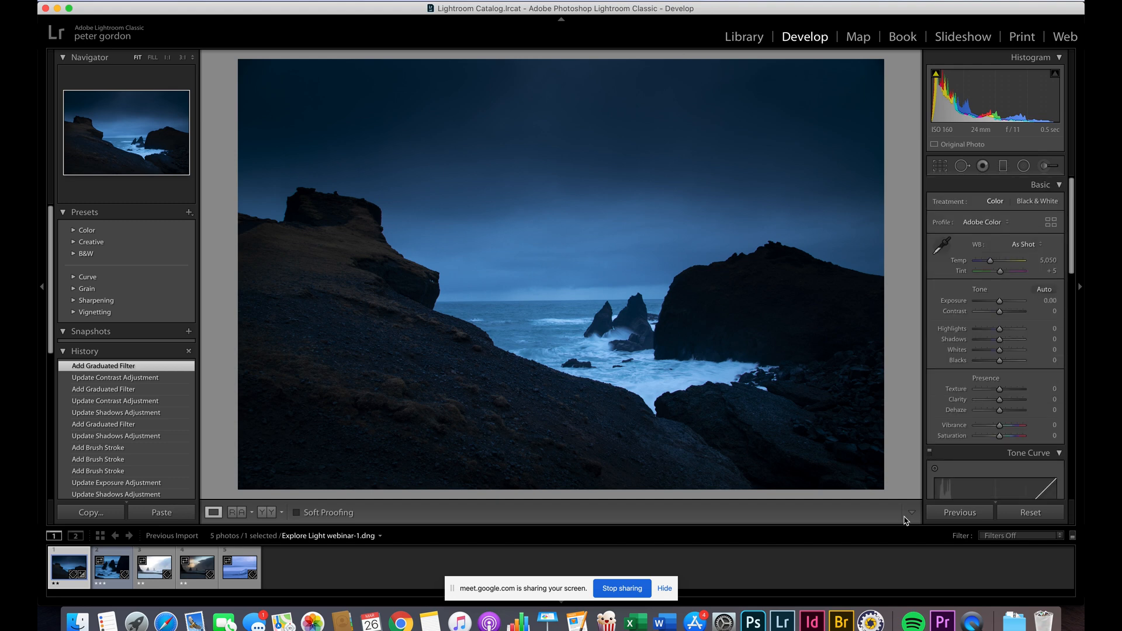
mouse_move(928, 309)
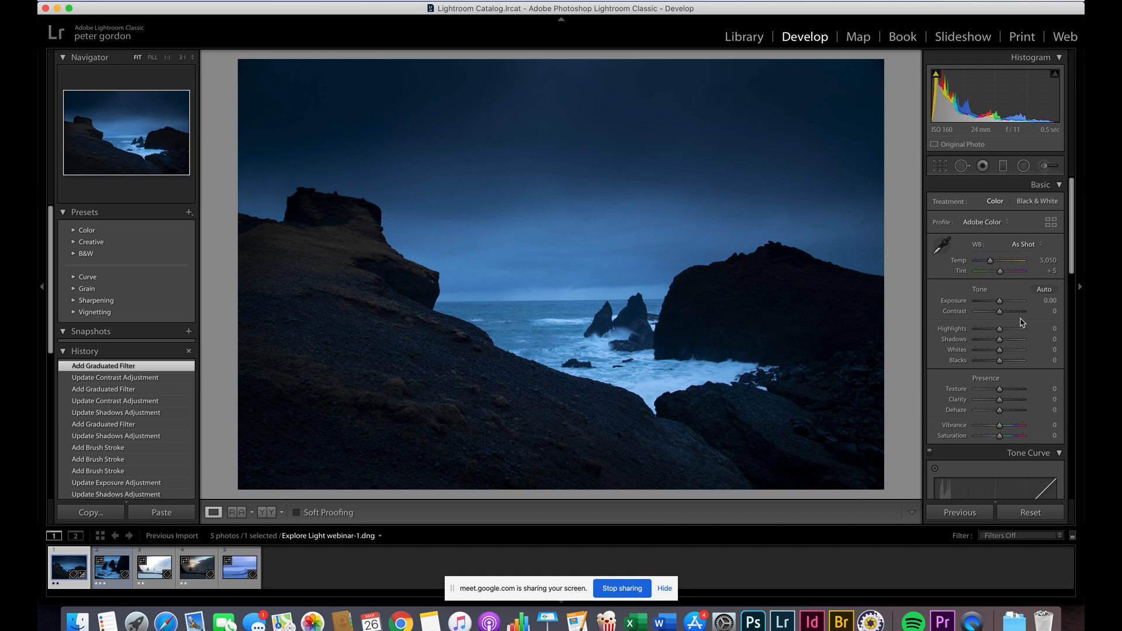
mouse_move(1012, 296)
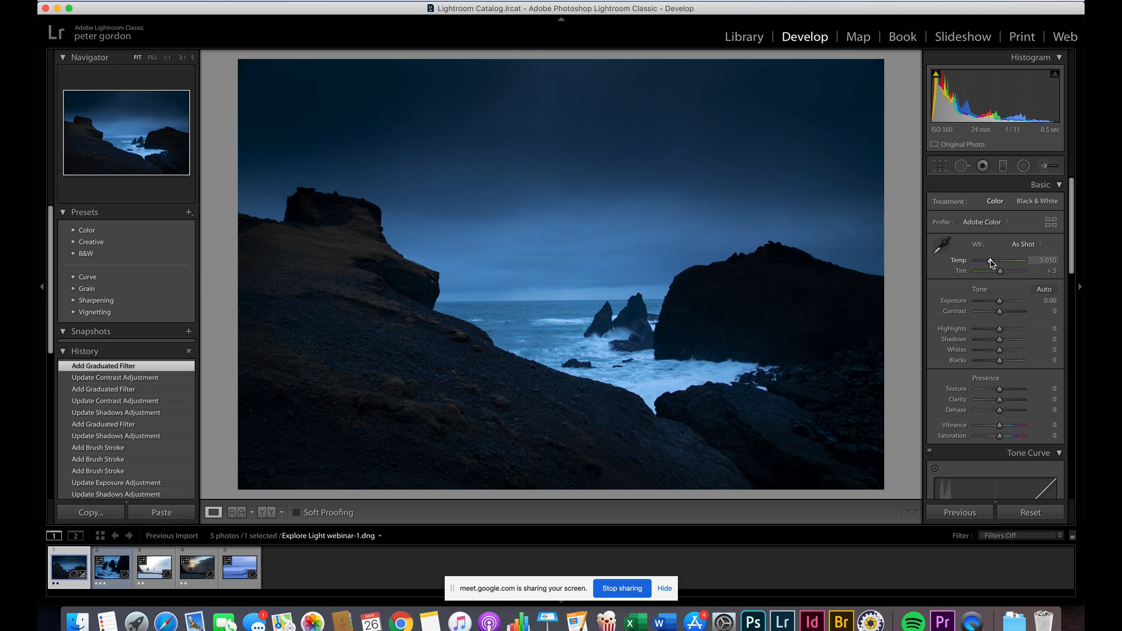
Warm the white balance Temp to 6,004
drag(992, 260, 1006, 261)
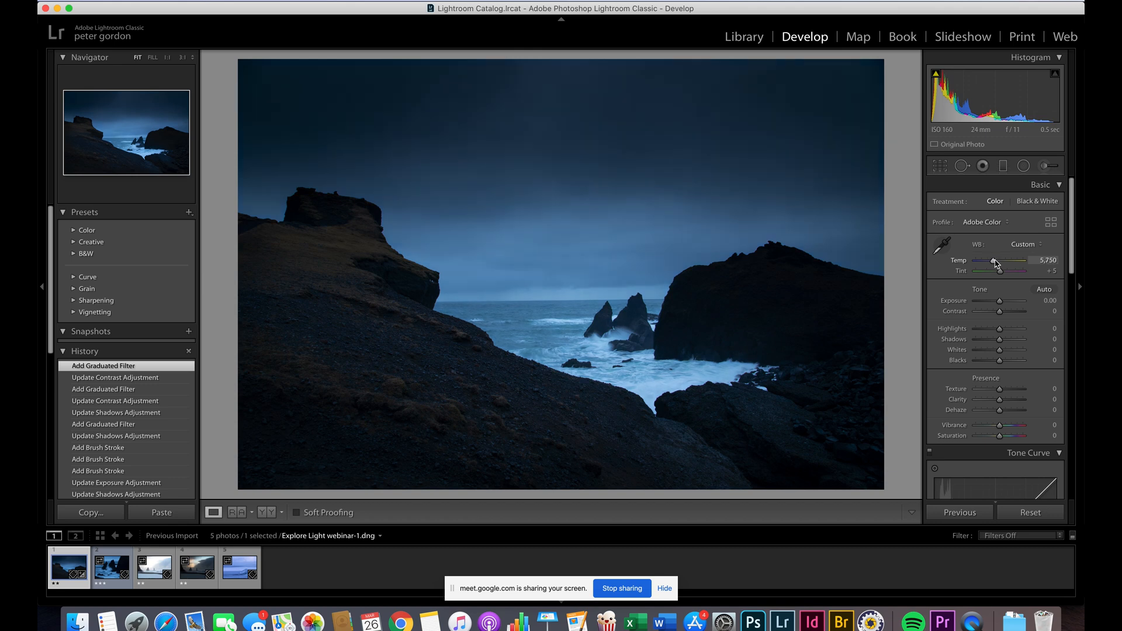
drag(995, 261, 1006, 261)
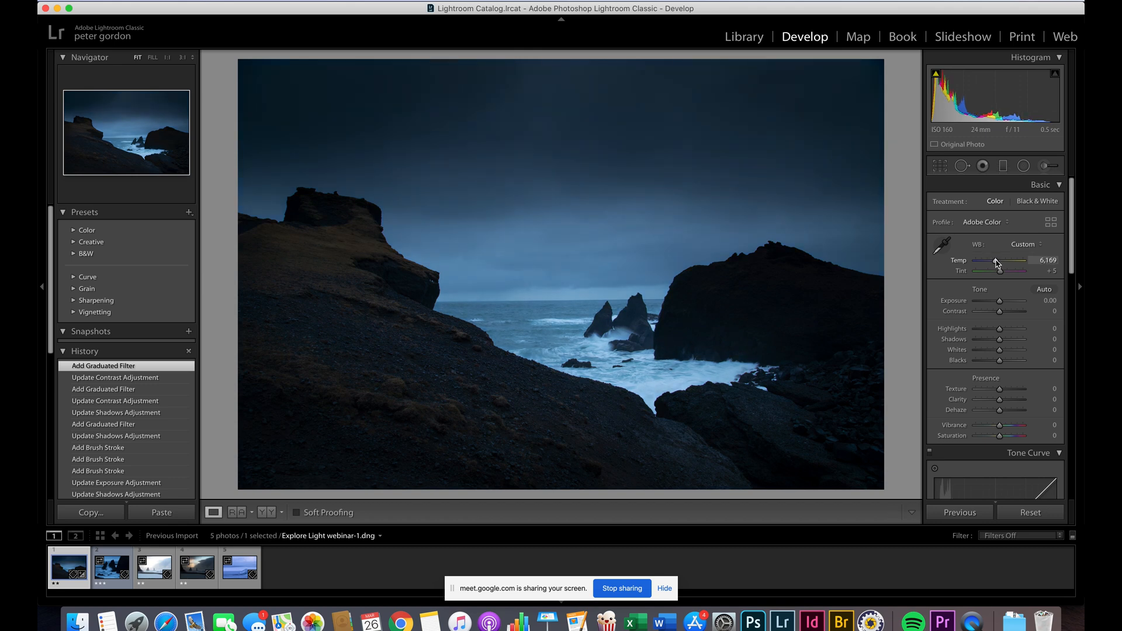
drag(998, 261, 1005, 261)
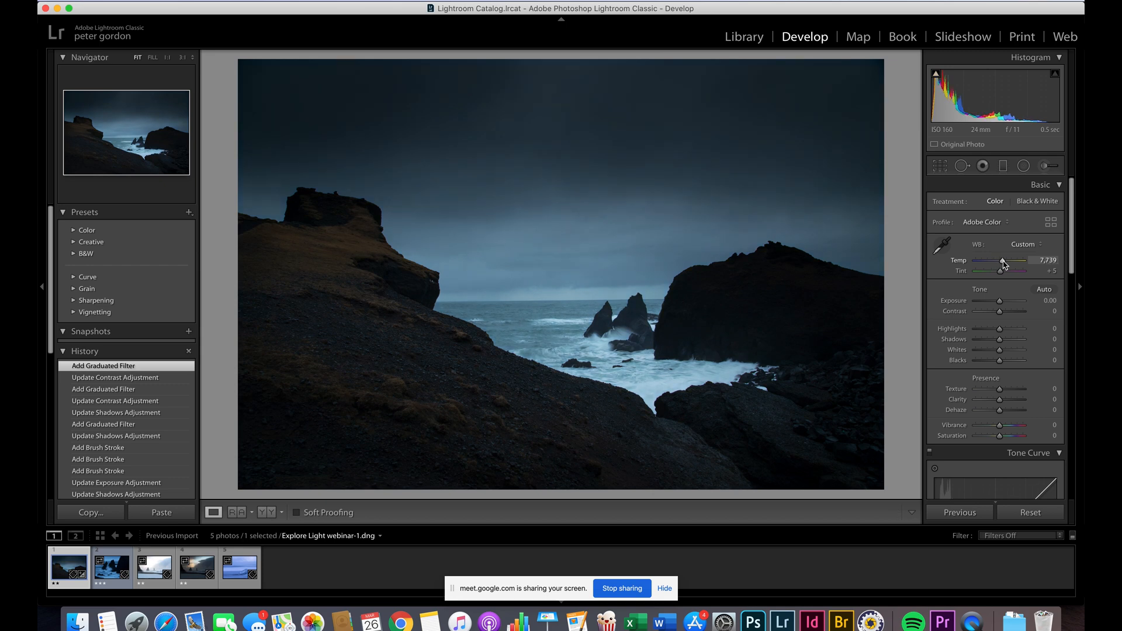
drag(1006, 261, 999, 261)
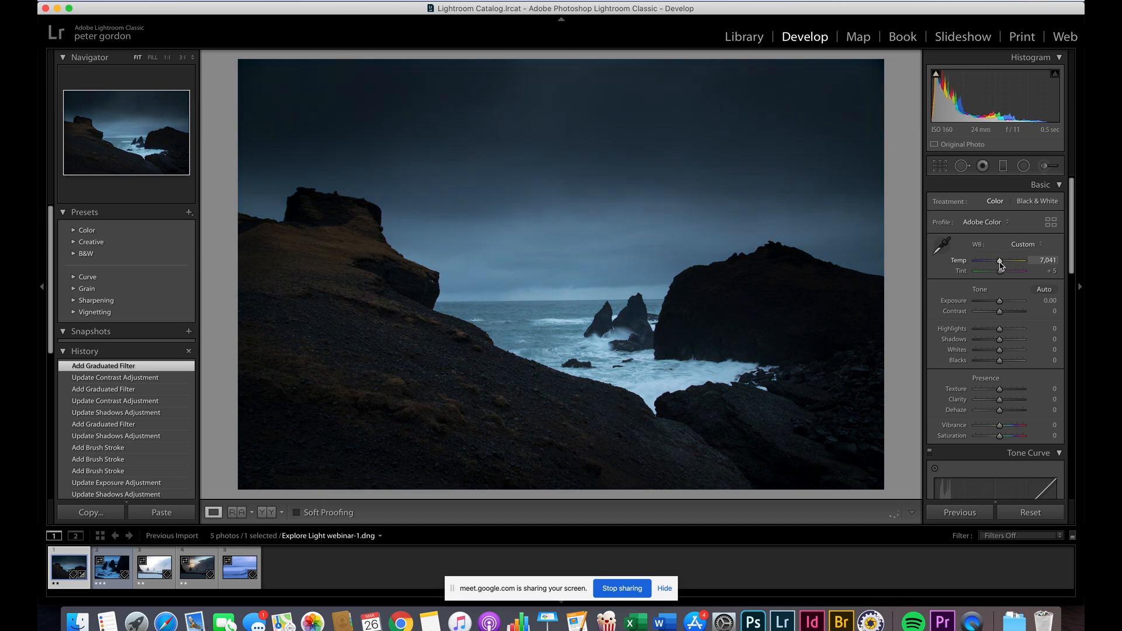
drag(1000, 262, 994, 262)
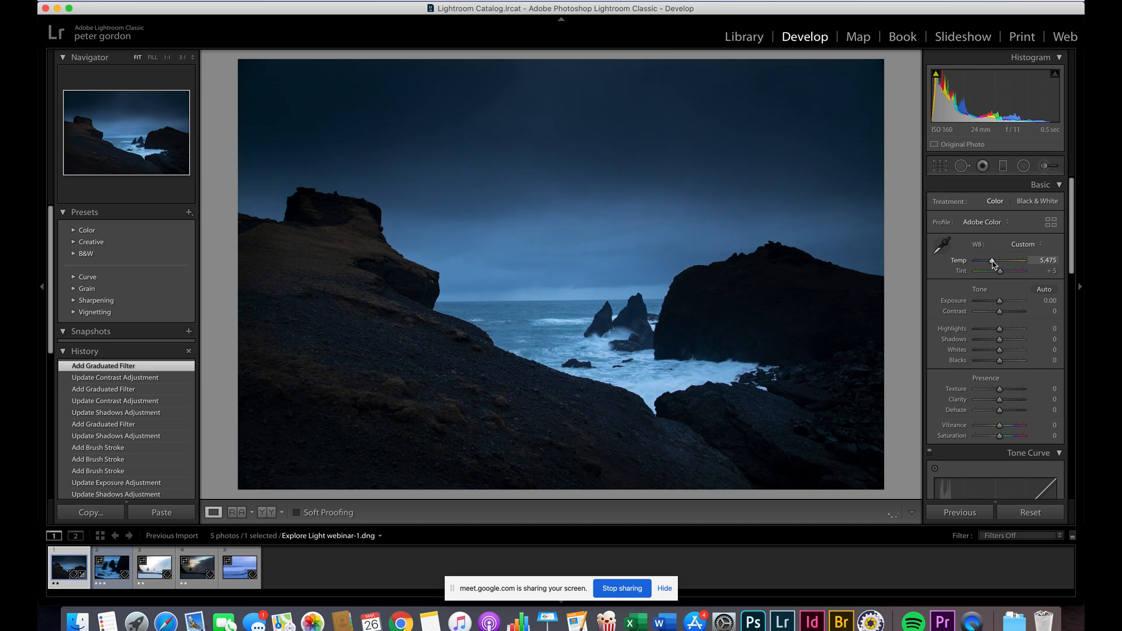
drag(993, 261, 1005, 261)
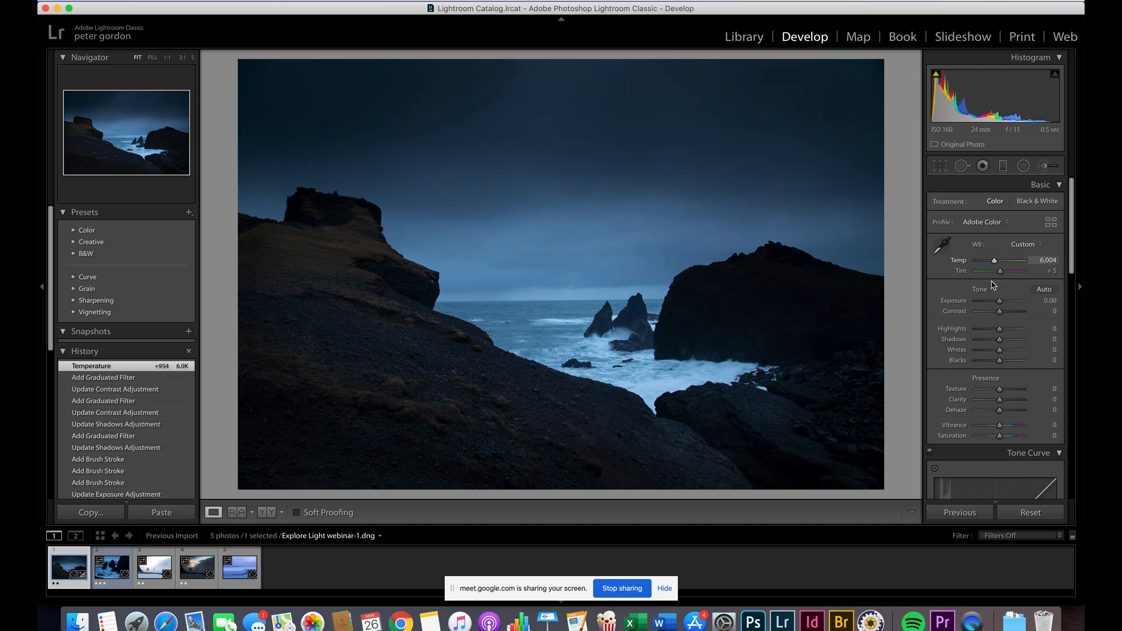
Set Contrast +12, Shadows +13, Highlights -13 and Whites +38 in the Basic panel
drag(1004, 312, 1021, 311)
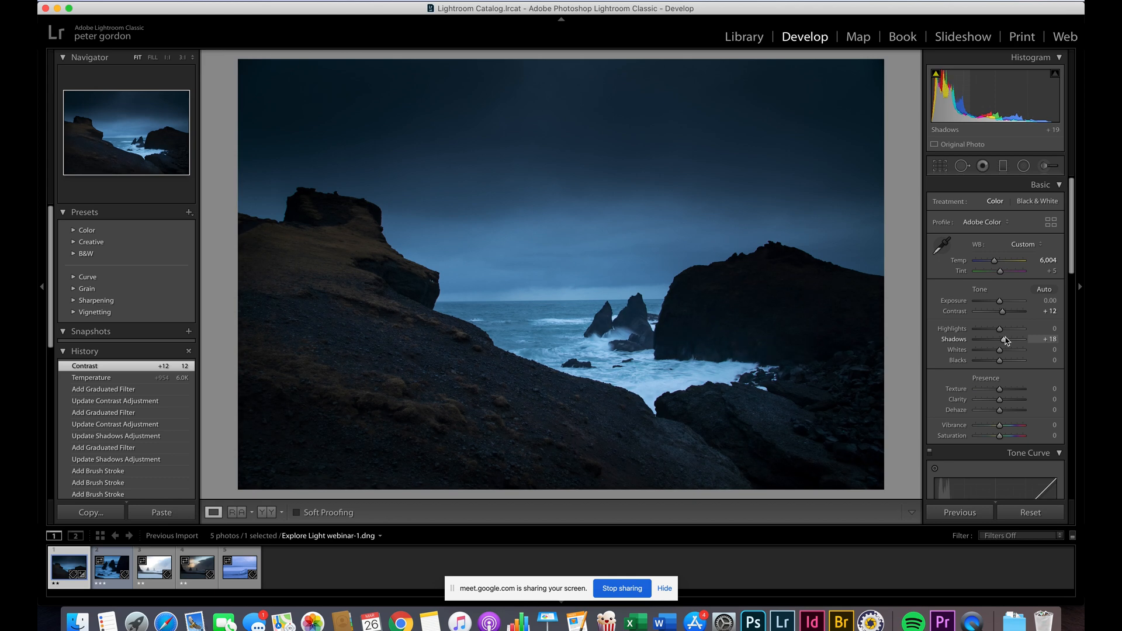
drag(1010, 329, 1002, 329)
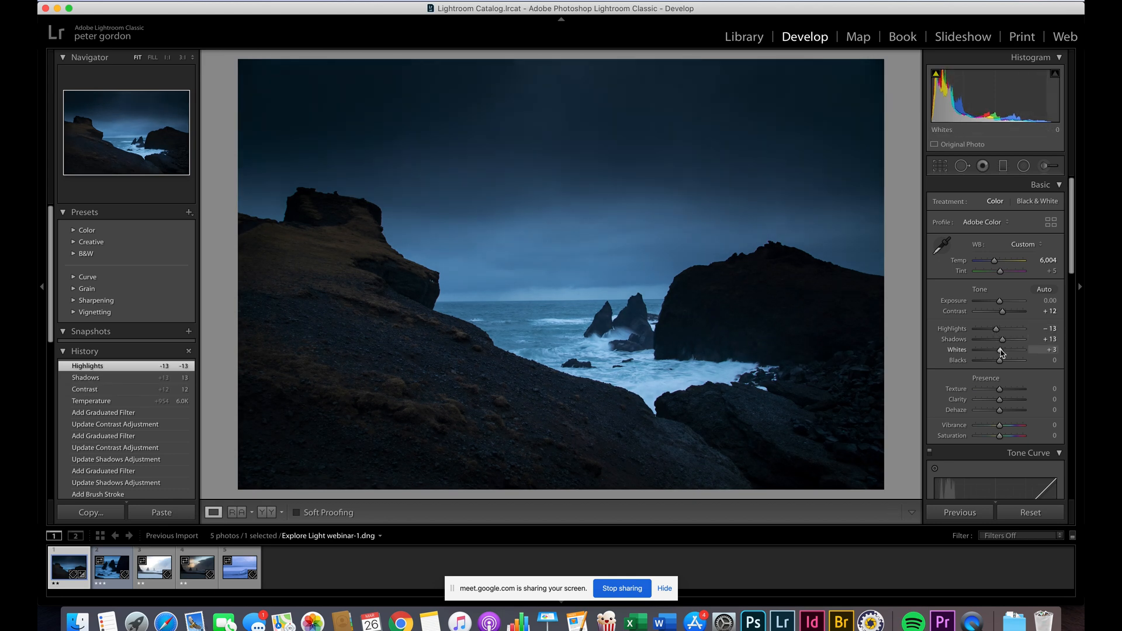
drag(1000, 350, 1016, 350)
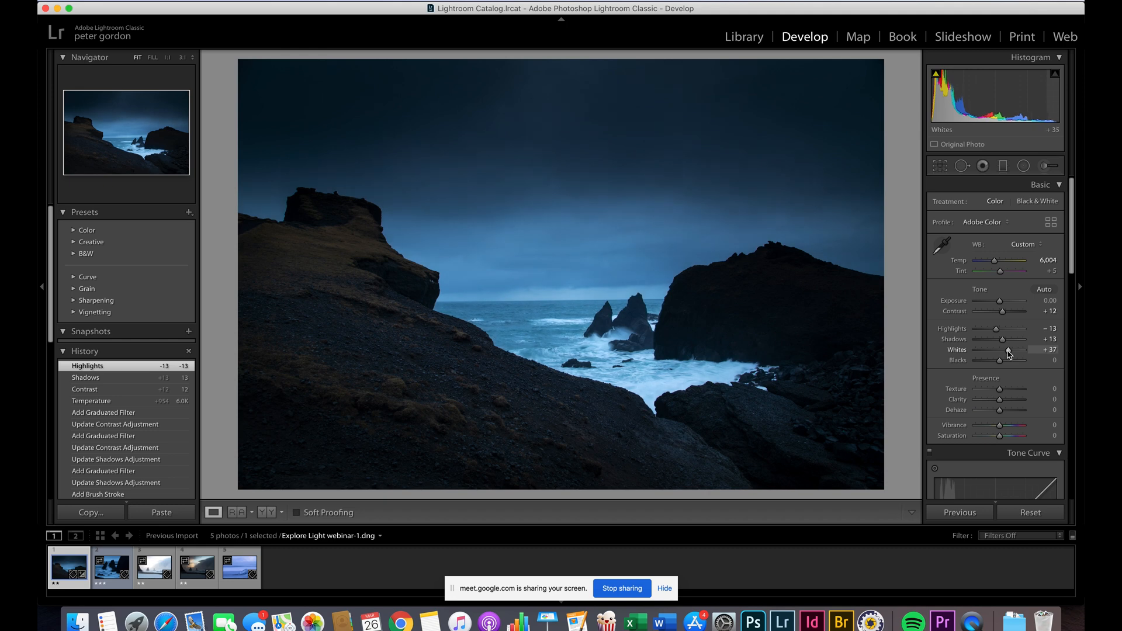
drag(1010, 350, 1011, 349)
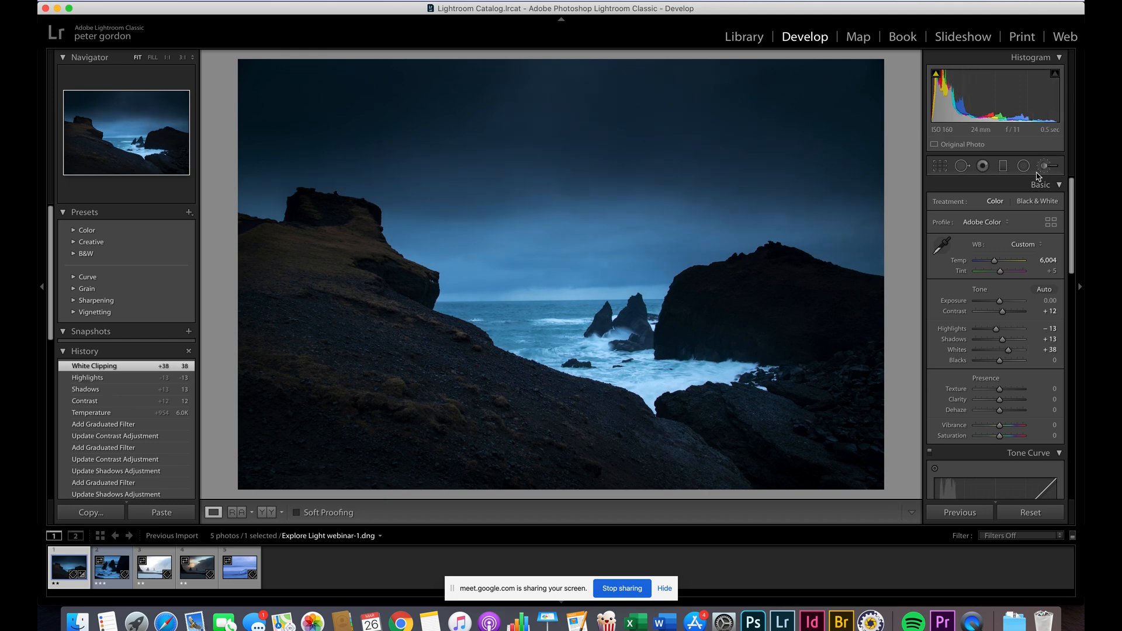
Soften the brushed Highlights reduction to -77 and finish the brush edit
click(1045, 165)
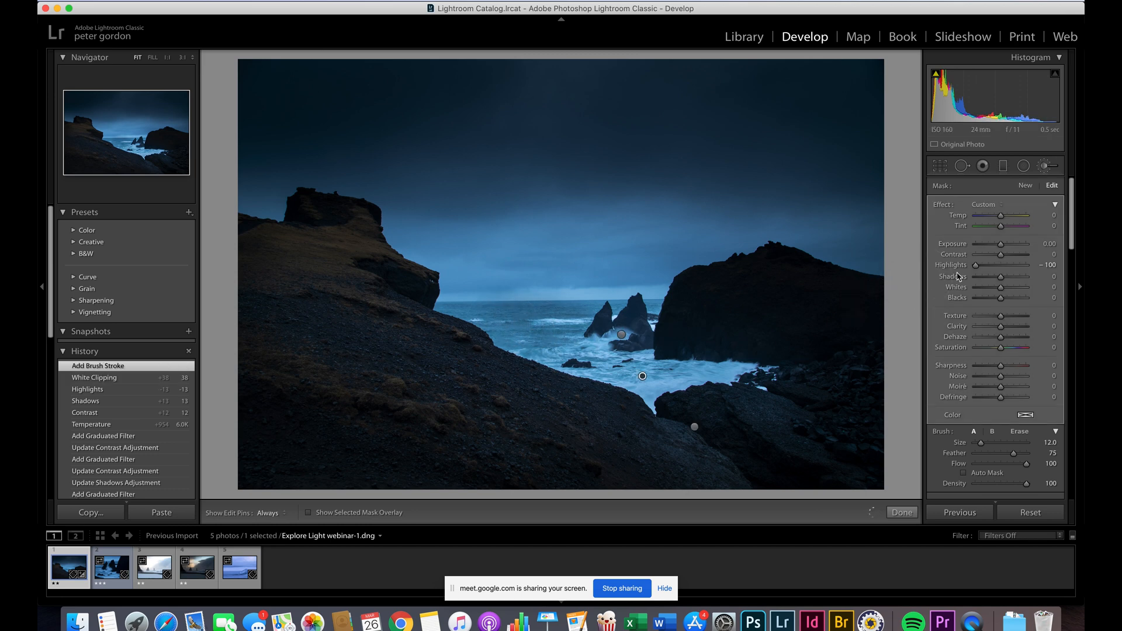
drag(976, 265, 986, 265)
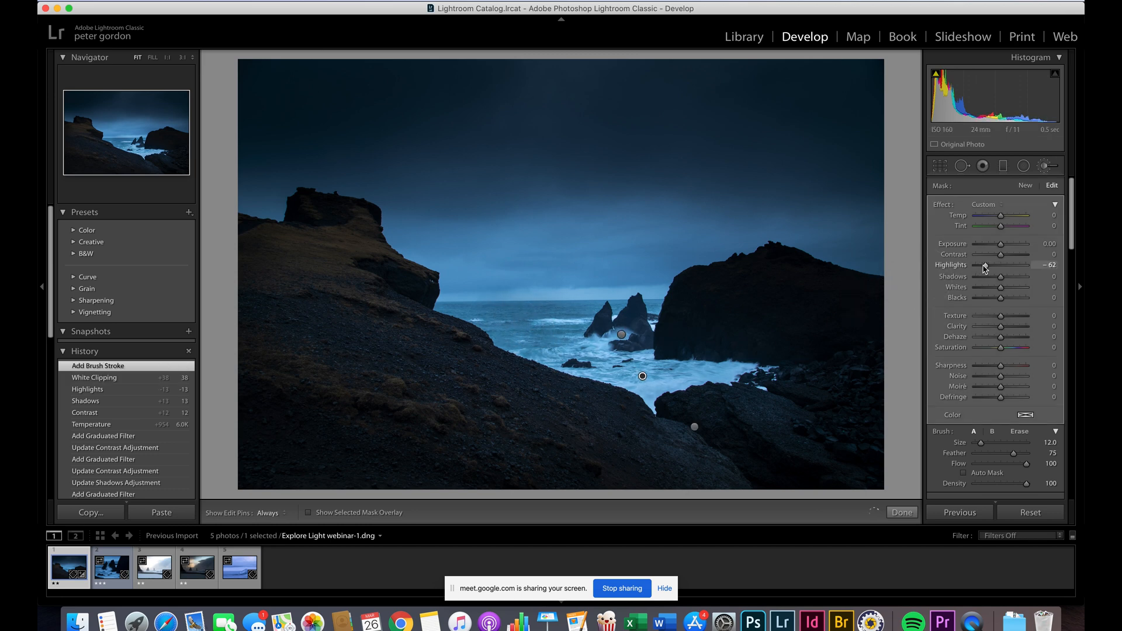
drag(991, 265, 985, 265)
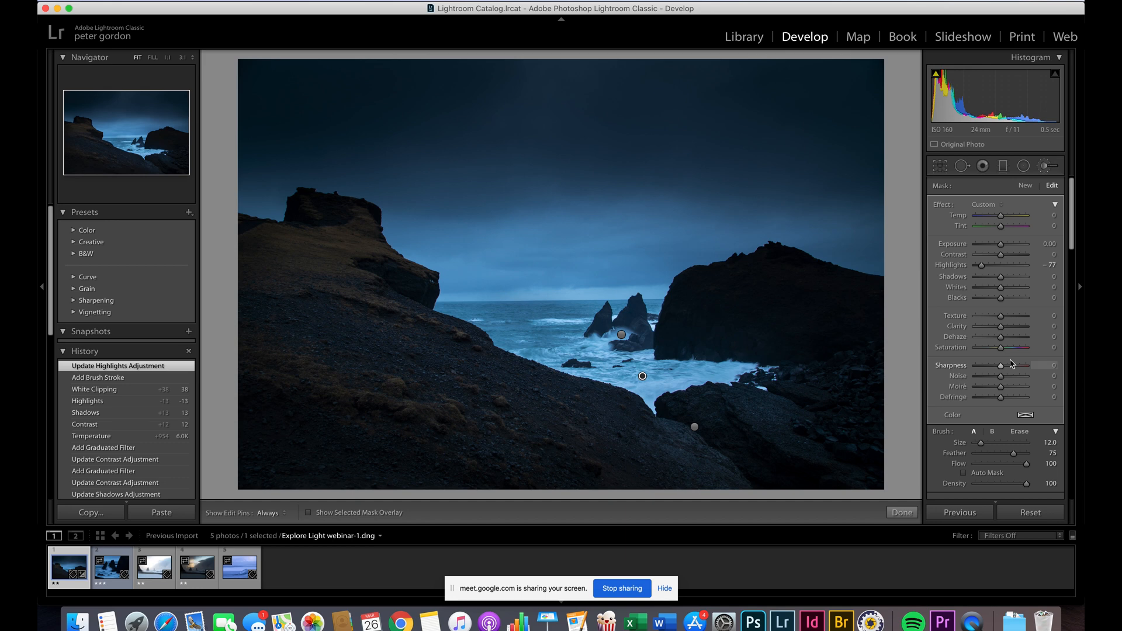
click(902, 513)
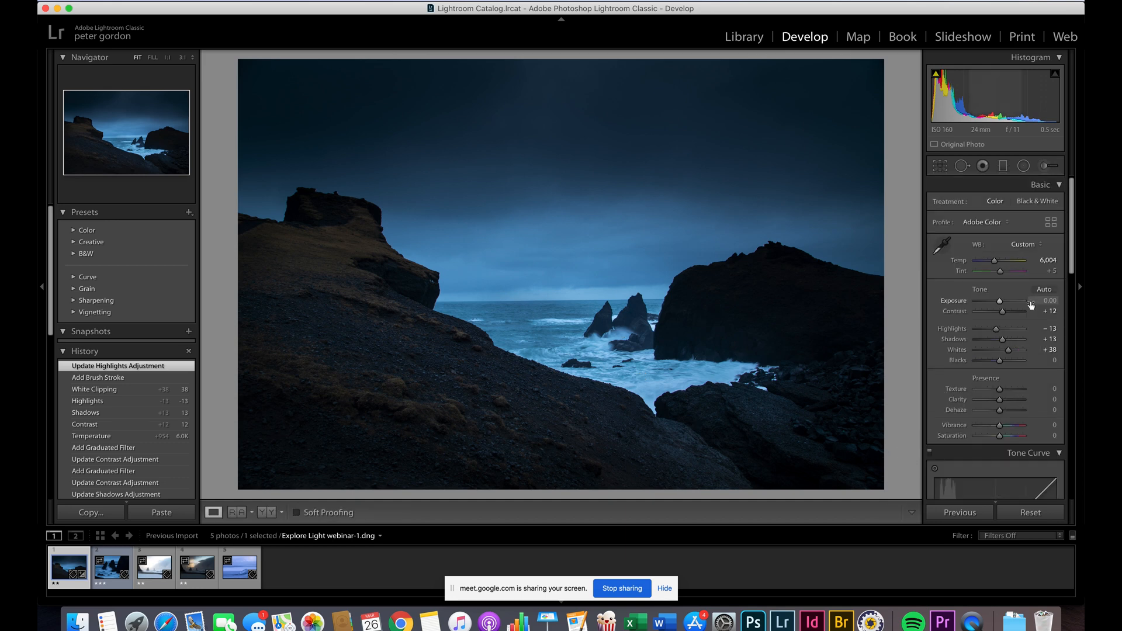
Give the whole photo Clarity +12 and begin raising Vibrance
drag(999, 399, 1002, 400)
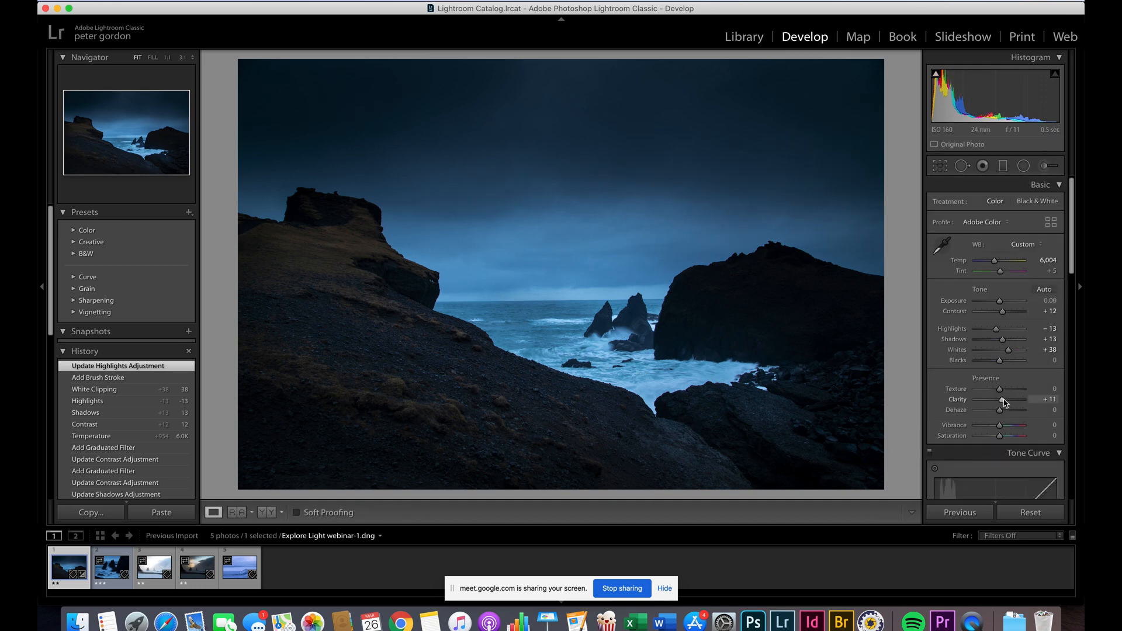
drag(1001, 400, 1002, 399)
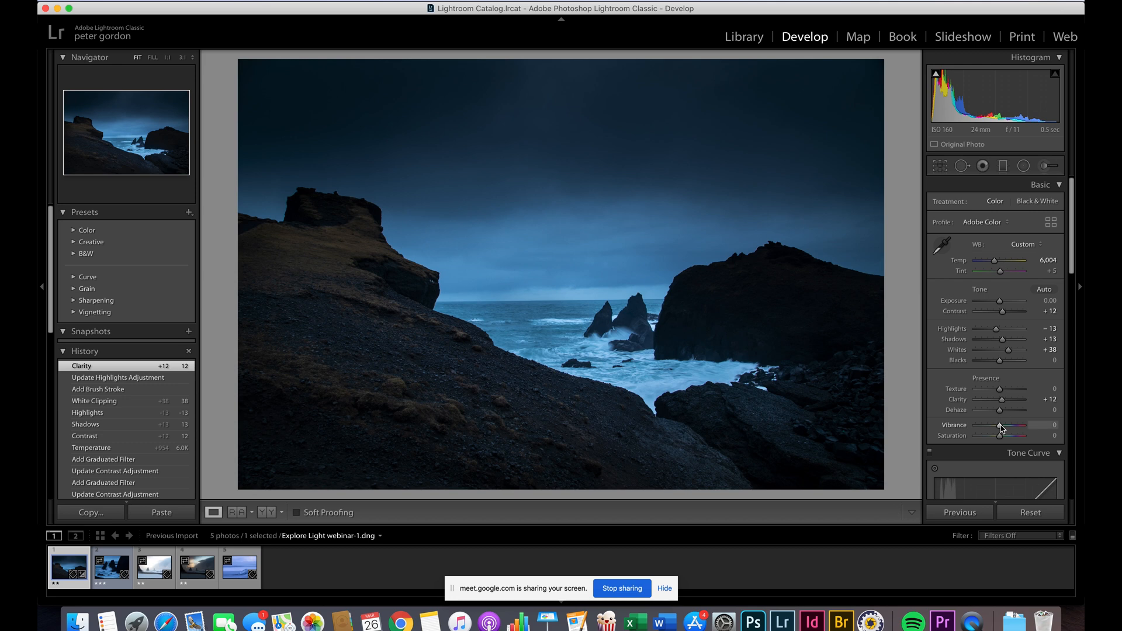
drag(1000, 428, 1009, 428)
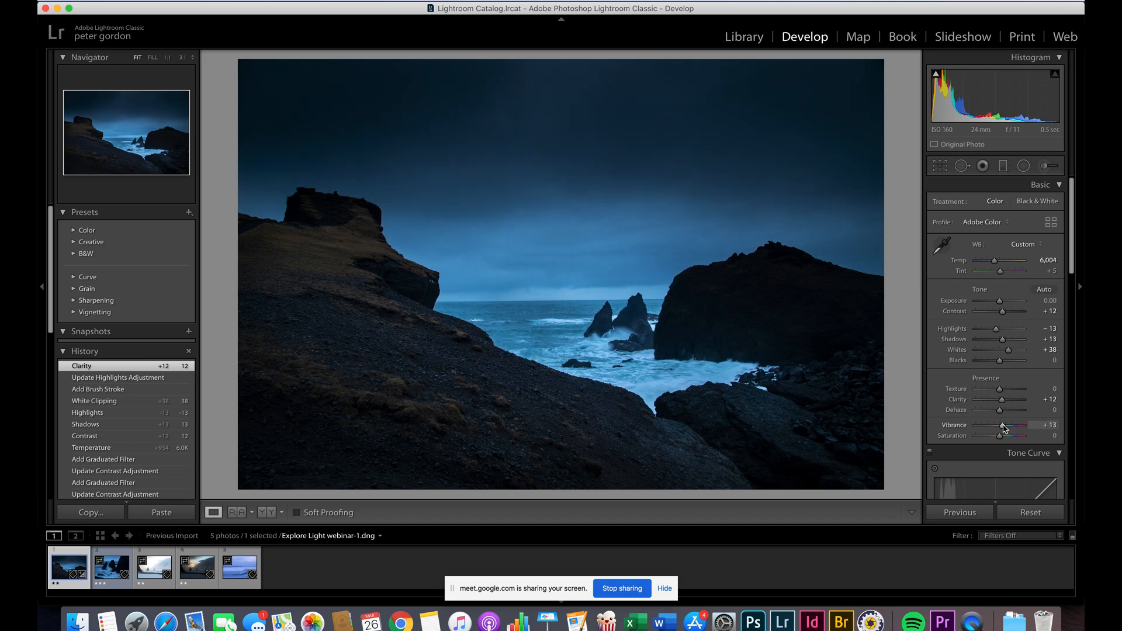
Set Vibrance to +13, then HSL Saturation Yellow +65 and Orange +61 for warmer ridges
drag(1002, 425, 1009, 425)
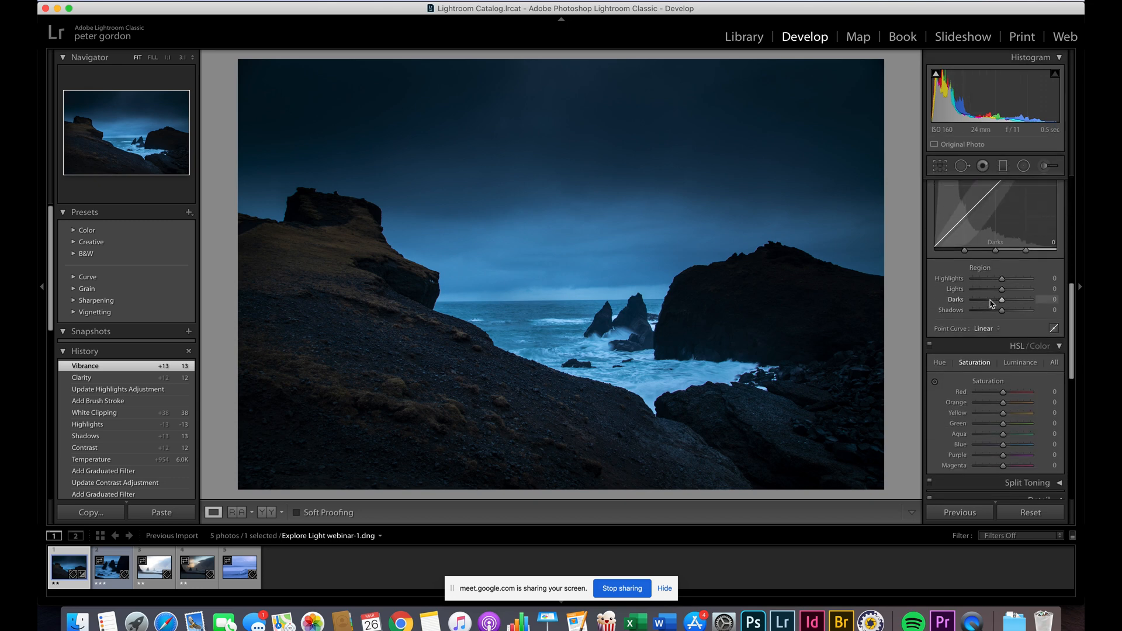
scroll(down, 3)
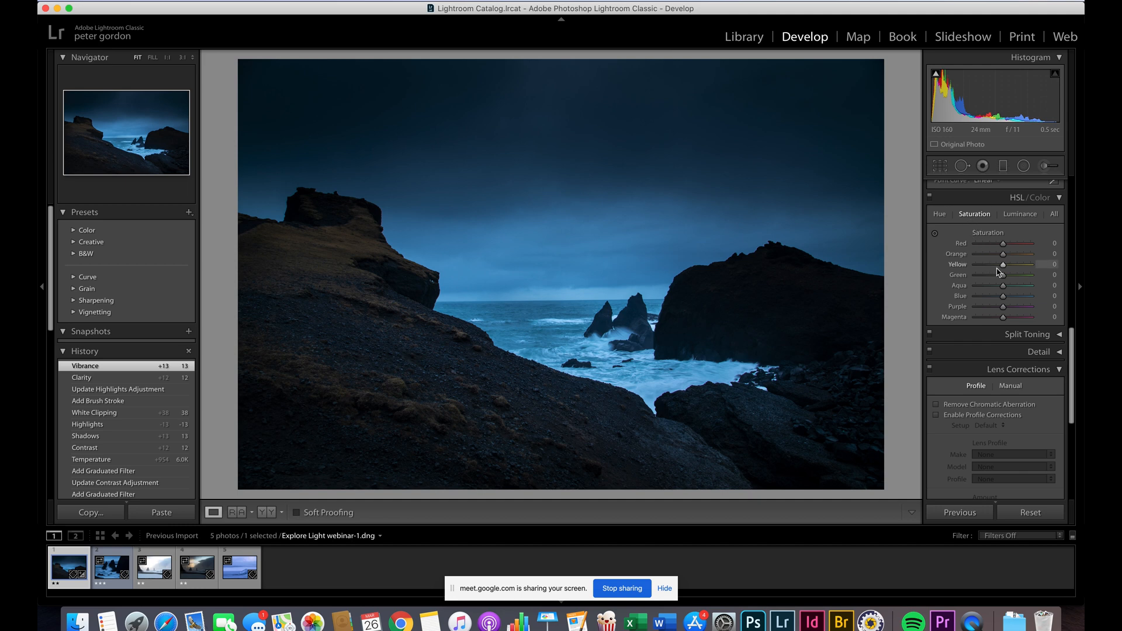
drag(1003, 264, 1024, 264)
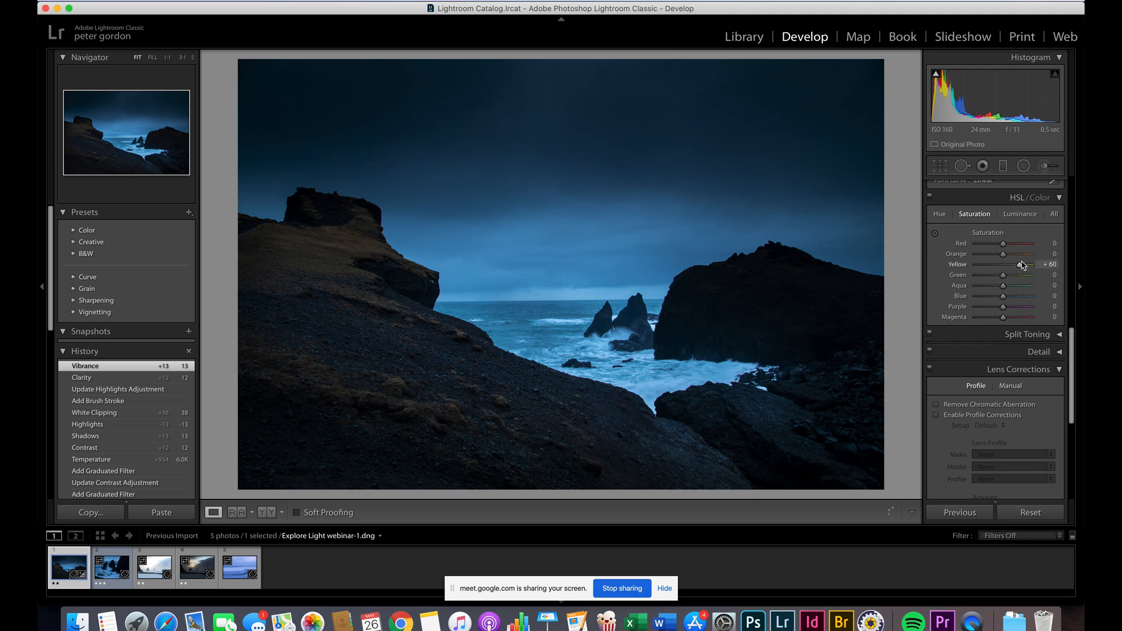
drag(1023, 264, 1006, 264)
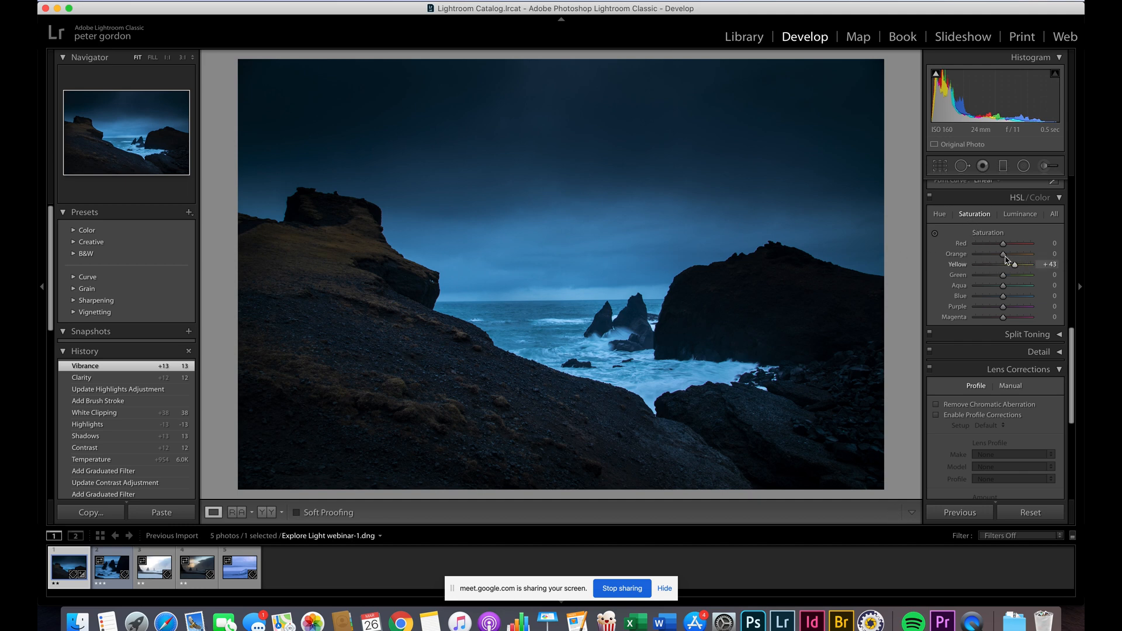
drag(1004, 264, 1019, 264)
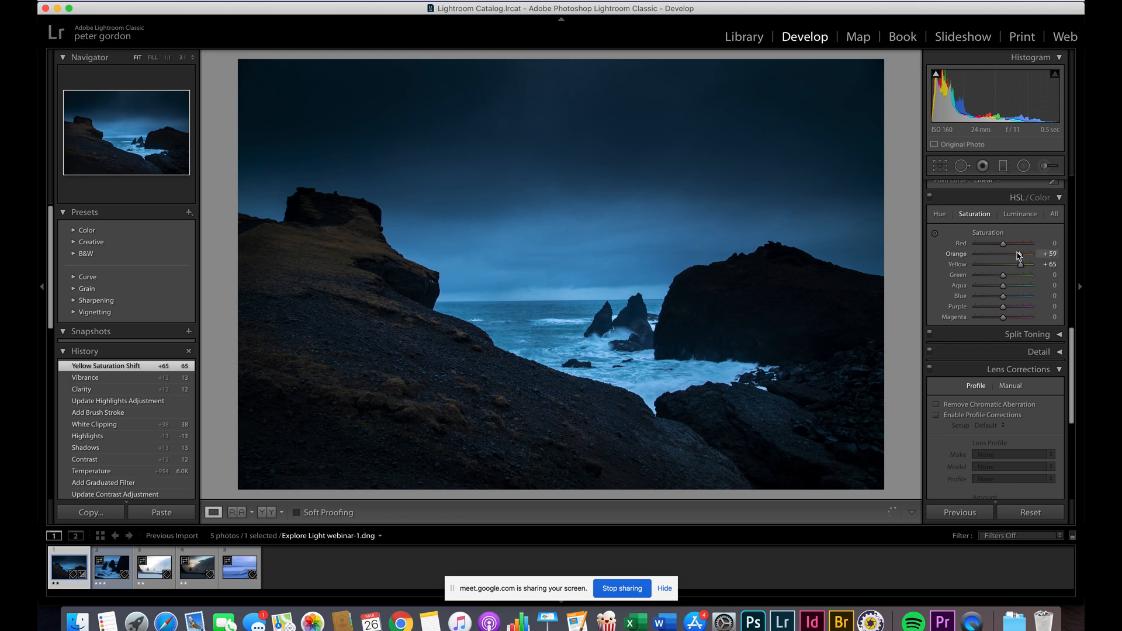
drag(1019, 255, 1020, 254)
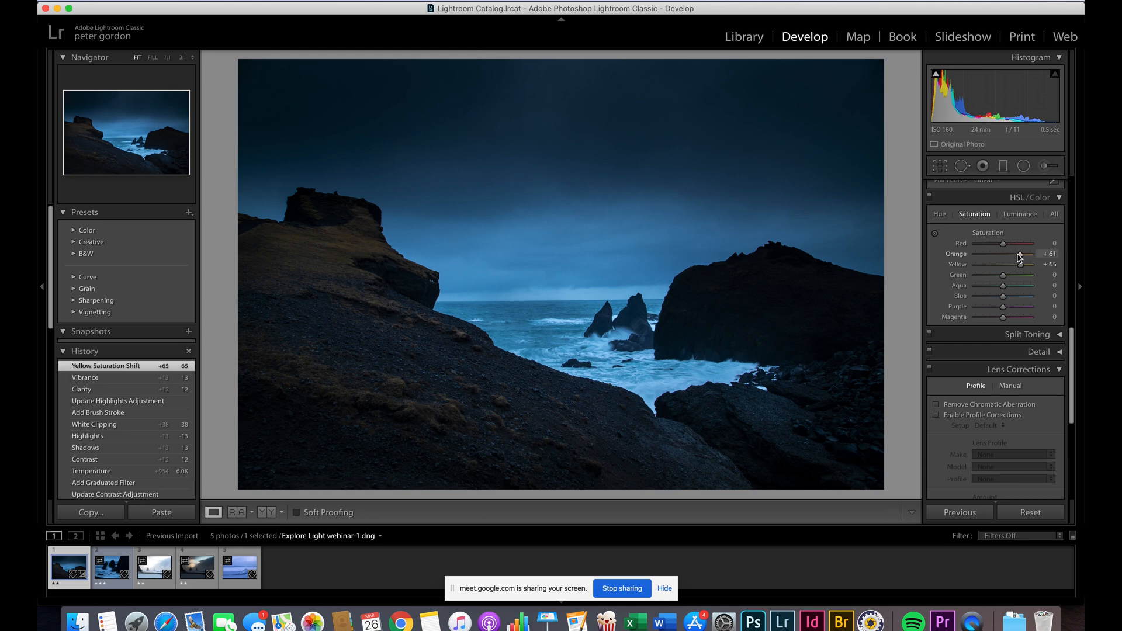
drag(1001, 253, 1017, 253)
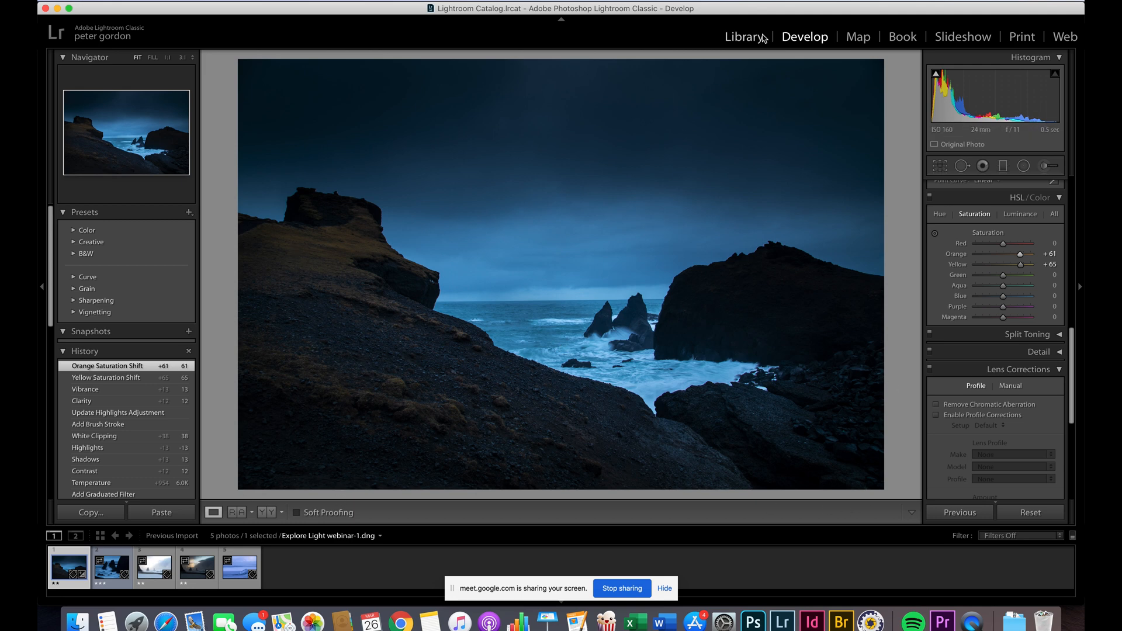
click(744, 36)
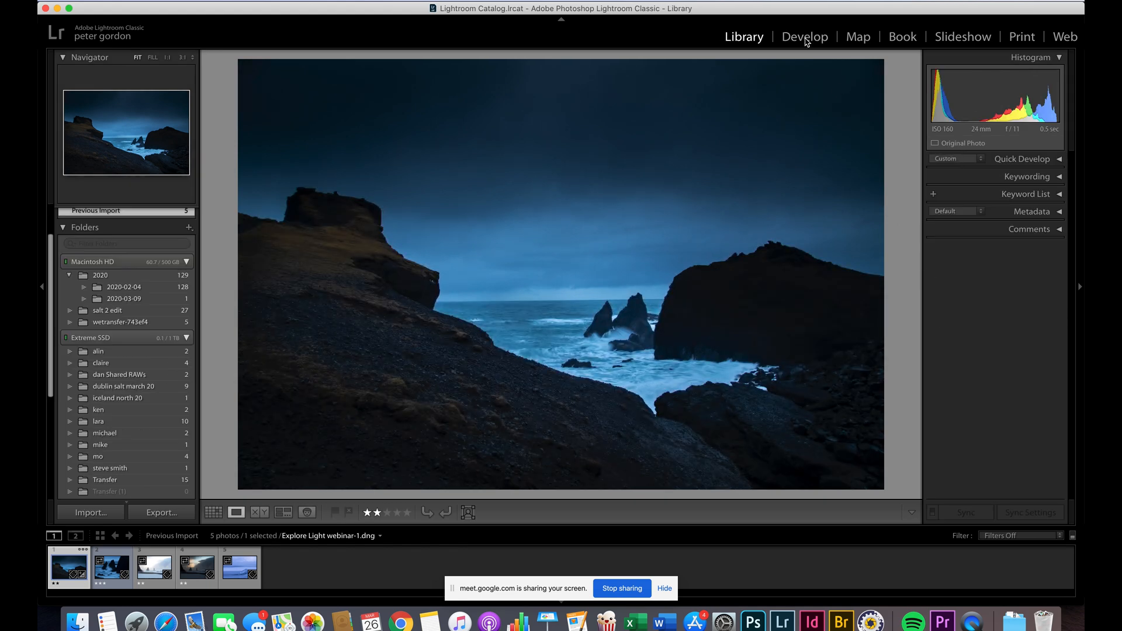
click(805, 36)
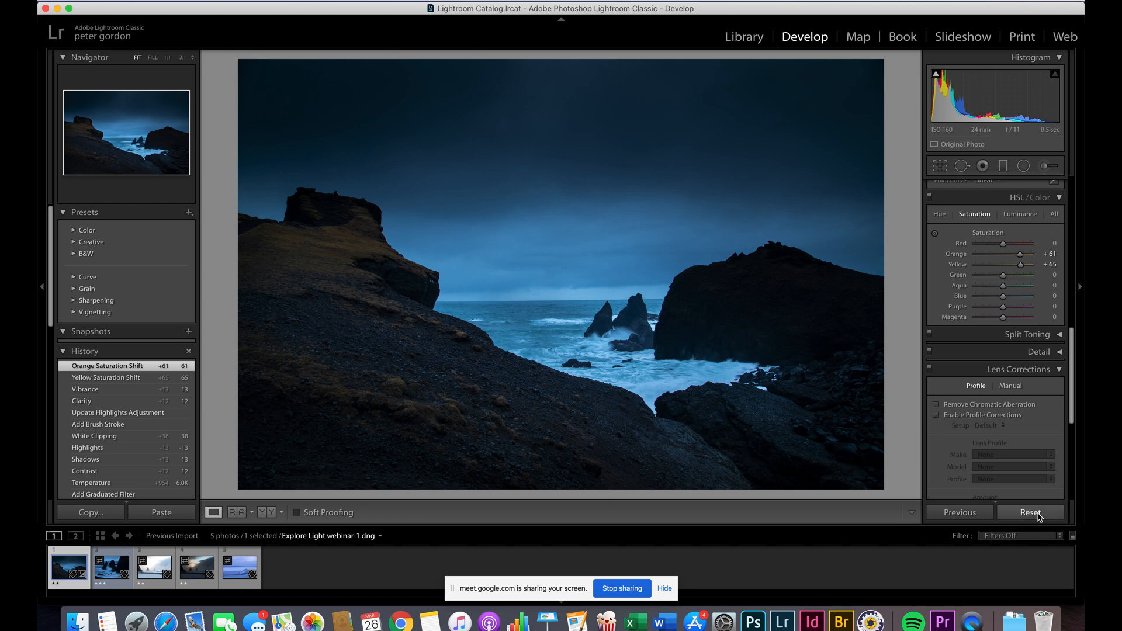
click(1031, 513)
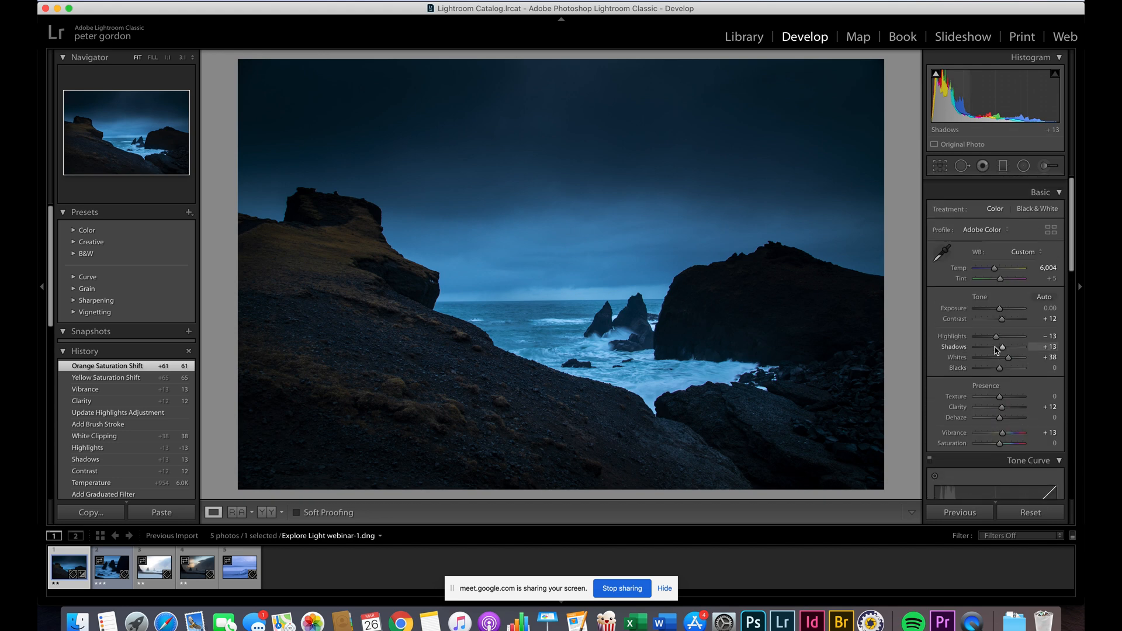
Undo the black-and-white conversion on the original, make a virtual copy (Cmd+') and convert that copy to B&W
click(1037, 201)
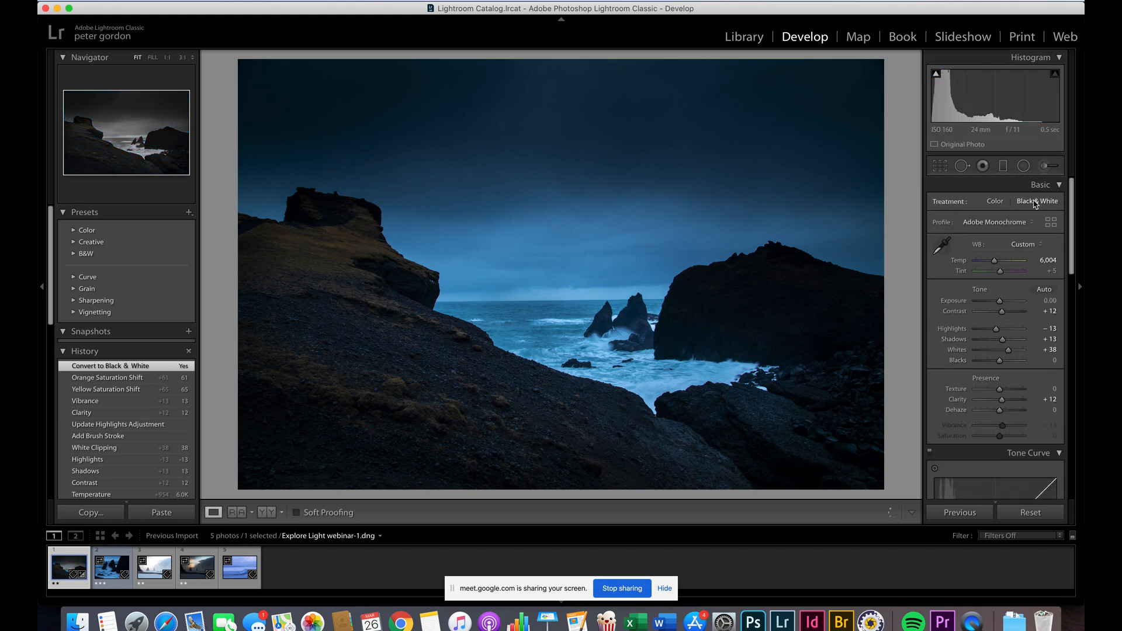
click(1036, 201)
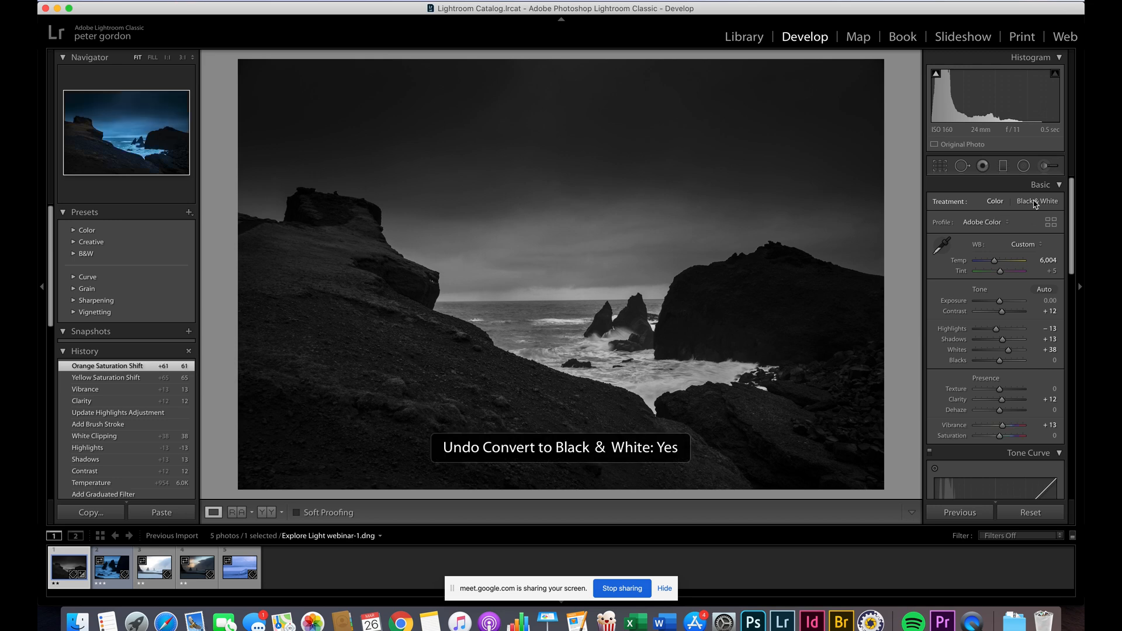
key(cmd+z)
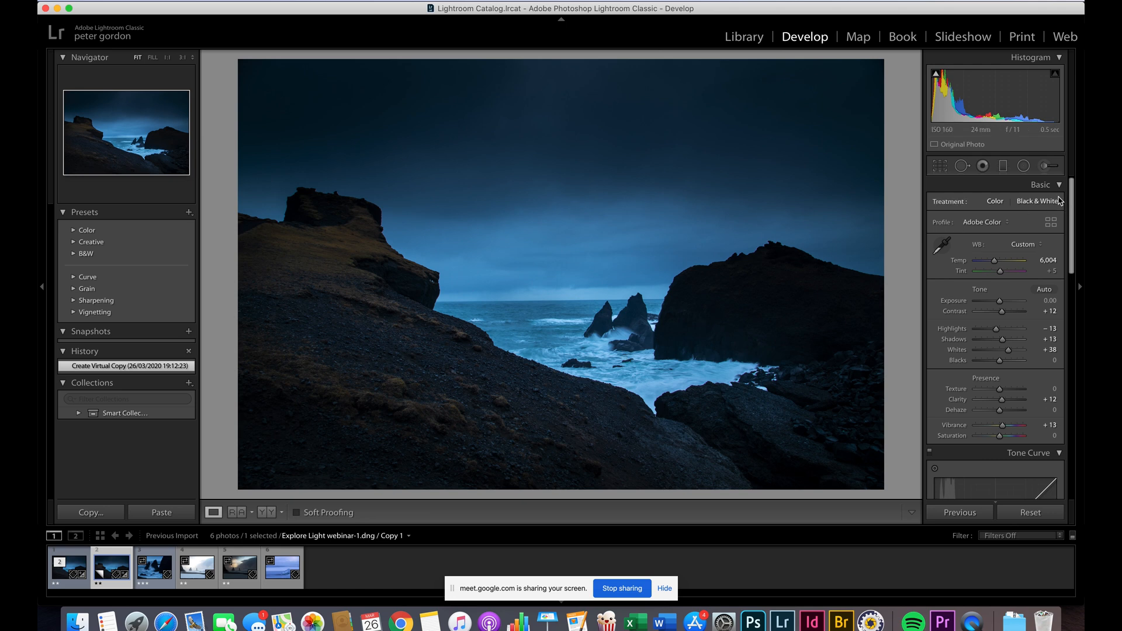
click(1039, 202)
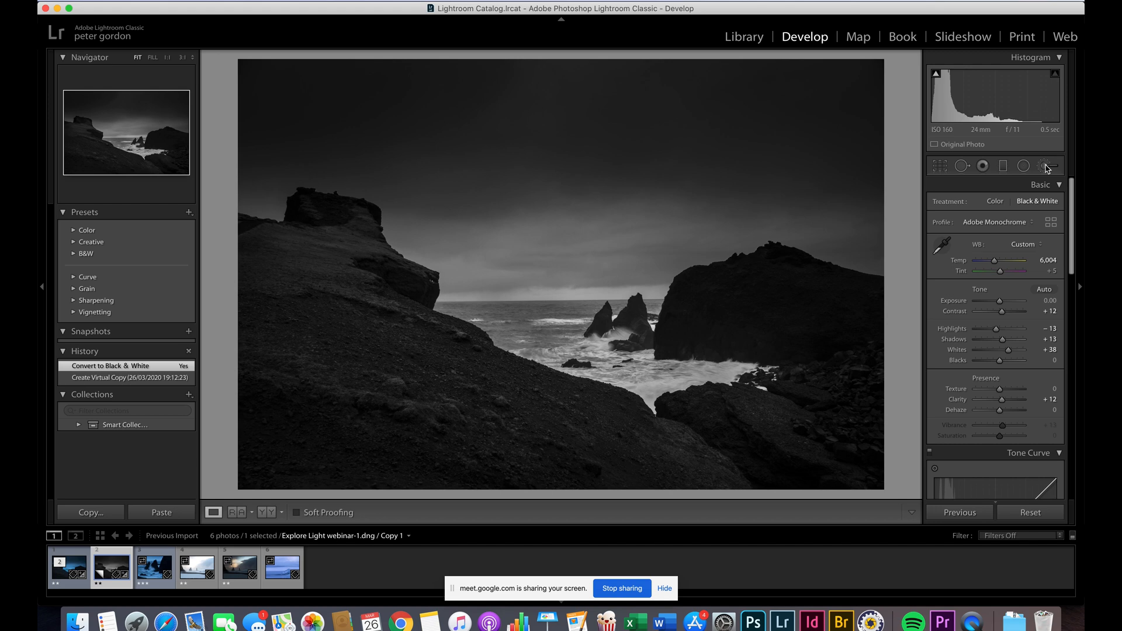
mouse_move(1045, 166)
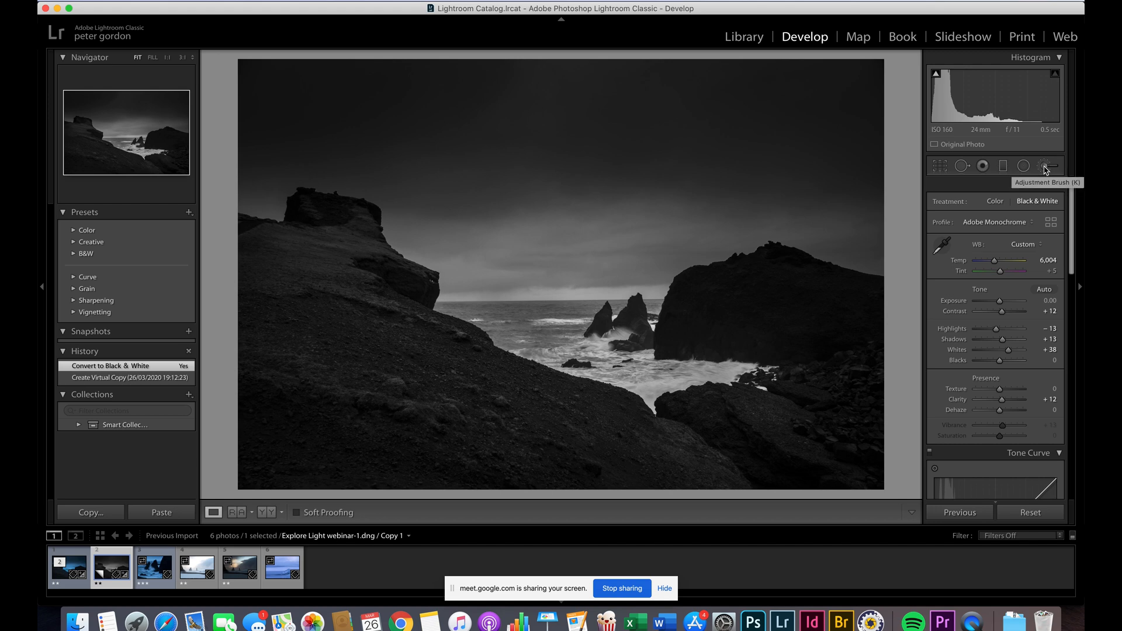
Brush the left ridge slope and cliff brighter with exposure +1.19, highlights +54, whites +34
click(1043, 165)
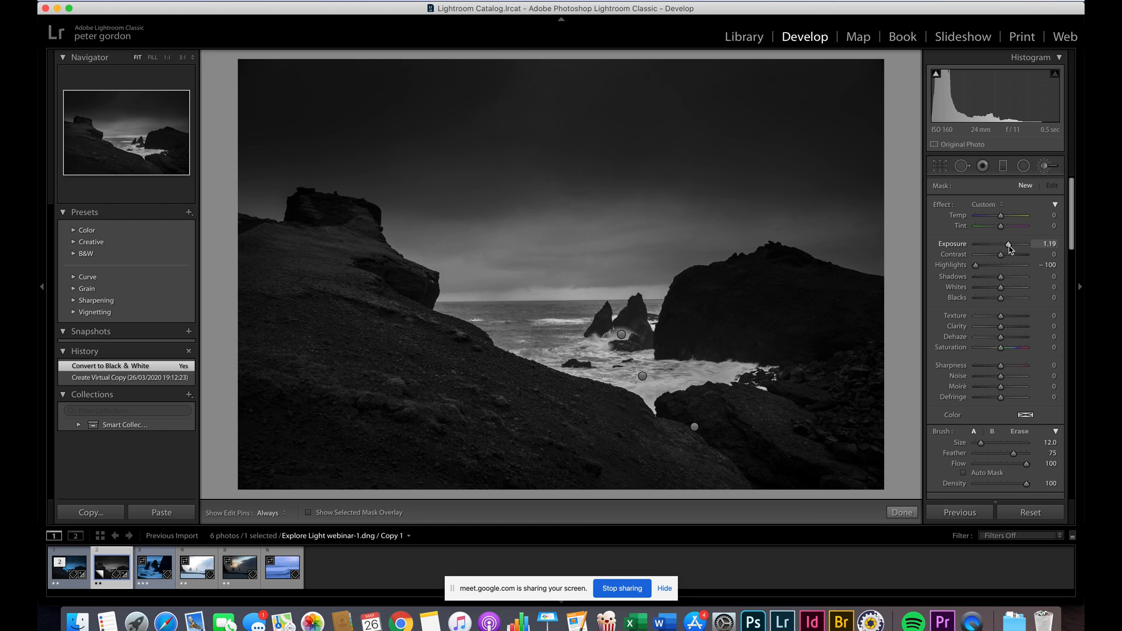
drag(985, 265, 1014, 265)
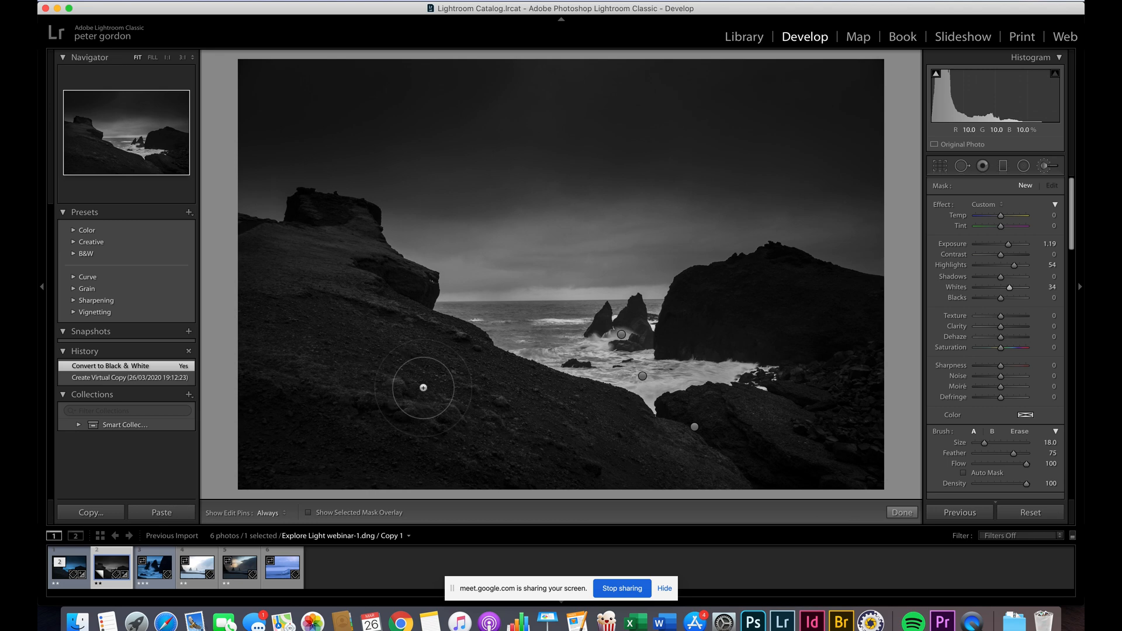
drag(424, 387, 312, 291)
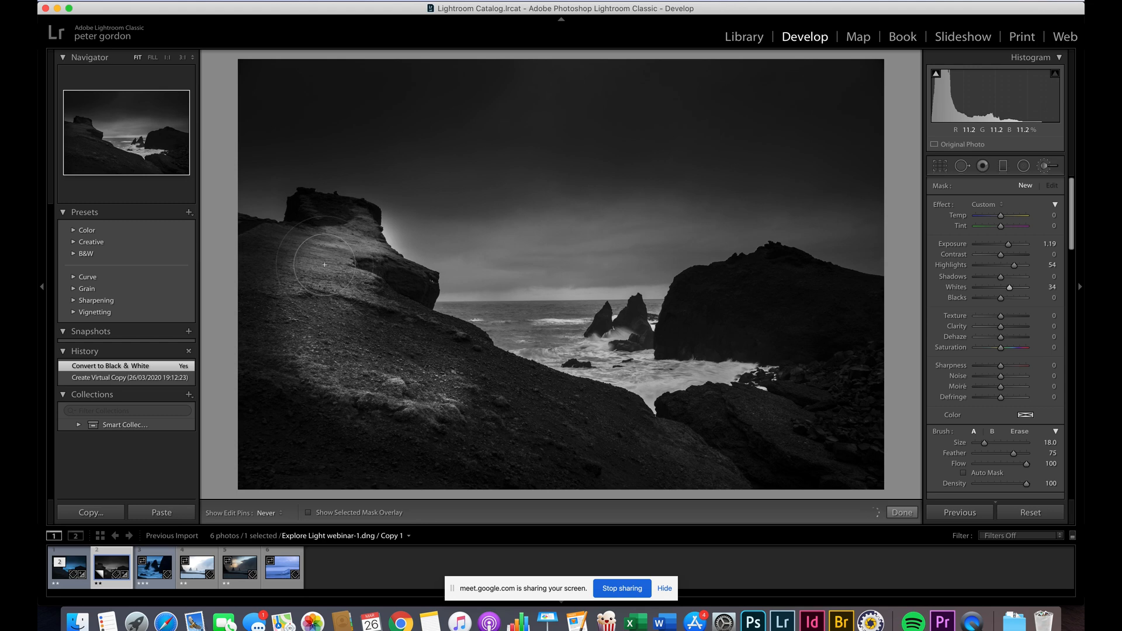
drag(326, 265, 303, 396)
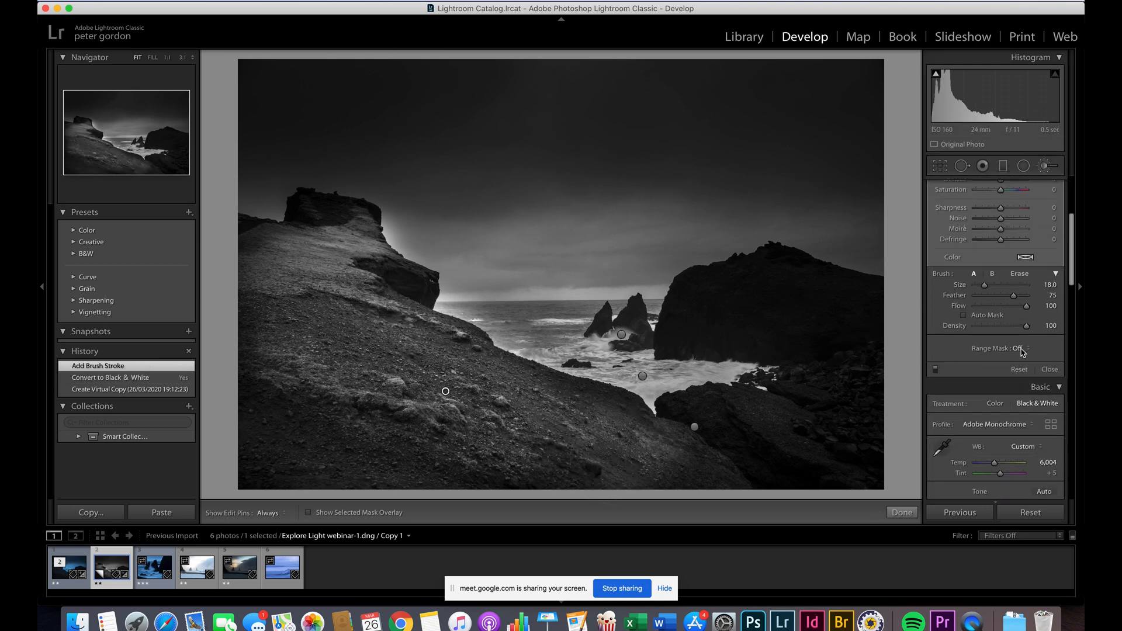
Apply a Color range mask sampled from the rock so the ridge brightening stays on it, then refine its exposure
click(1037, 348)
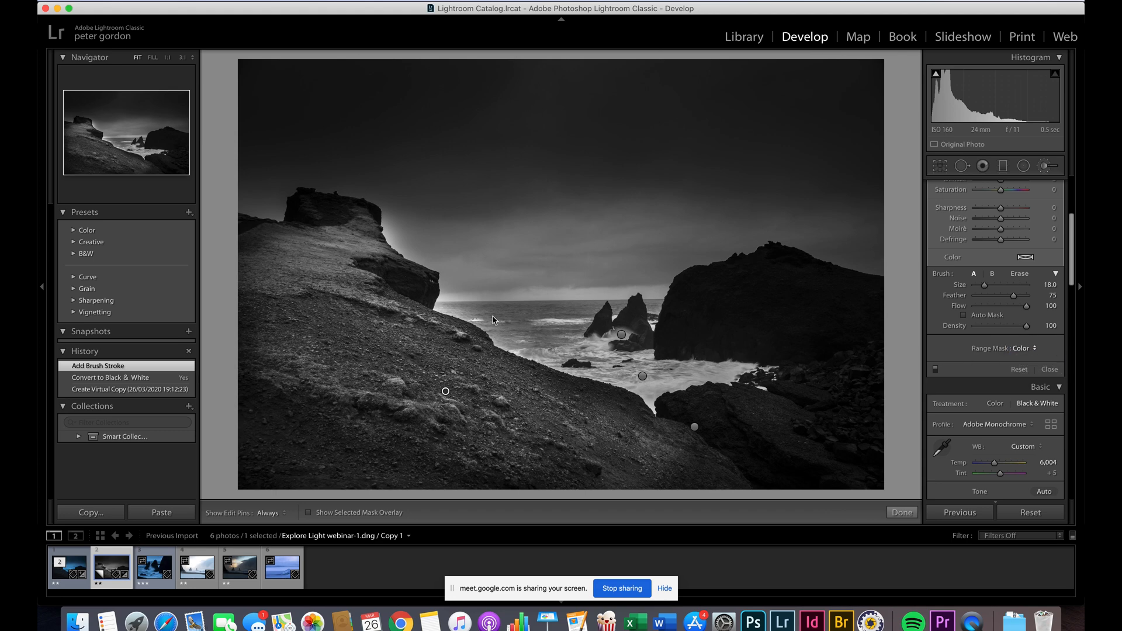
click(935, 348)
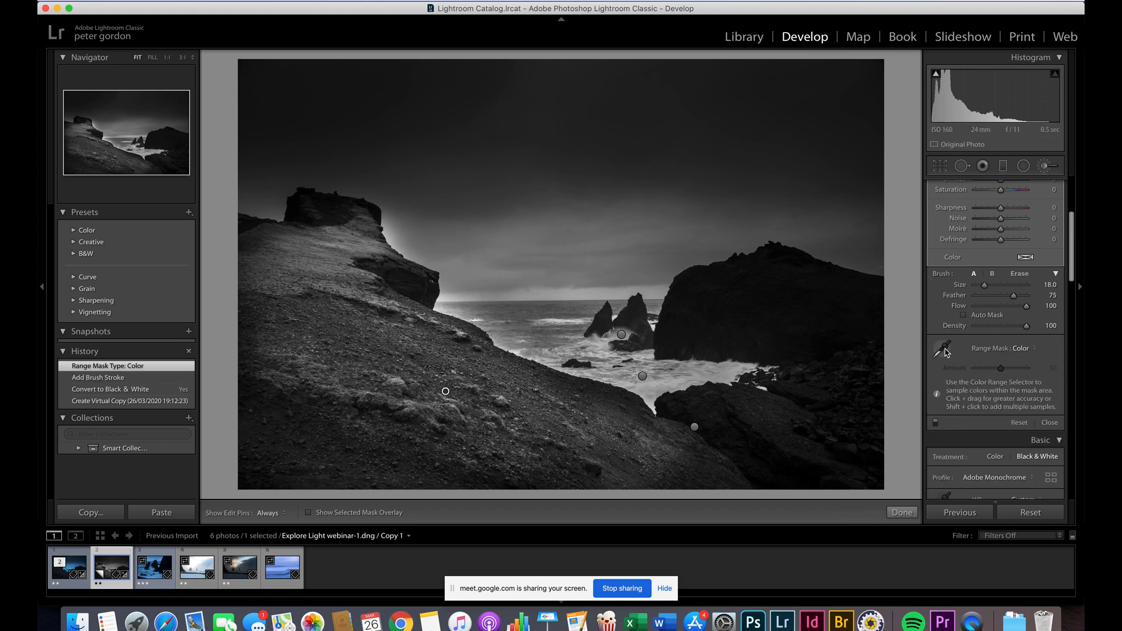
click(342, 240)
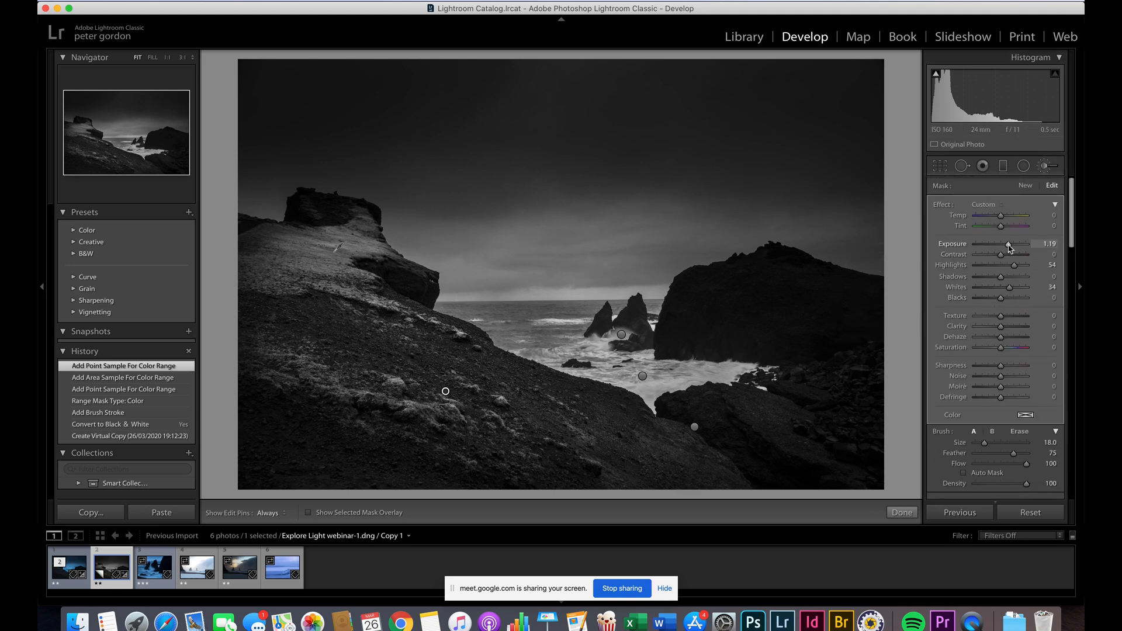
drag(1010, 243, 1002, 244)
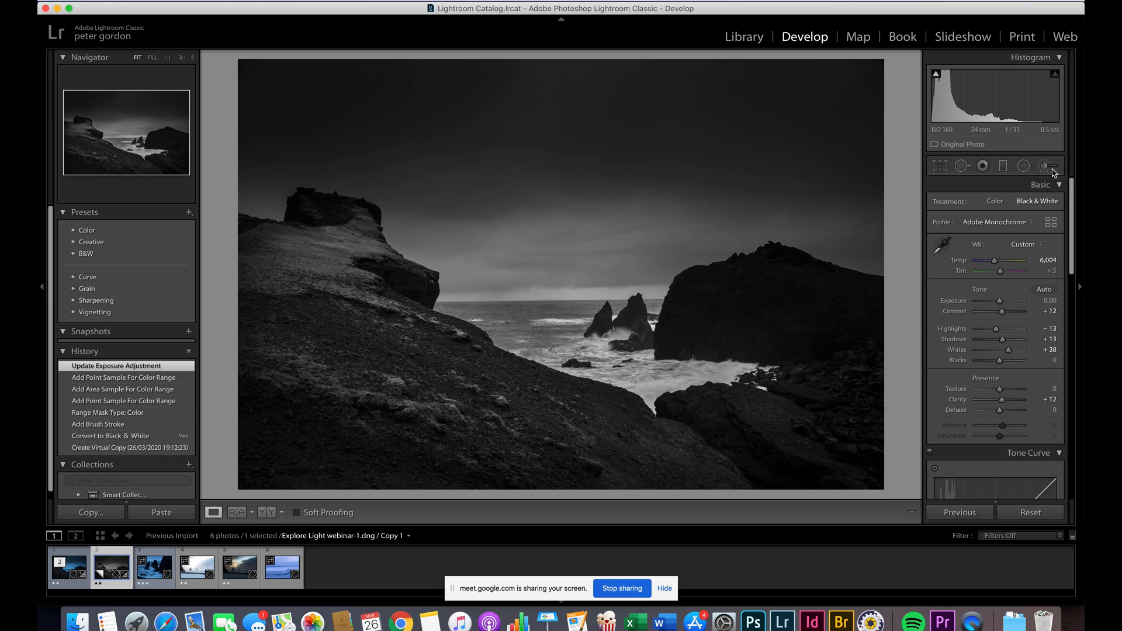
On the sea-stack brush pin, lift shadows to +91 and exposure to +0.23
click(1050, 166)
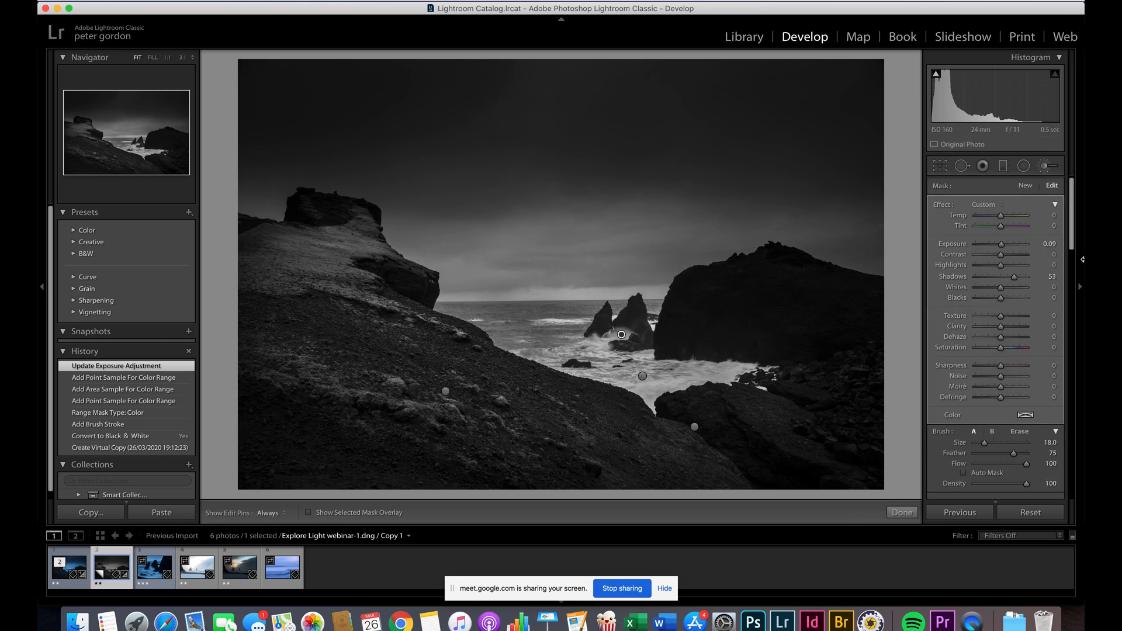
drag(1004, 277, 1017, 277)
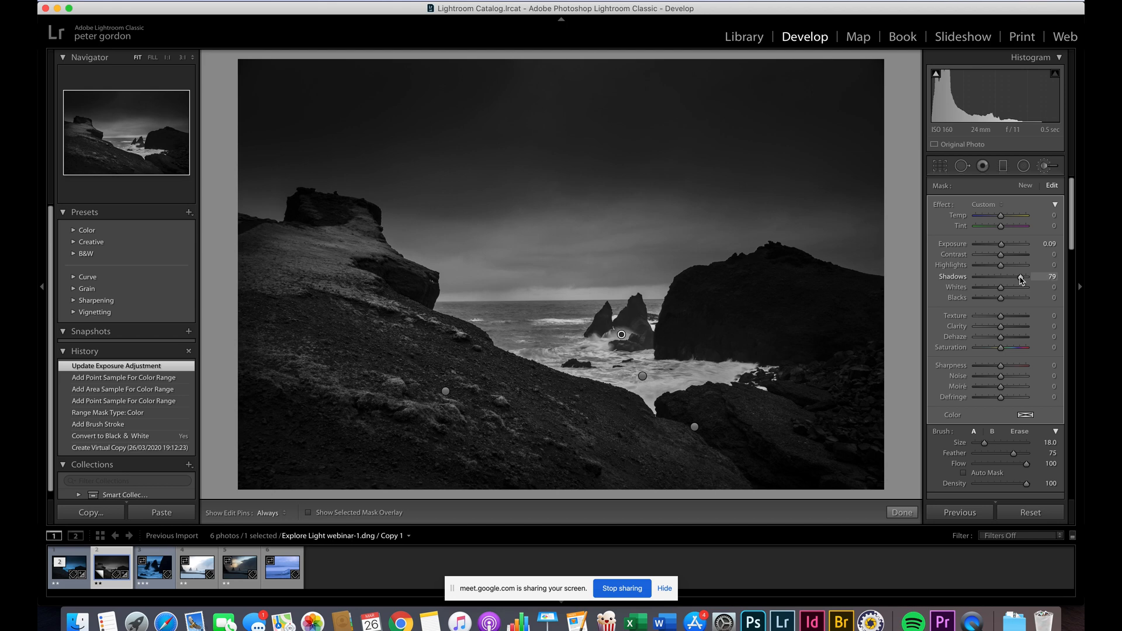
drag(1005, 277, 1014, 277)
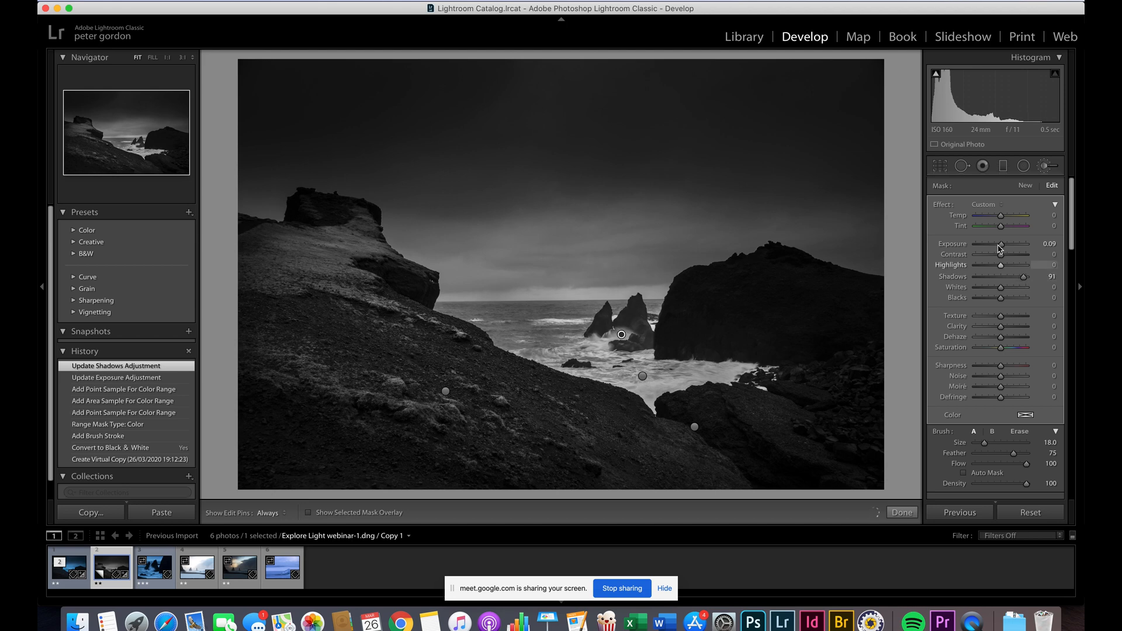
drag(1002, 243, 1005, 243)
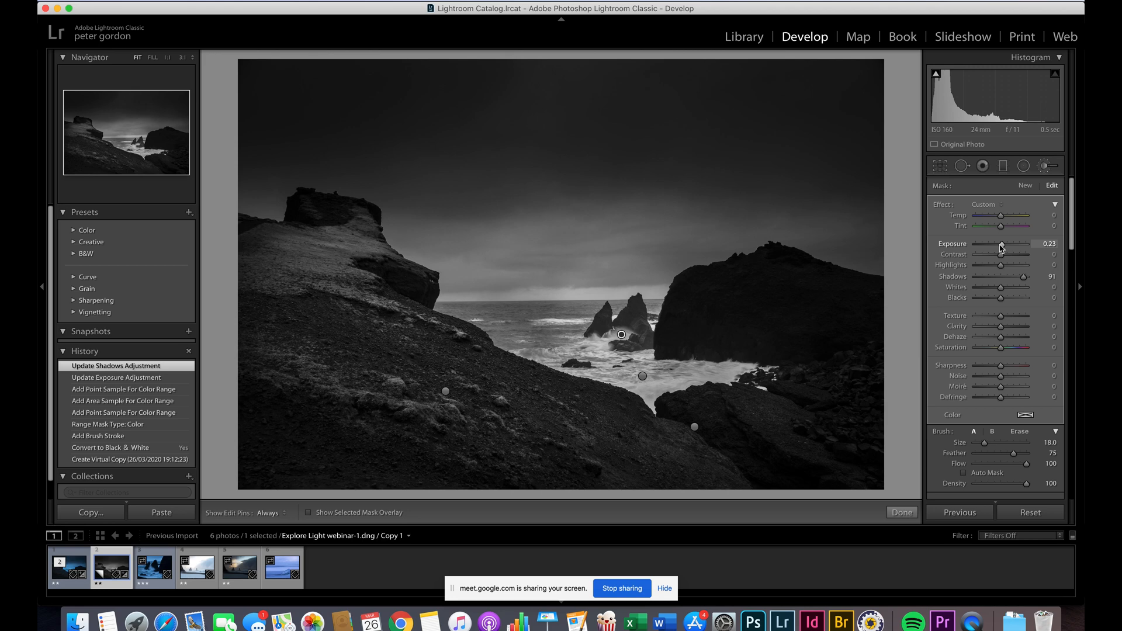
drag(1002, 243, 1000, 244)
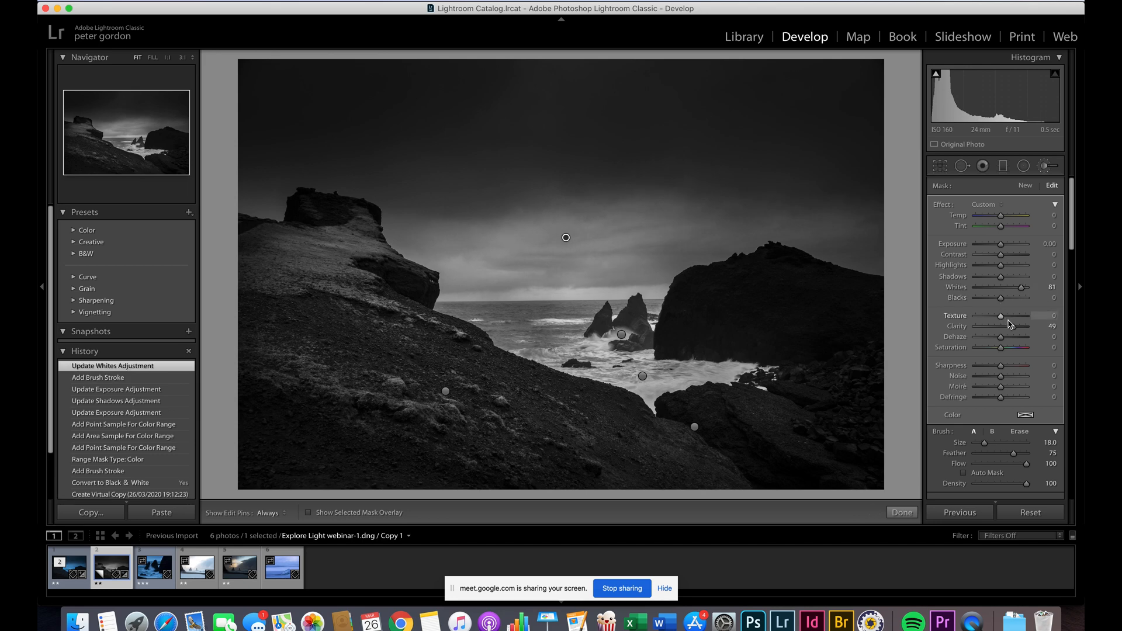
Raise the brushed sky clarity to +85 and finish the local adjustments with Done
drag(1011, 326, 1020, 326)
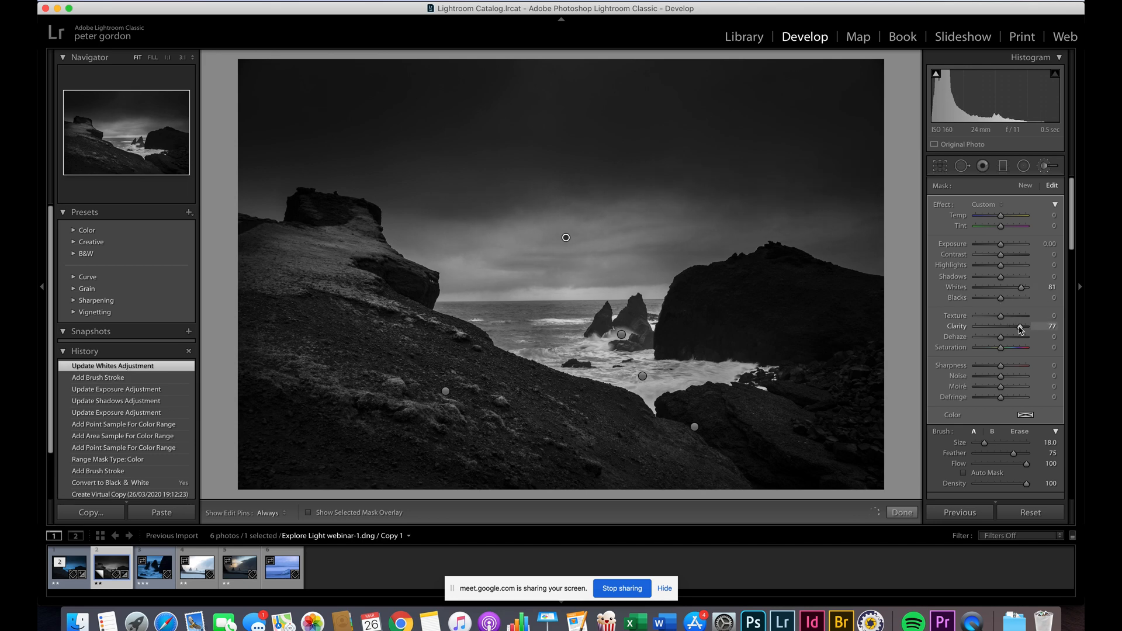
drag(1010, 327, 1024, 326)
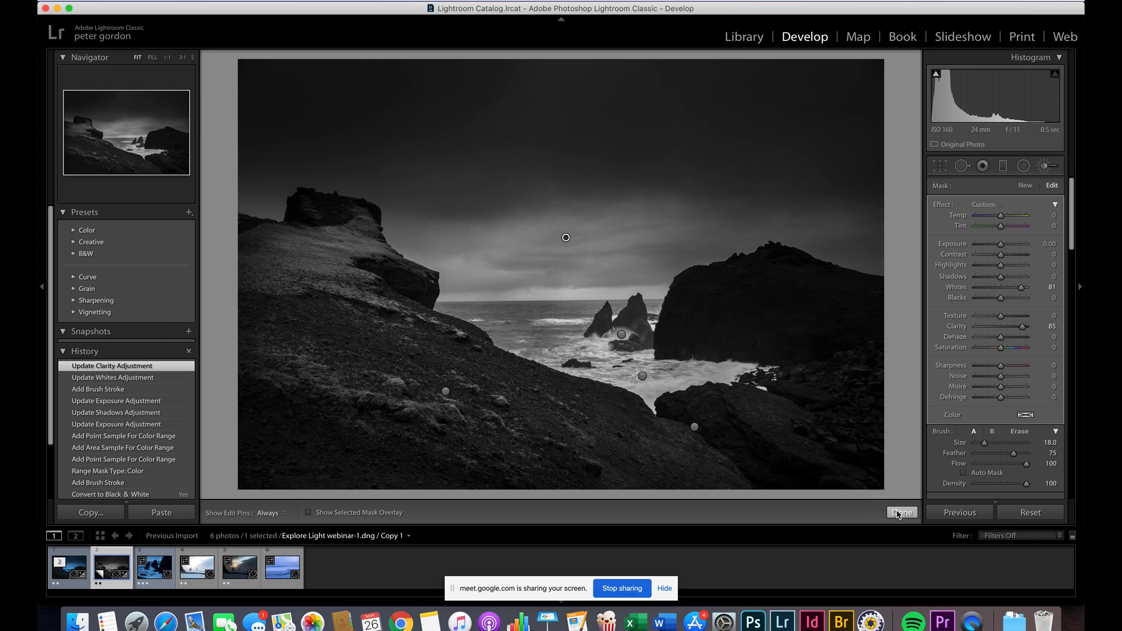
click(901, 513)
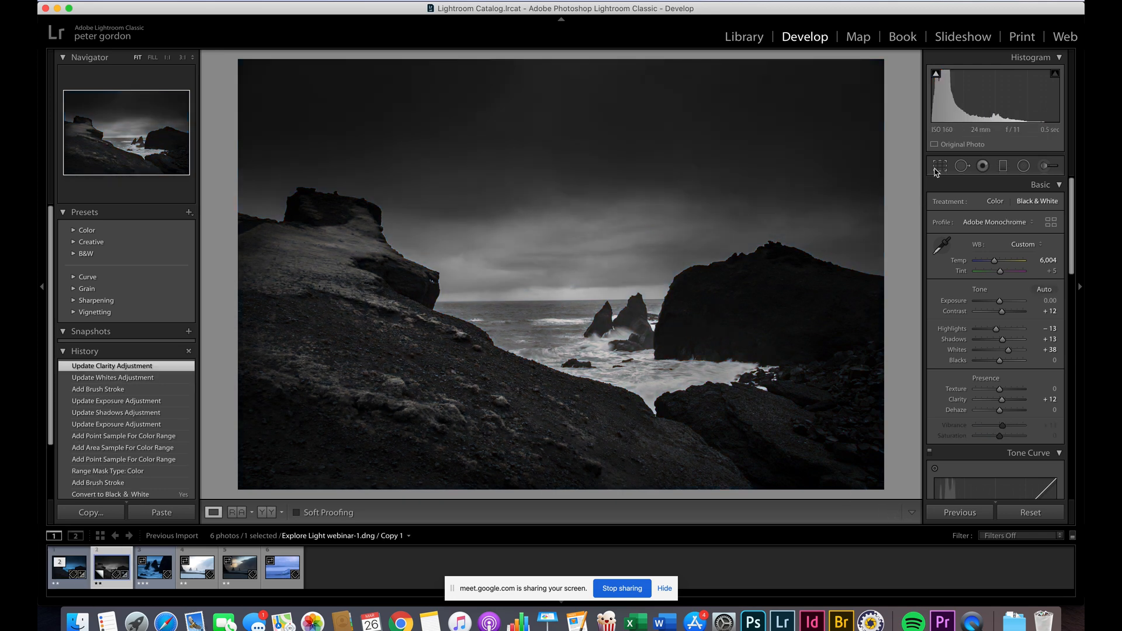
Start the Crop tool on the B&W copy, then select the next photo, Explore Light webinar-2.dng
click(940, 165)
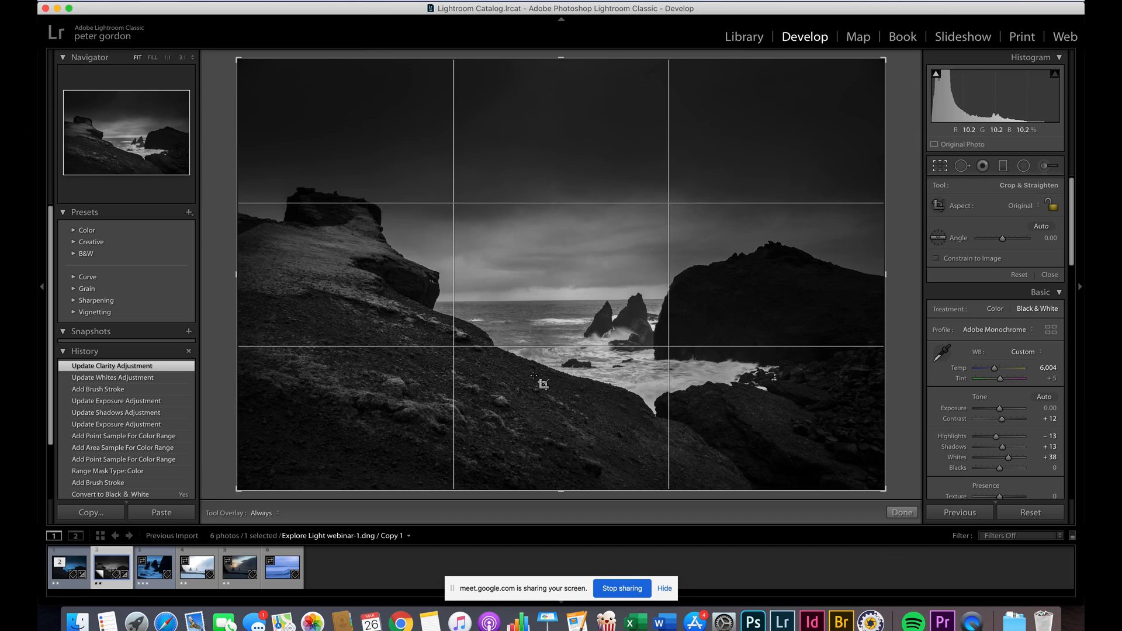
click(153, 567)
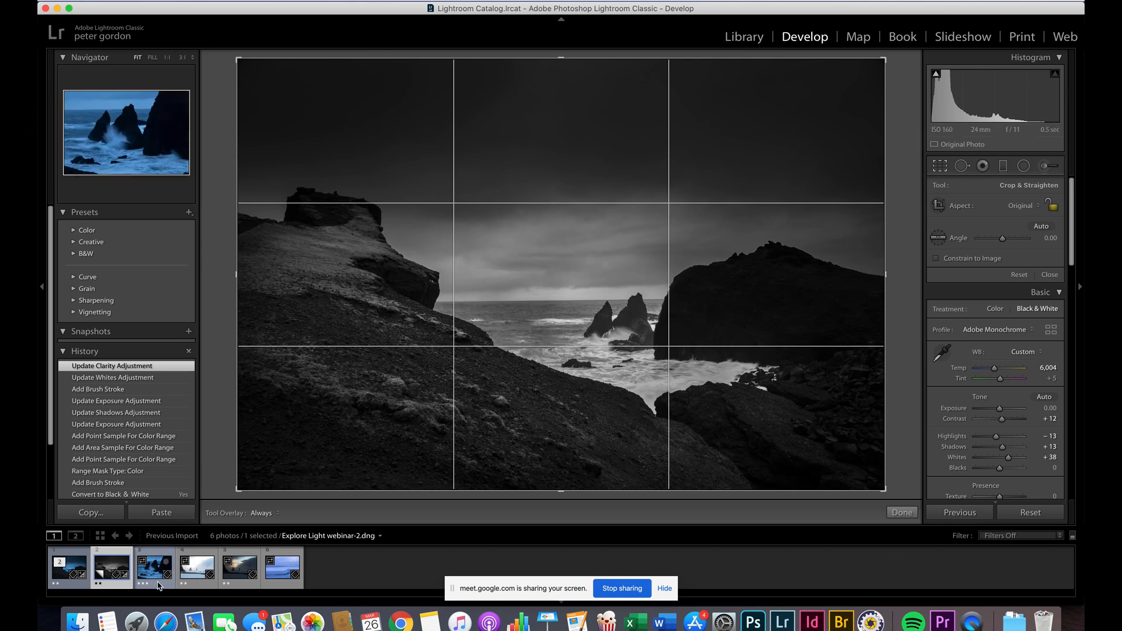